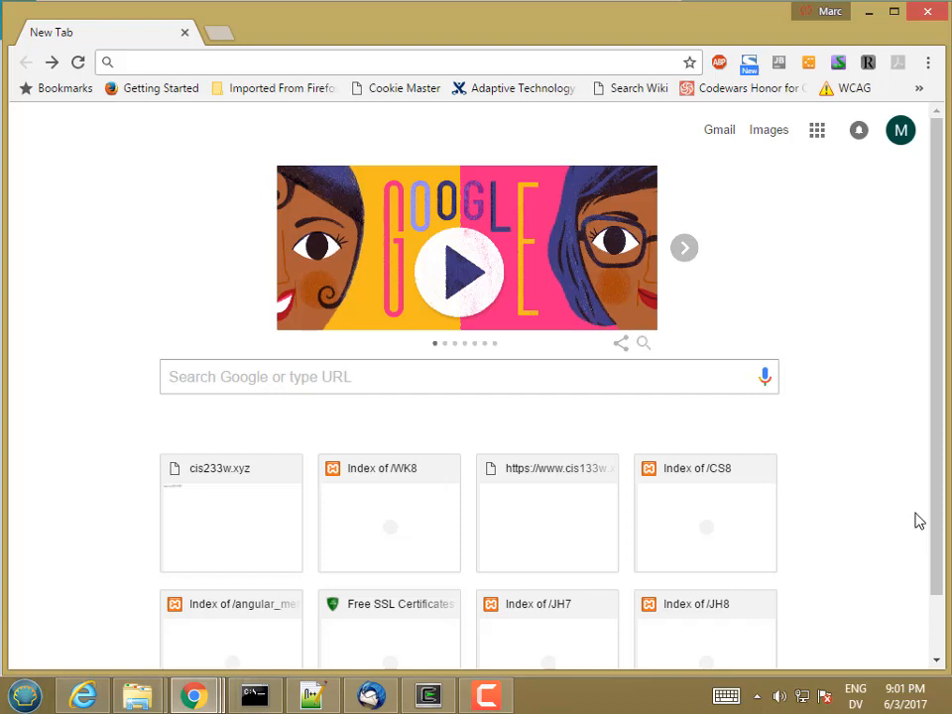
pyautogui.moveTo(931, 78)
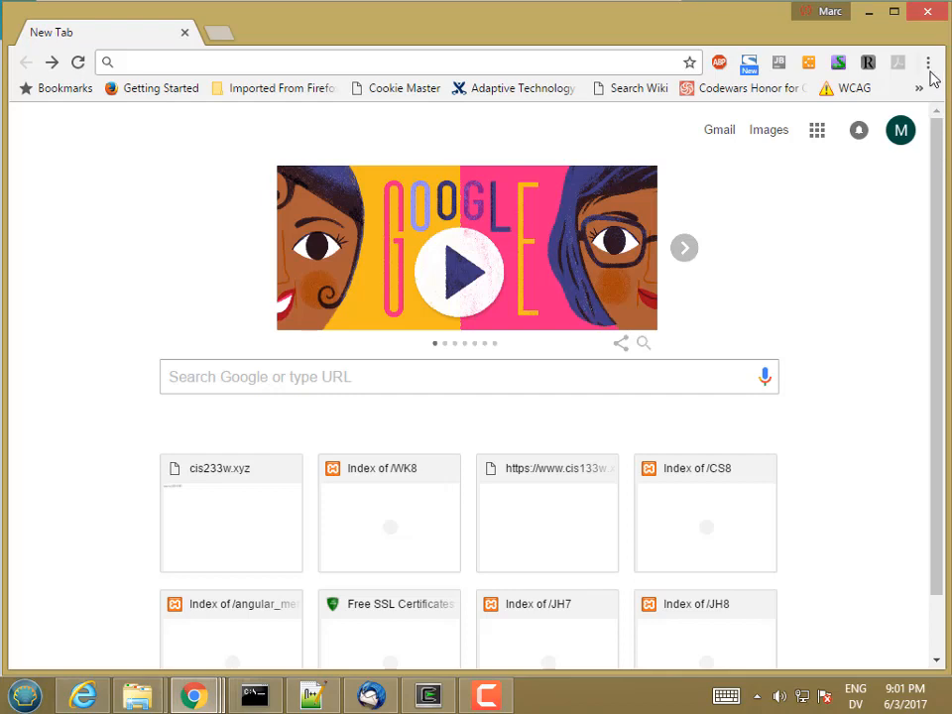
# Step: Open Chrome's Extensions page via More tools and scroll to the end of the list
pyautogui.click(927, 63)
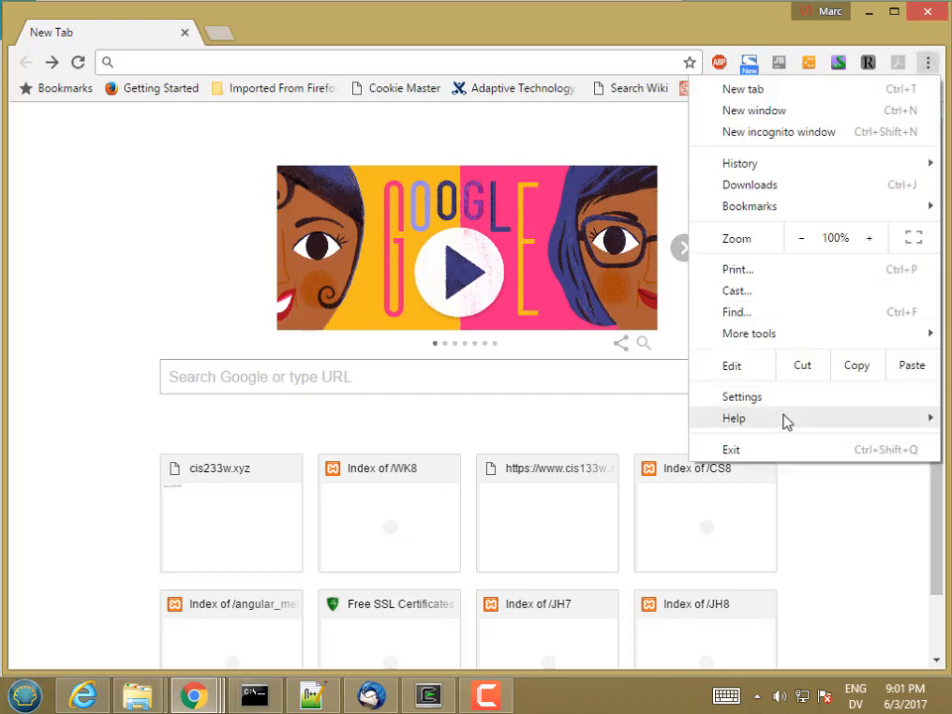
pyautogui.click(749, 333)
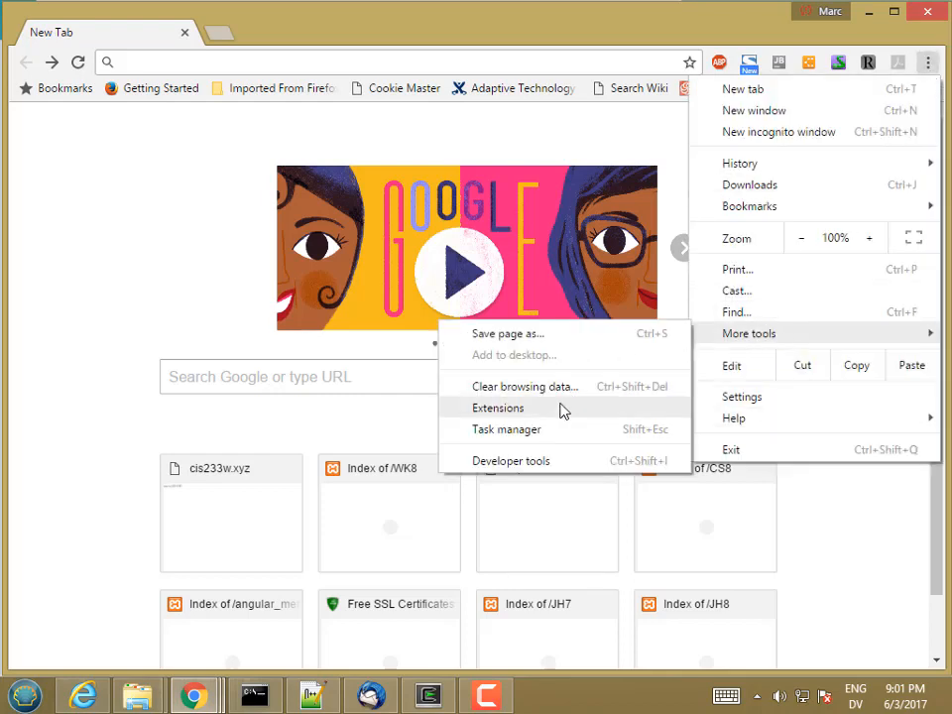
pyautogui.click(498, 408)
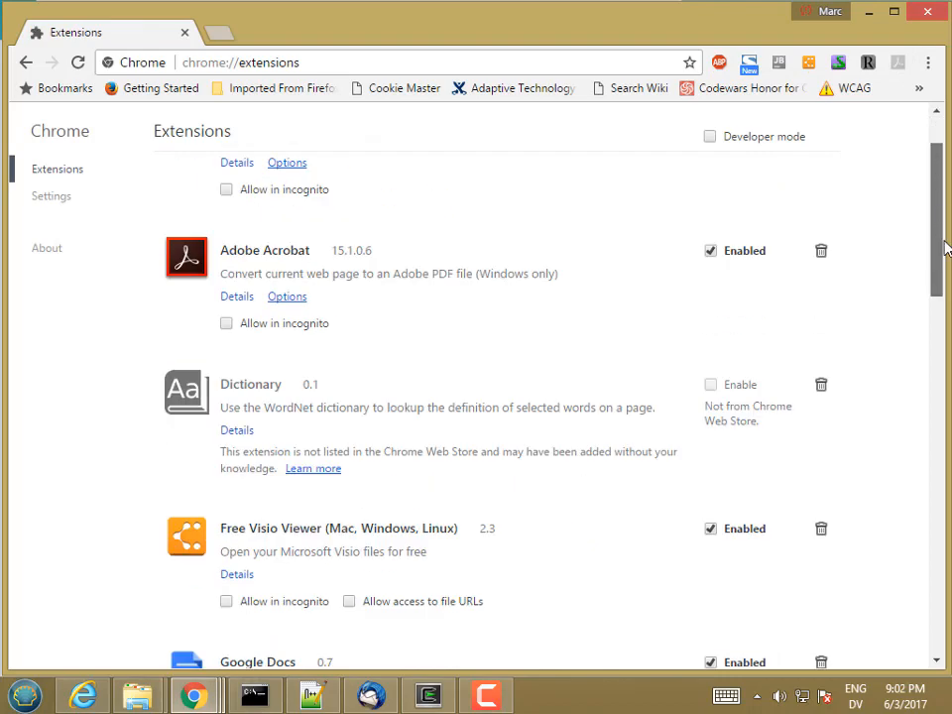
pyautogui.scroll(-3)
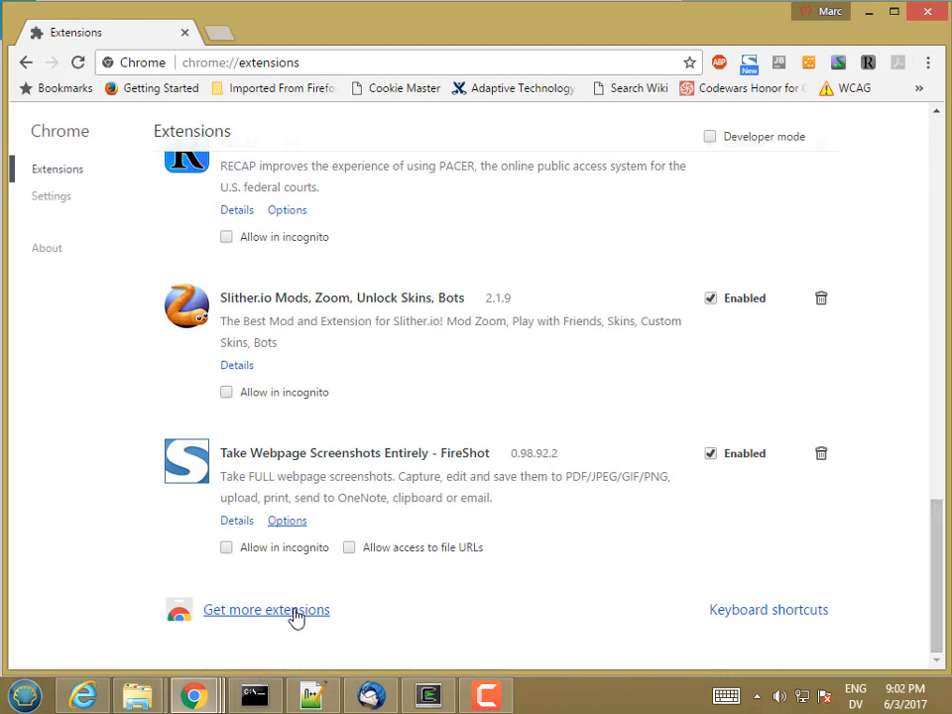
# Step: Go to the Chrome Web Store via Get more extensions and open its settings menu
pyautogui.click(266, 609)
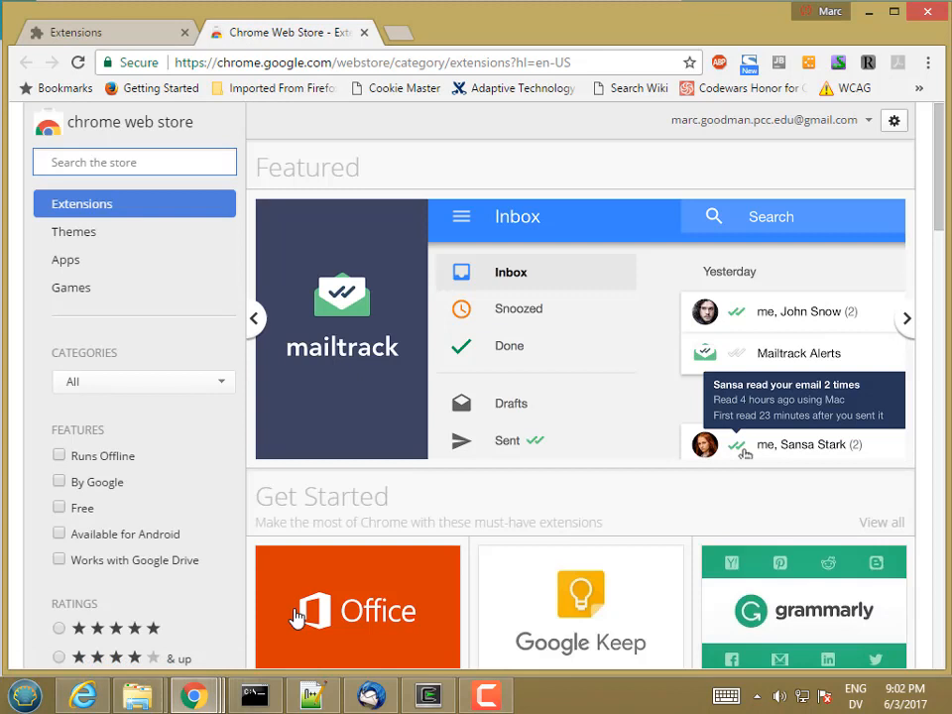
pyautogui.moveTo(807, 179)
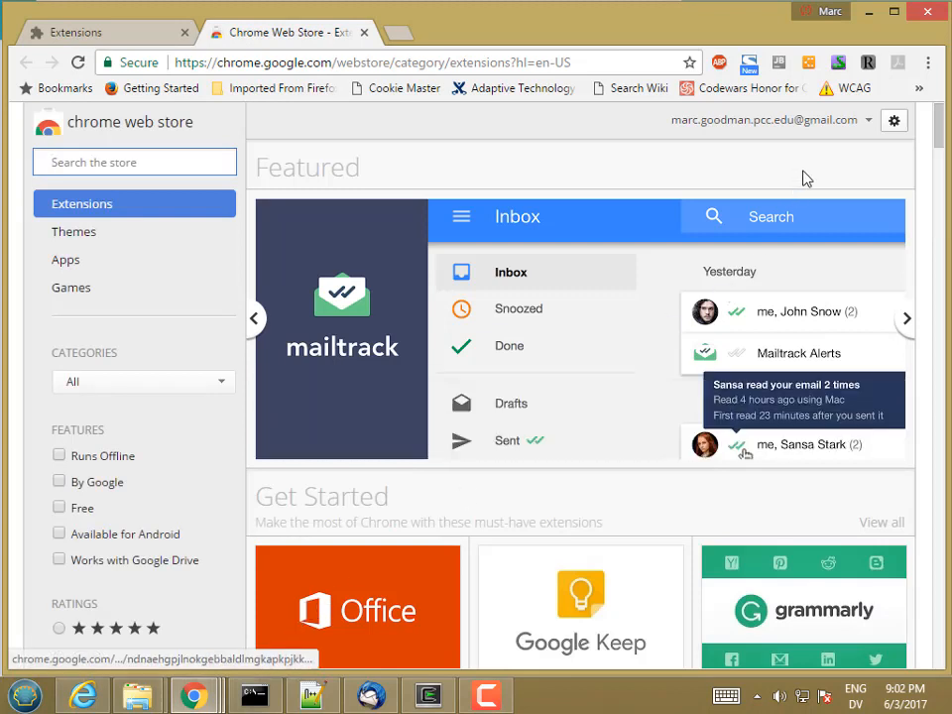
pyautogui.click(894, 120)
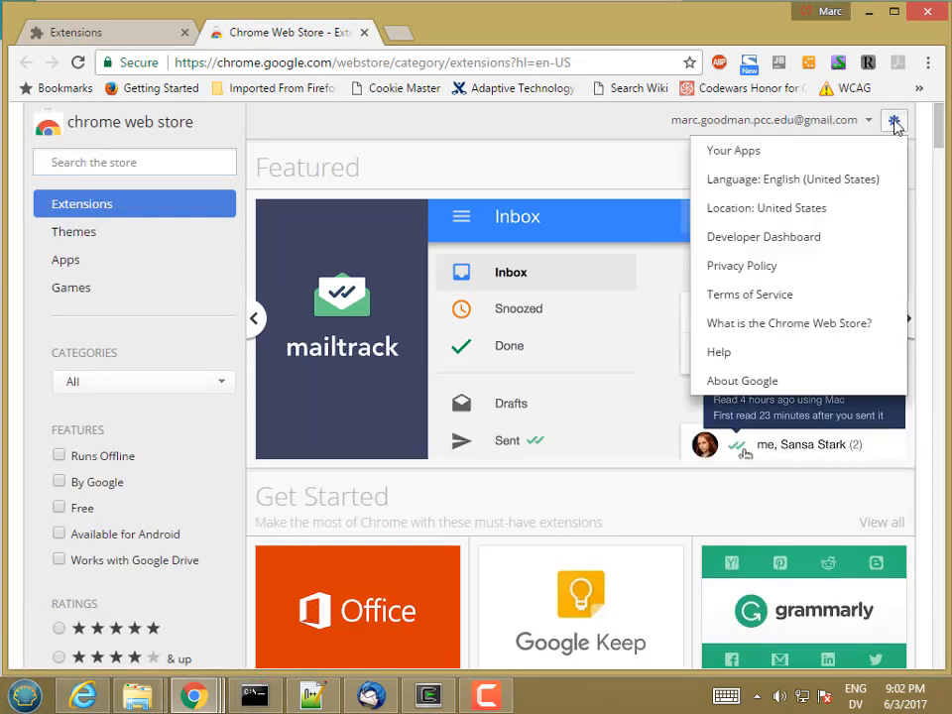
pyautogui.moveTo(764, 236)
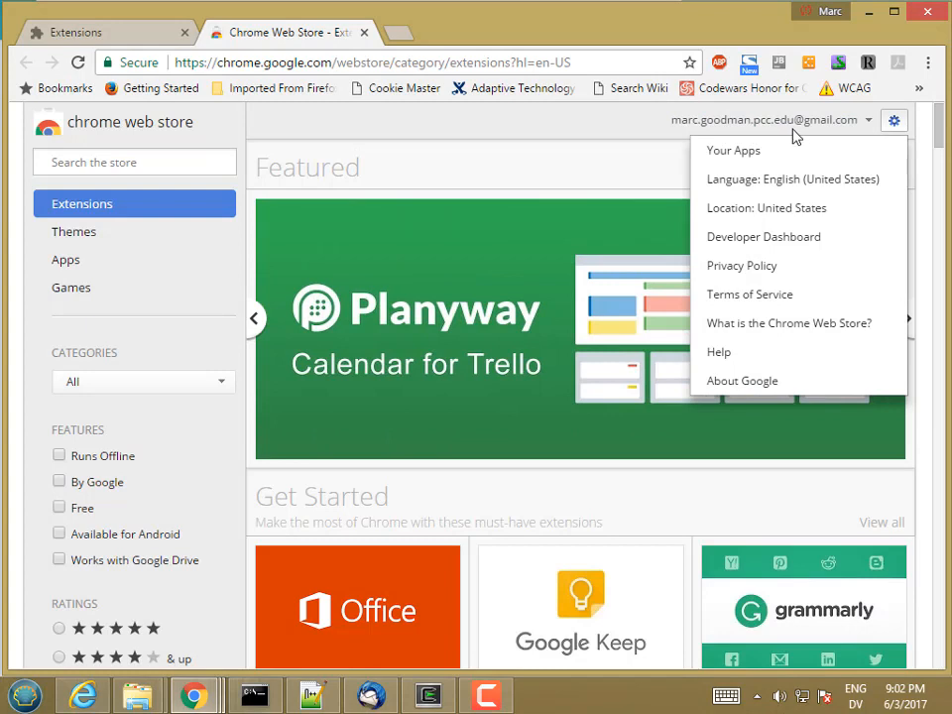
pyautogui.moveTo(764, 236)
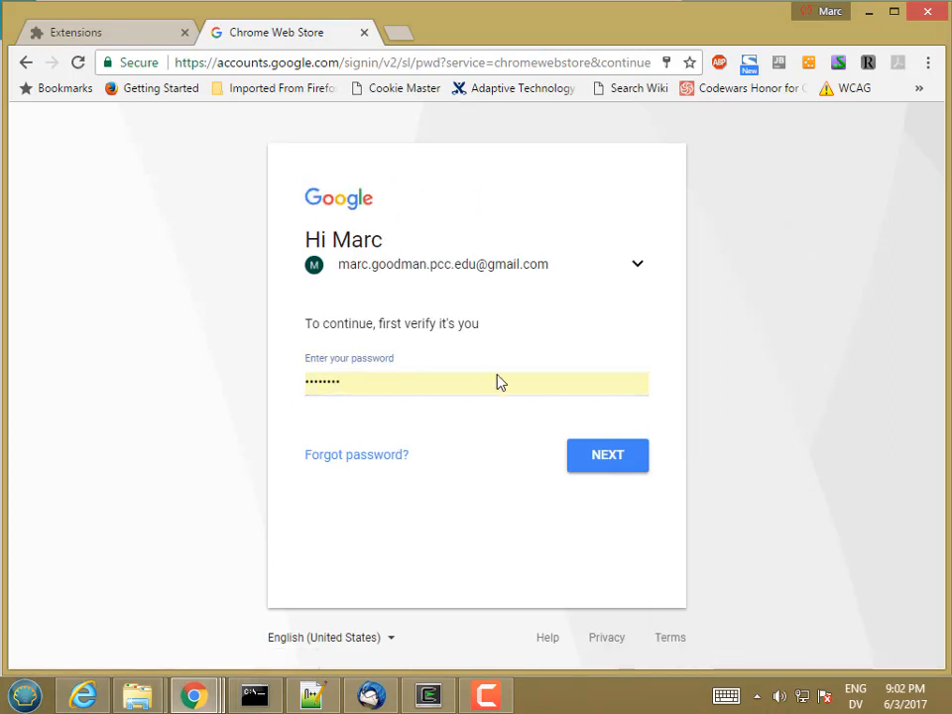
# Step: Submit the password verification to reach the empty Developer Dashboard
pyautogui.click(608, 454)
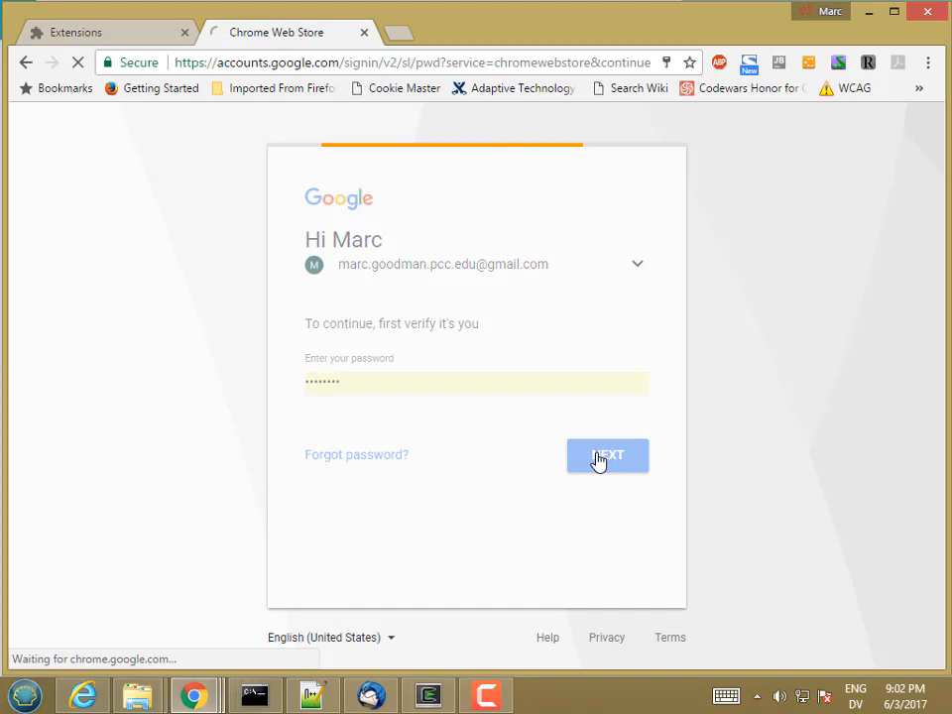
pyautogui.click(607, 455)
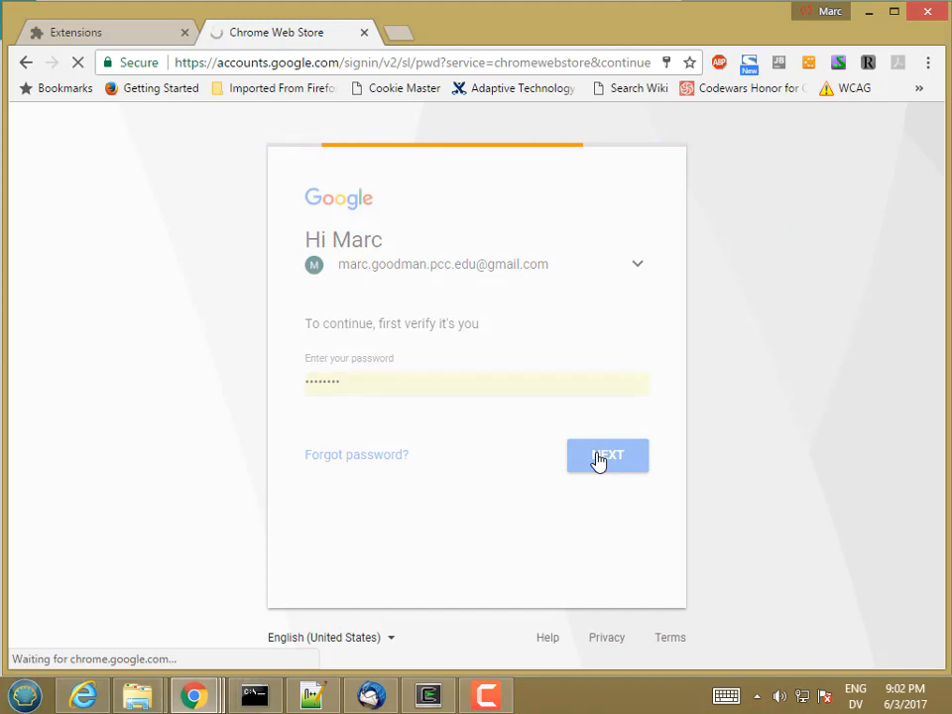
pyautogui.click(607, 455)
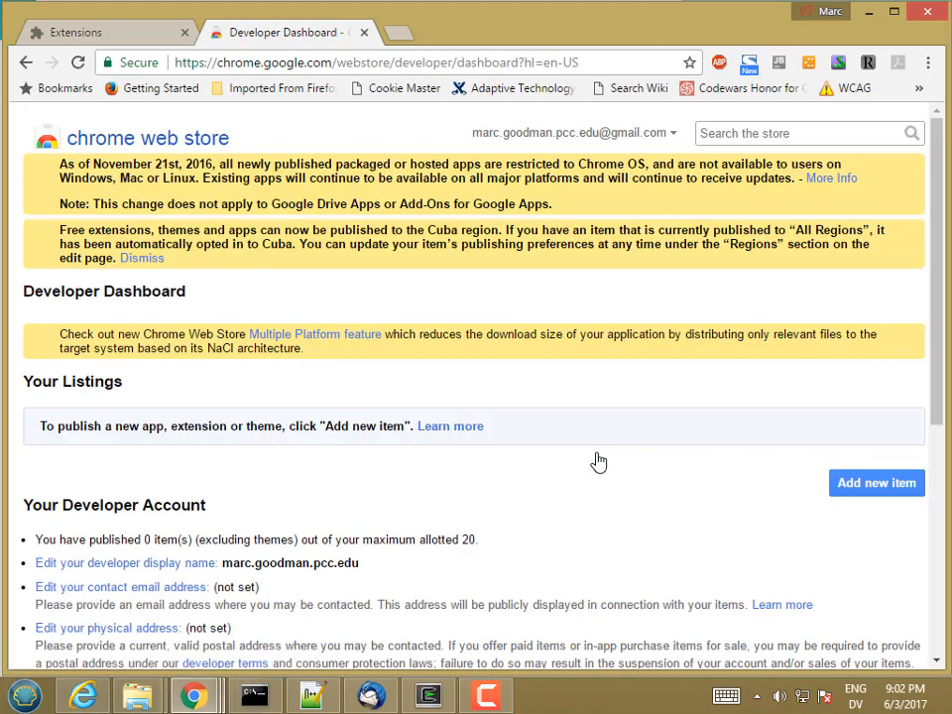
pyautogui.moveTo(560, 184)
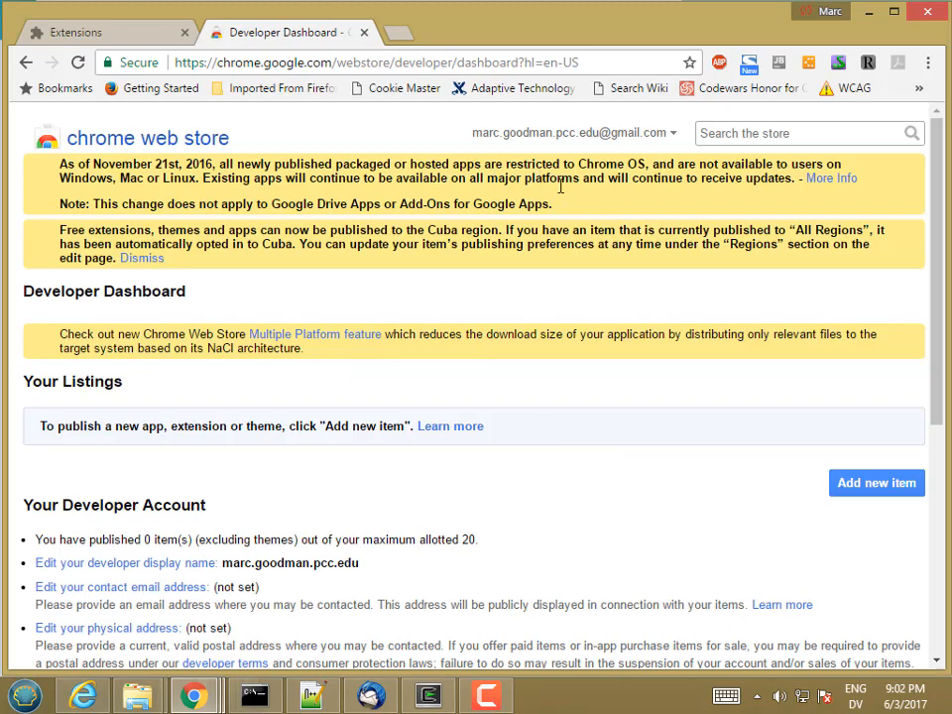
pyautogui.moveTo(142, 258)
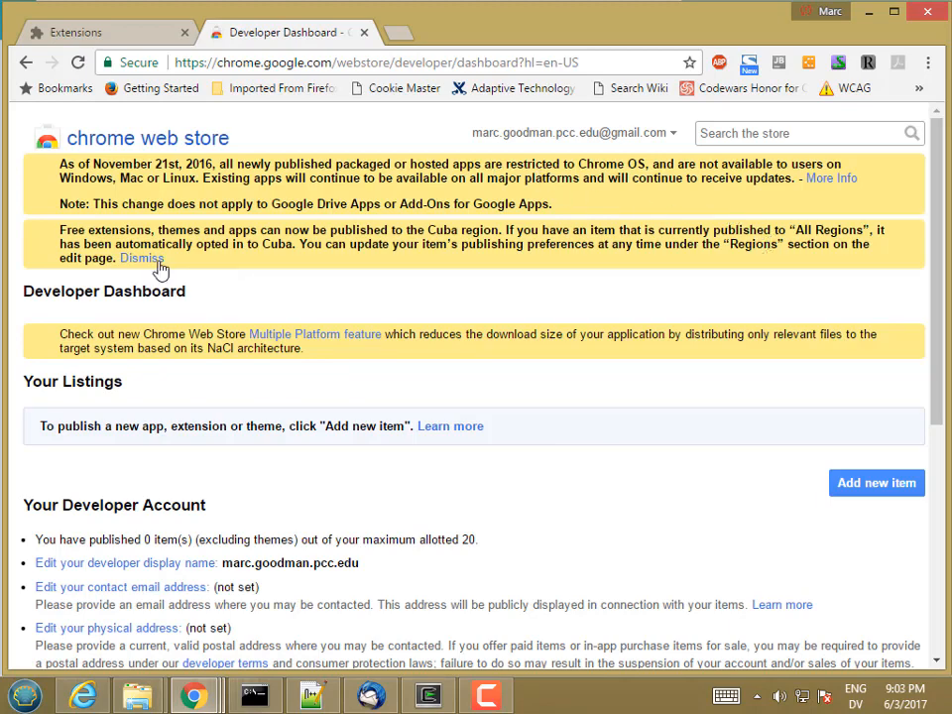
pyautogui.moveTo(851, 356)
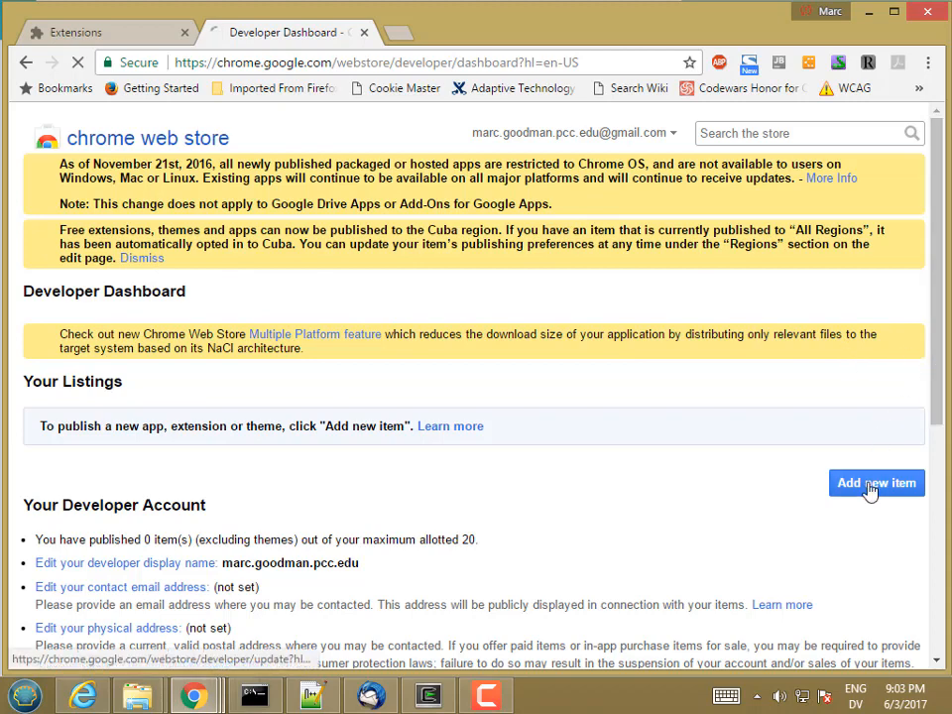
# Step: Start a new item and browse to the Dict Extension folder in Downloads
pyautogui.click(876, 483)
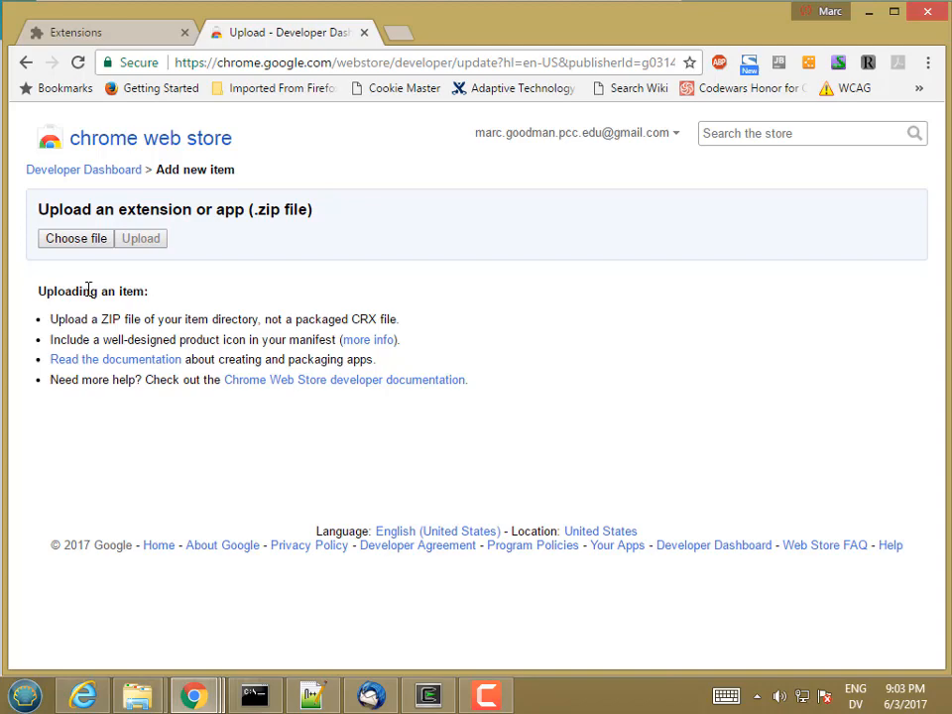
pyautogui.click(76, 238)
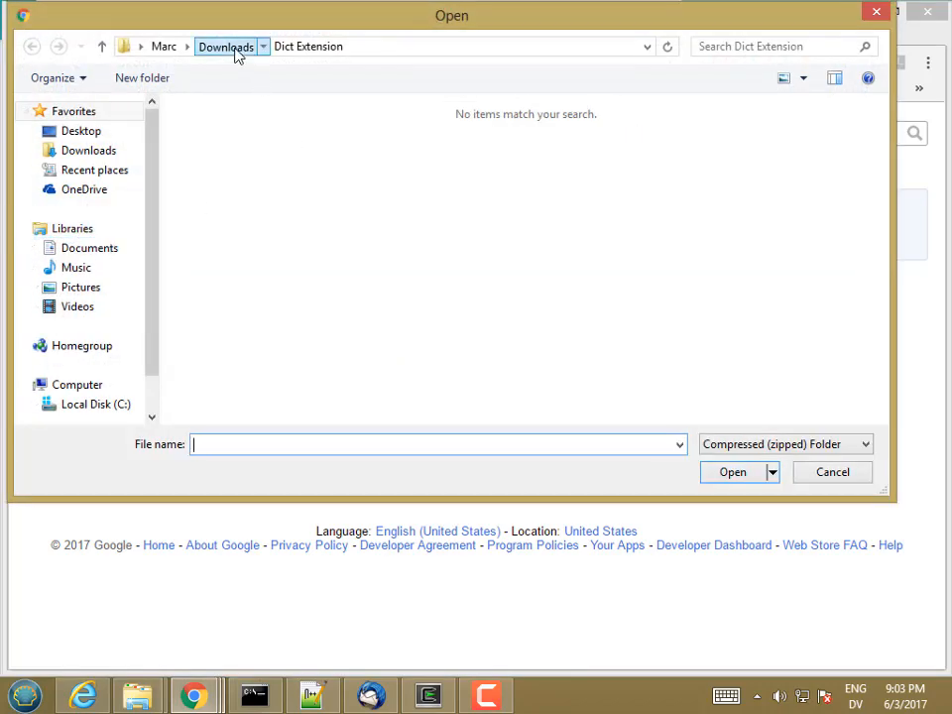
pyautogui.click(225, 45)
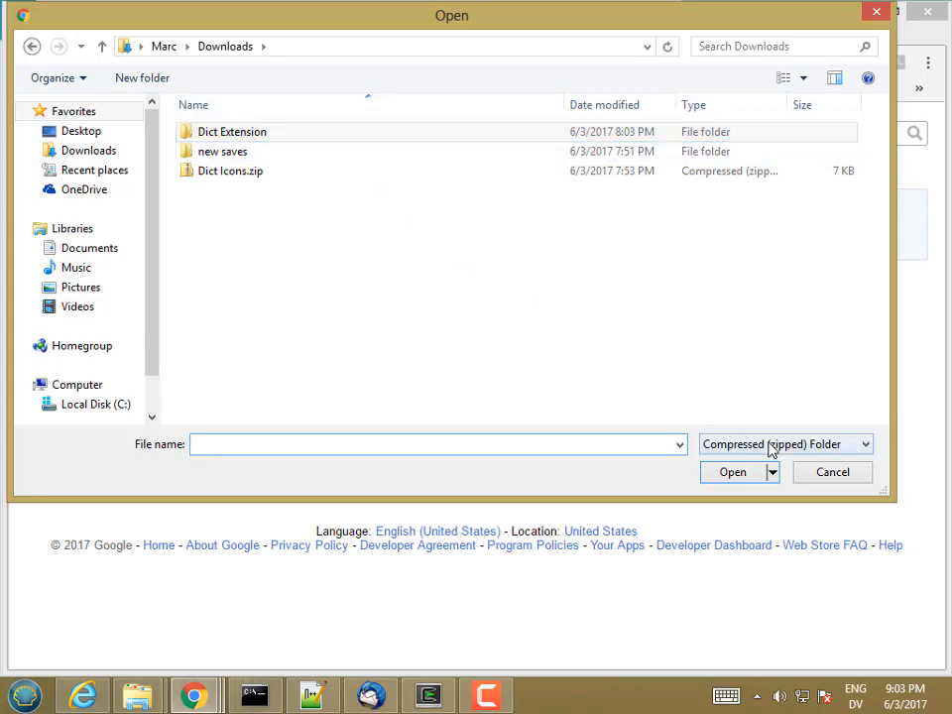
pyautogui.moveTo(501, 333)
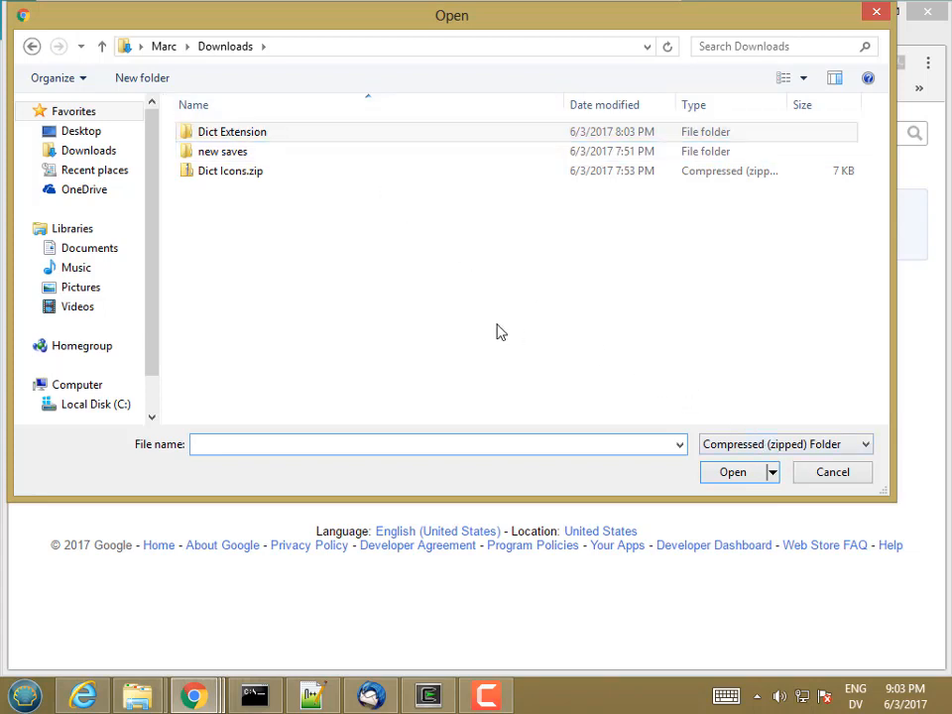
pyautogui.click(231, 130)
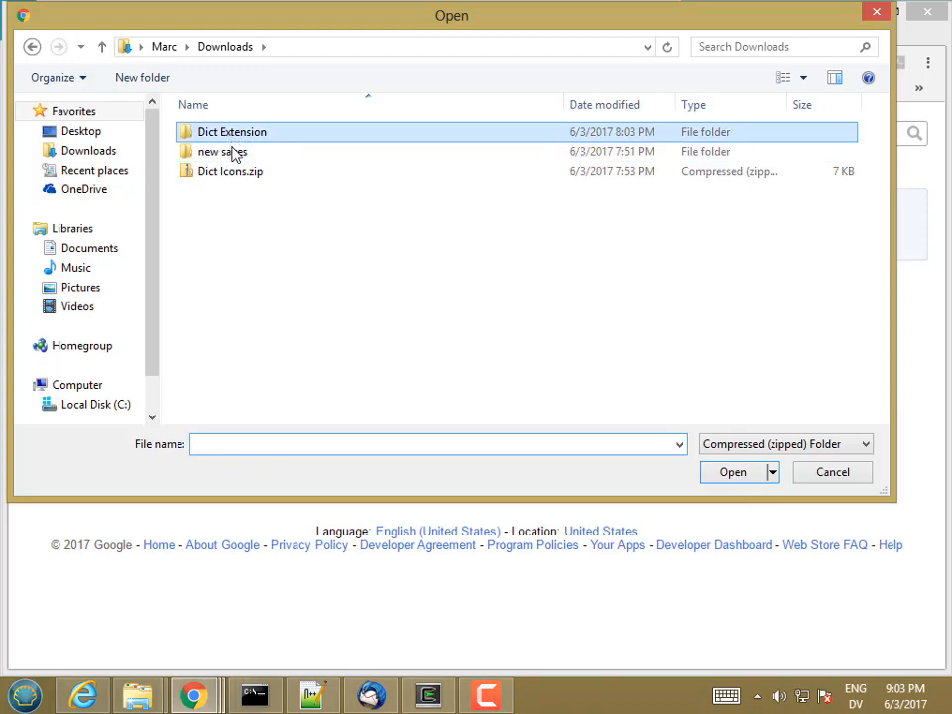
pyautogui.moveTo(138, 694)
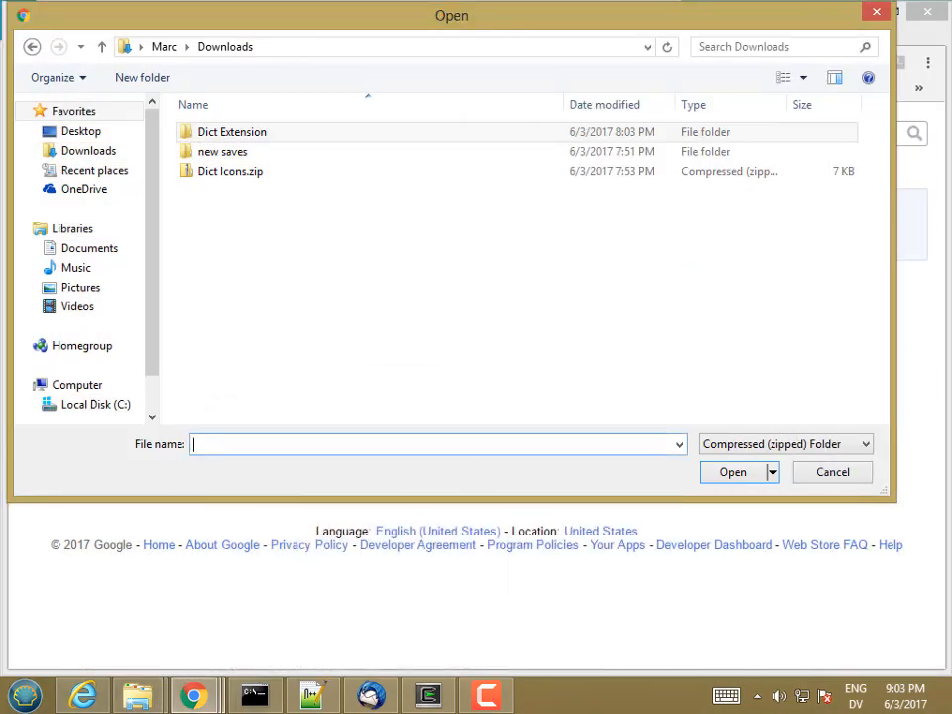
pyautogui.moveTo(137, 694)
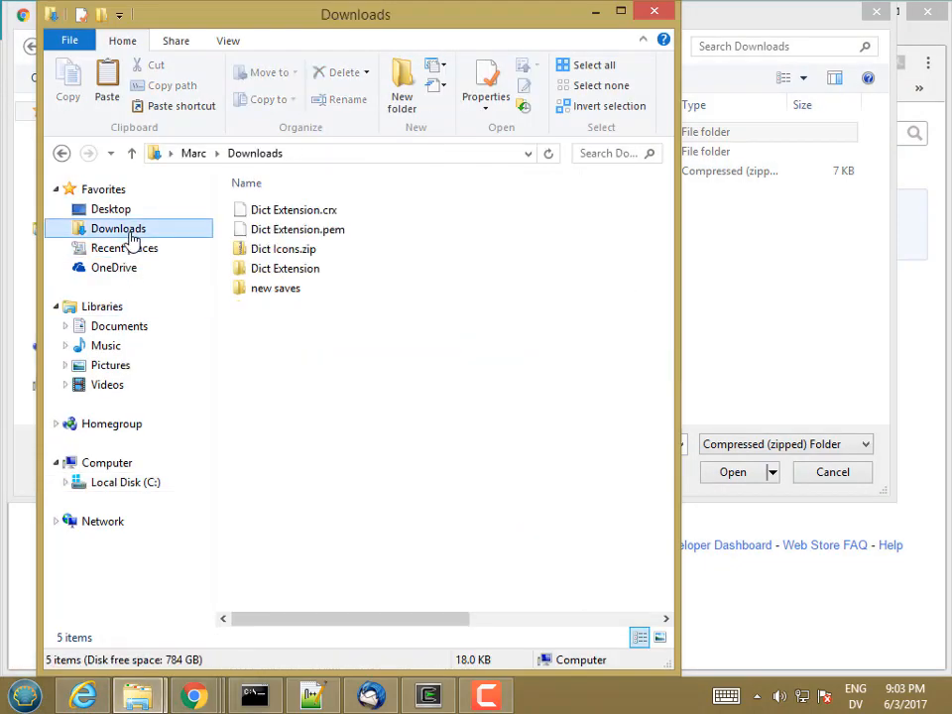
# Step: Bring up the context menu on the Dict Extension folder in Downloads
pyautogui.rightClick(285, 268)
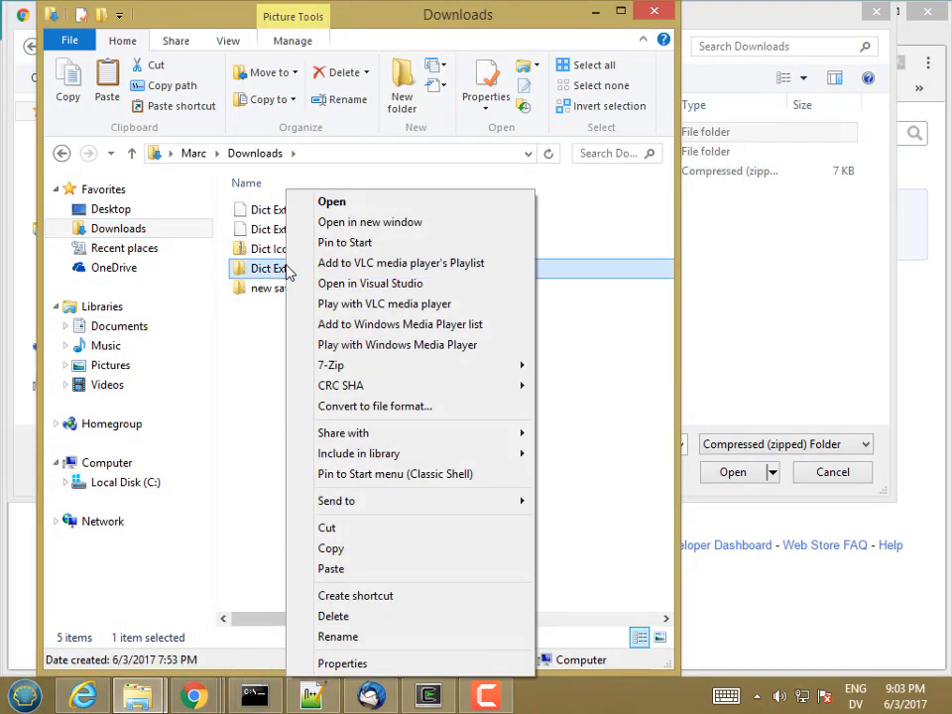
pyautogui.moveTo(331, 365)
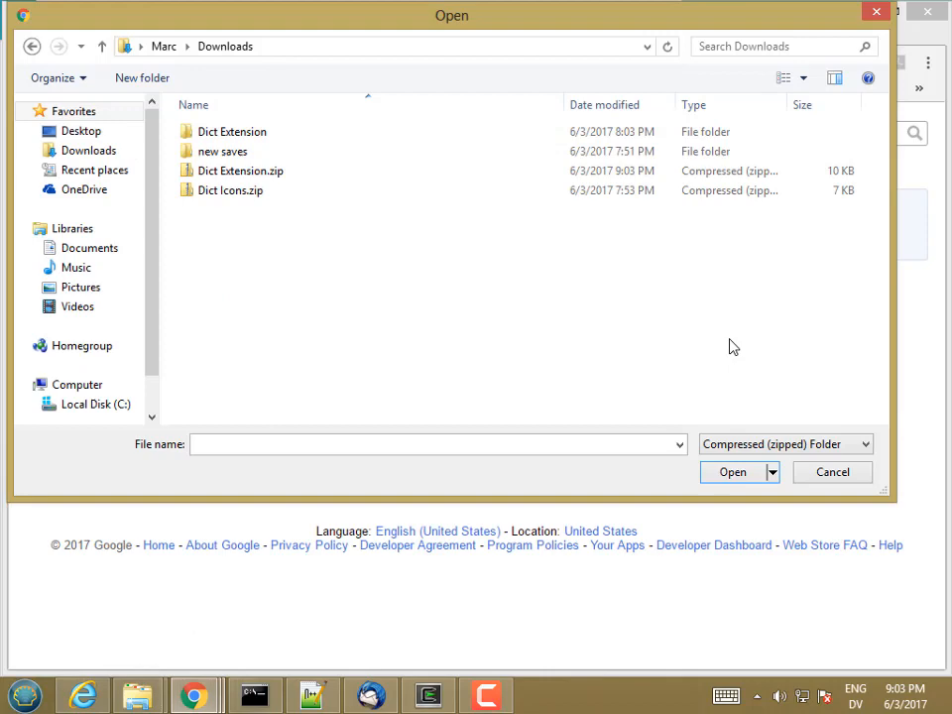
# Step: Select and upload Dict Extension.zip, opening the Dictionary item's edit page
pyautogui.click(240, 170)
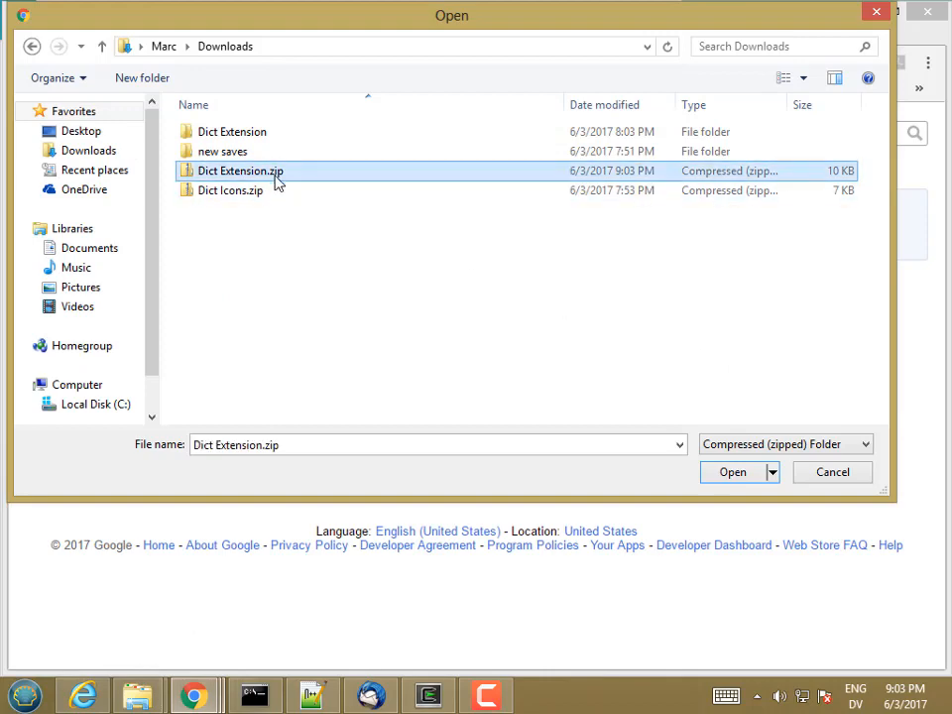
pyautogui.click(732, 471)
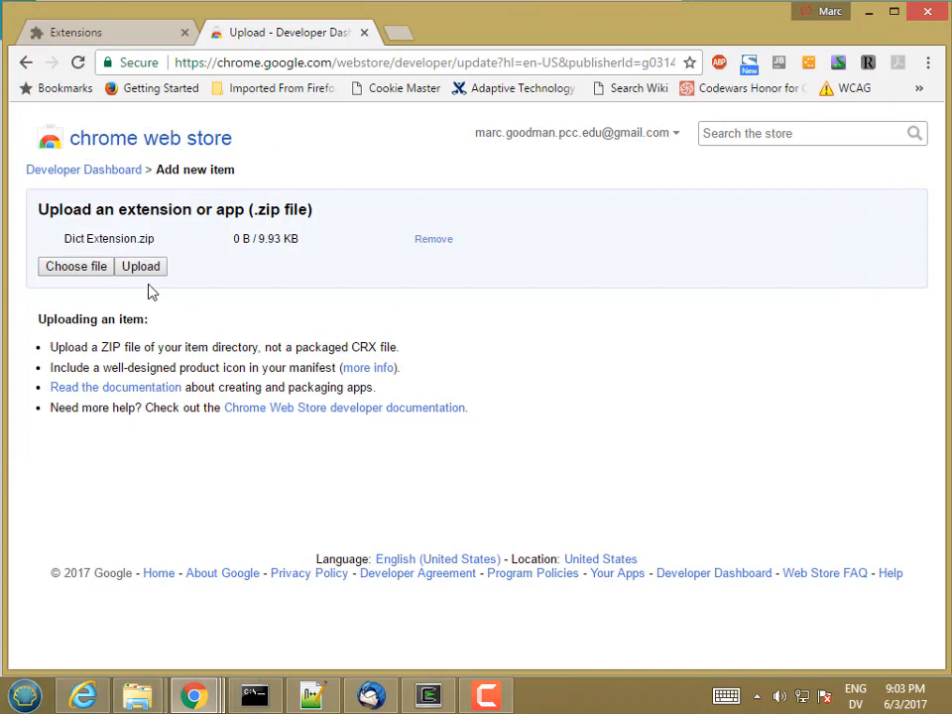
pyautogui.click(140, 268)
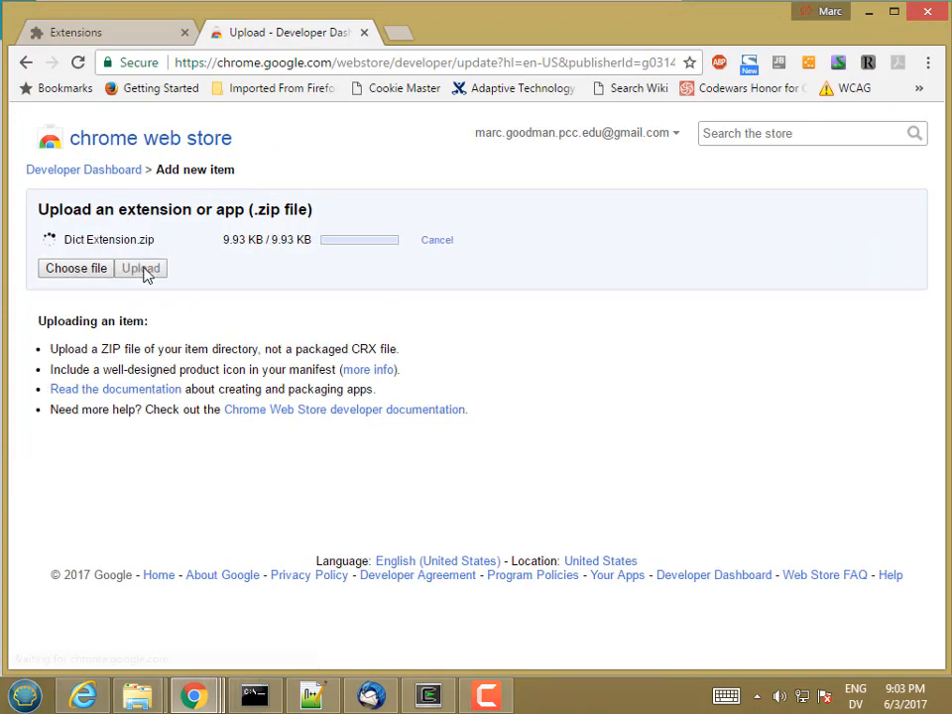
pyautogui.click(140, 268)
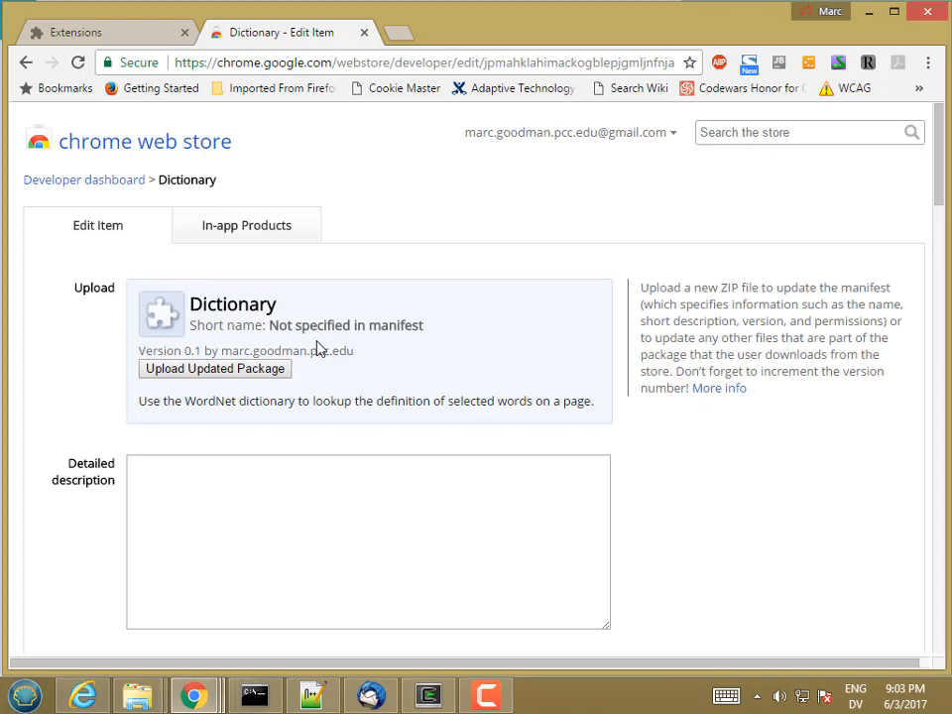
pyautogui.moveTo(285, 380)
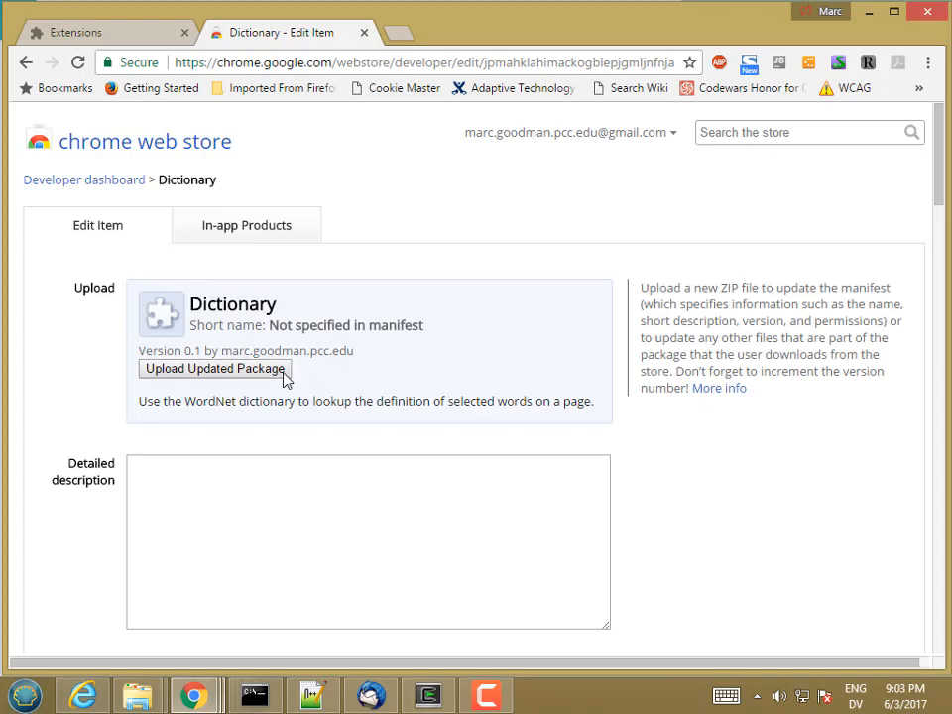
pyautogui.moveTo(313, 476)
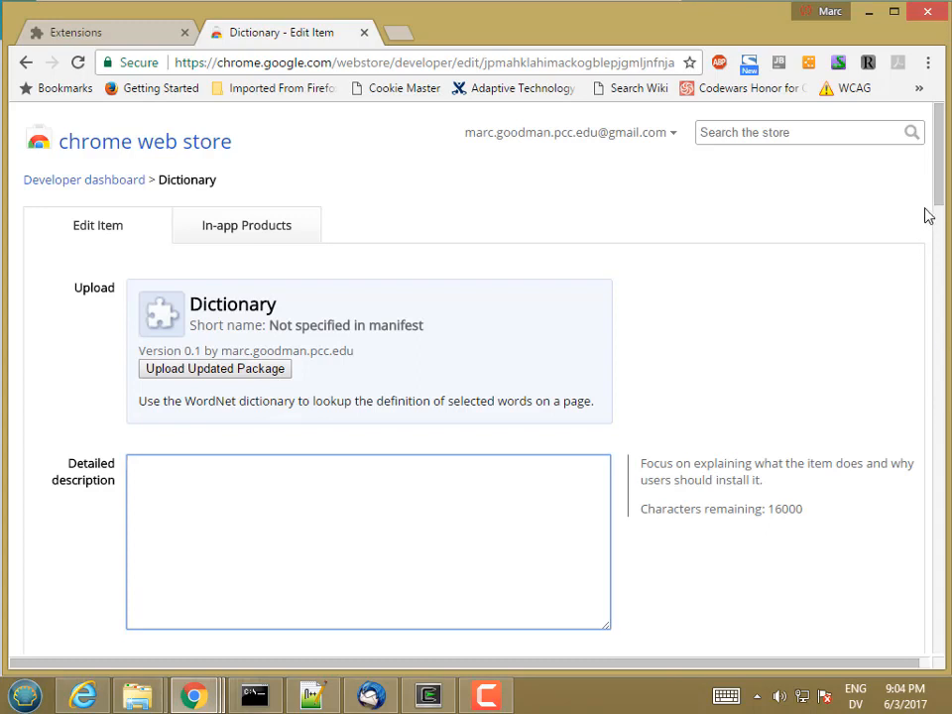
# Step: Describe the item as a WordNet-based dictionary lookup demo for CIS 233W, JavaScript Programming II
pyautogui.write('This is an example')
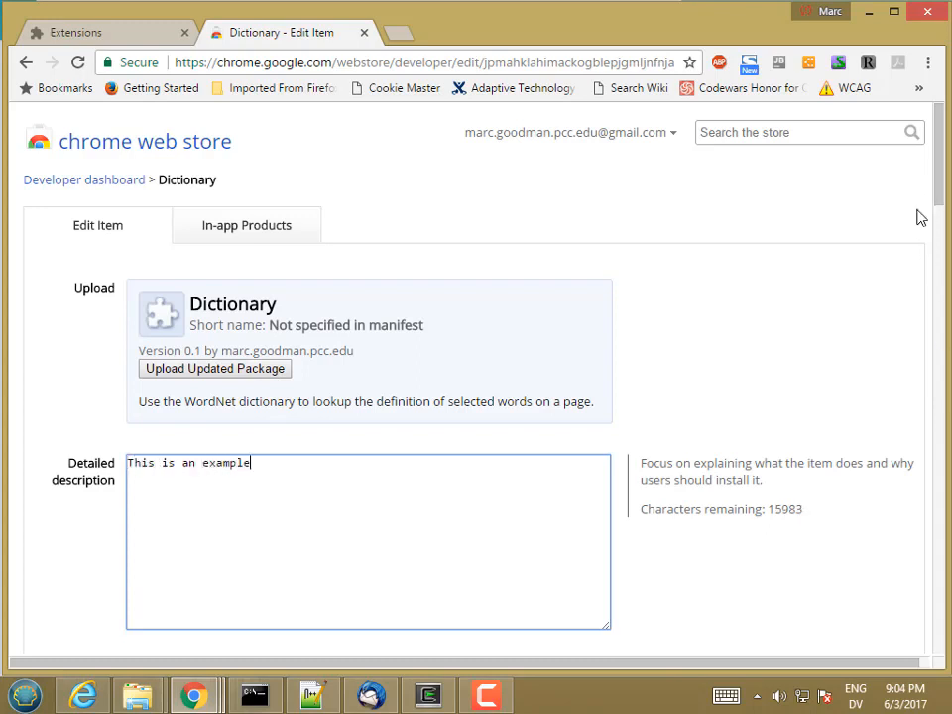
pyautogui.write('Dictionary Loo')
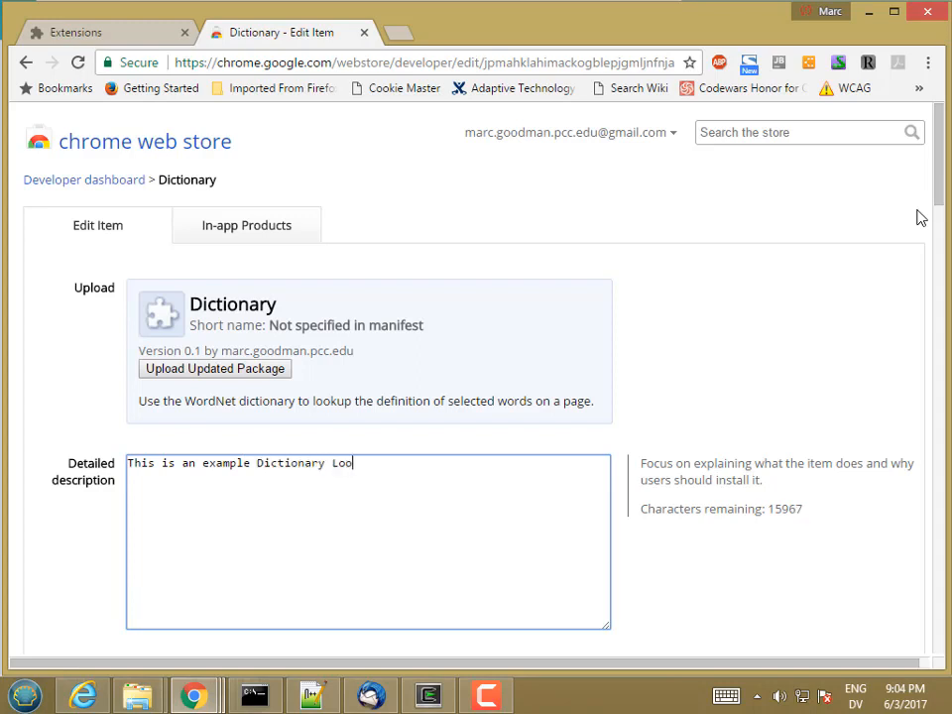
pyautogui.write('kup exten')
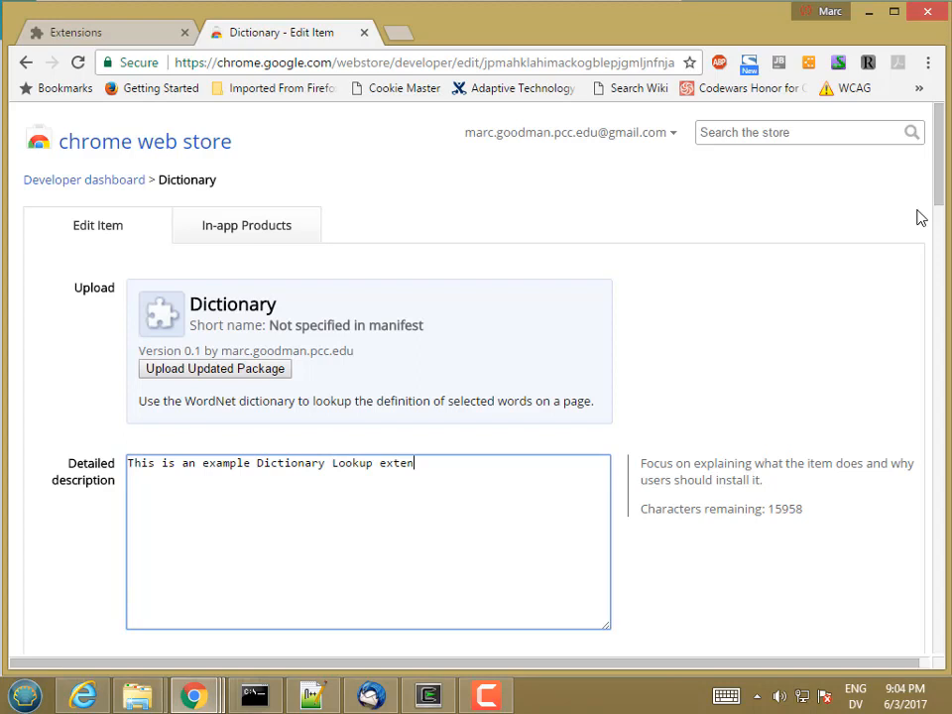
pyautogui.write('sion based on WordN')
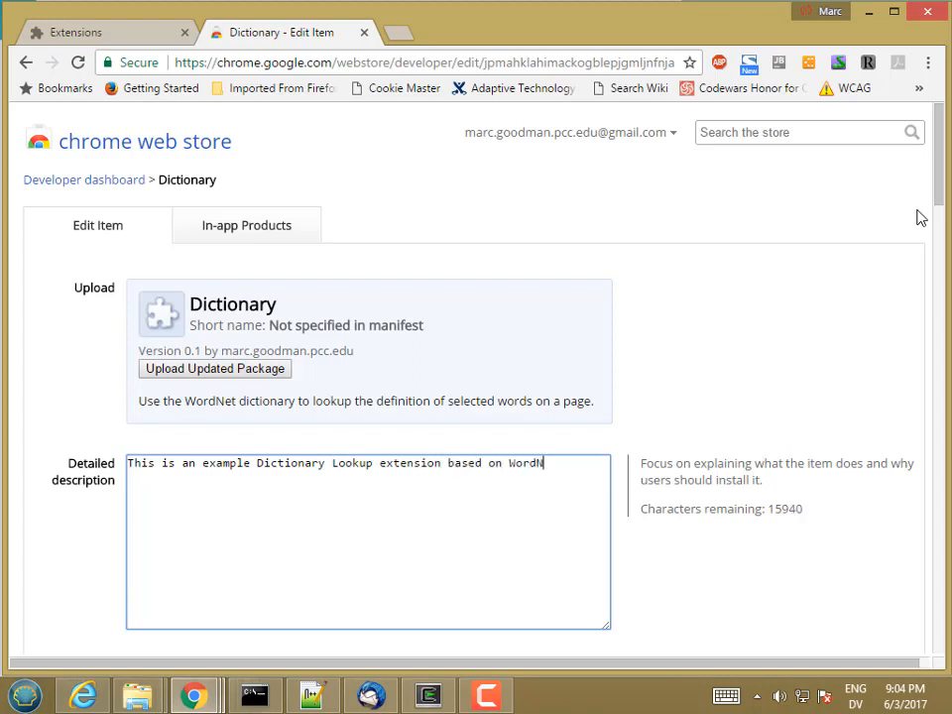
pyautogui.write('. This is a de')
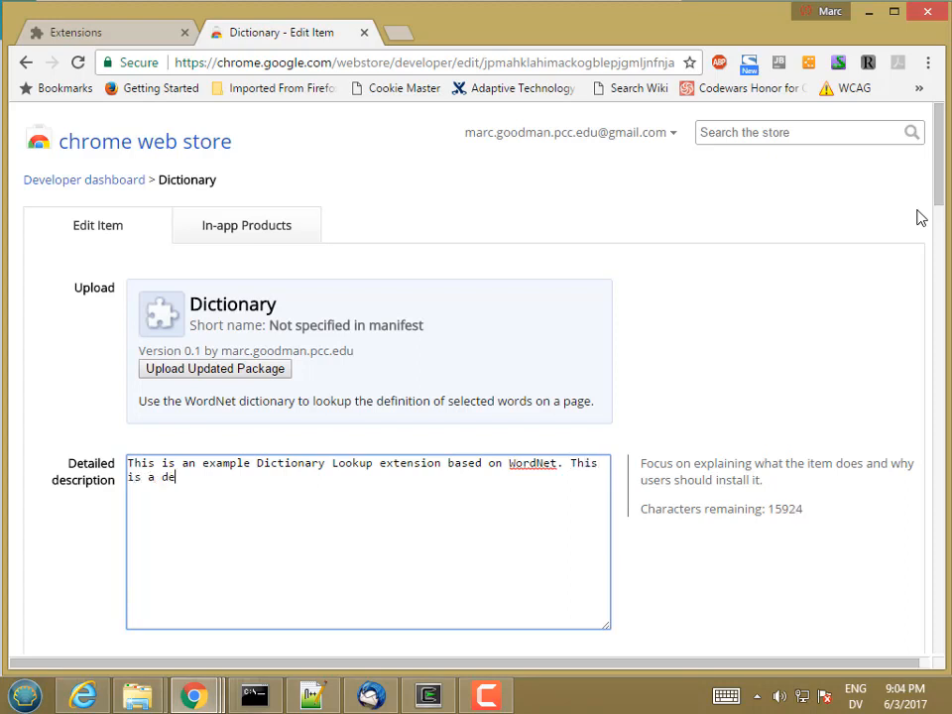
pyautogui.write('mo for')
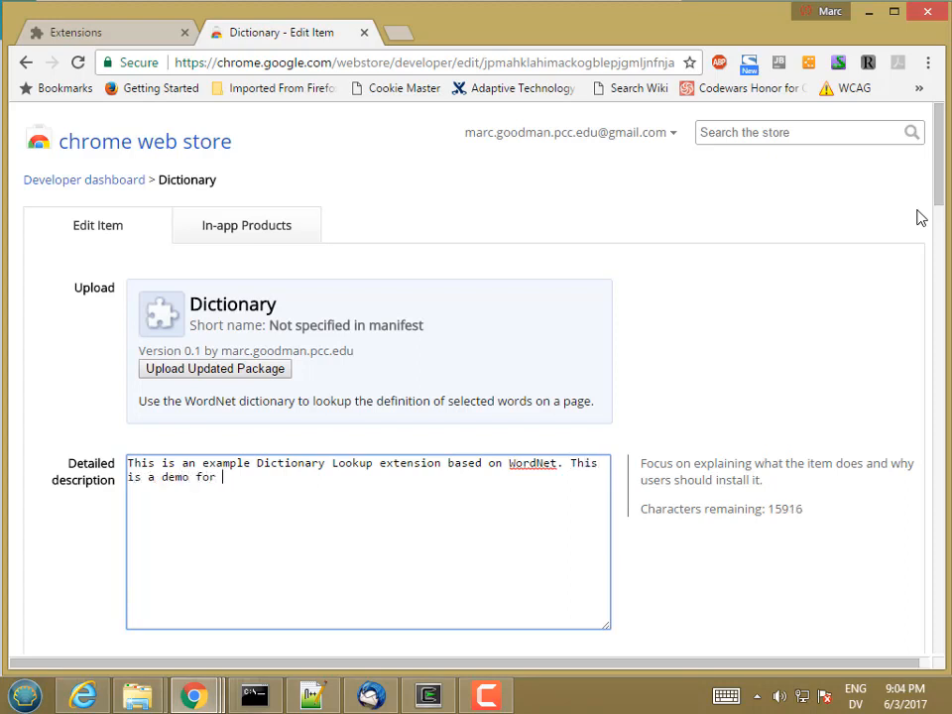
pyautogui.write('CIS 233w')
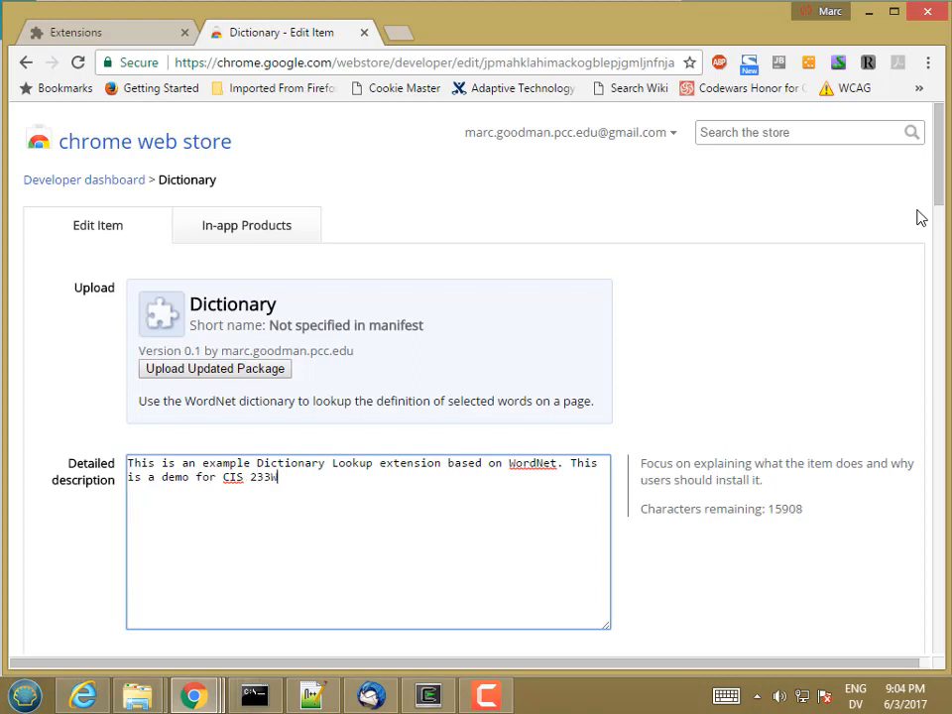
pyautogui.write(', JavaScript Pr')
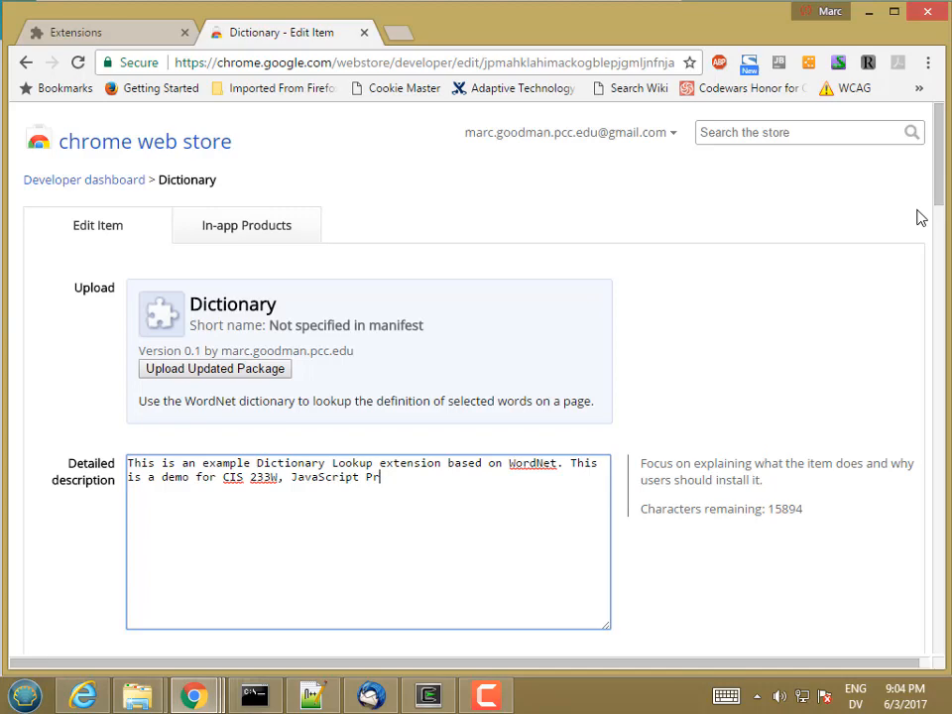
pyautogui.write('ogramming II')
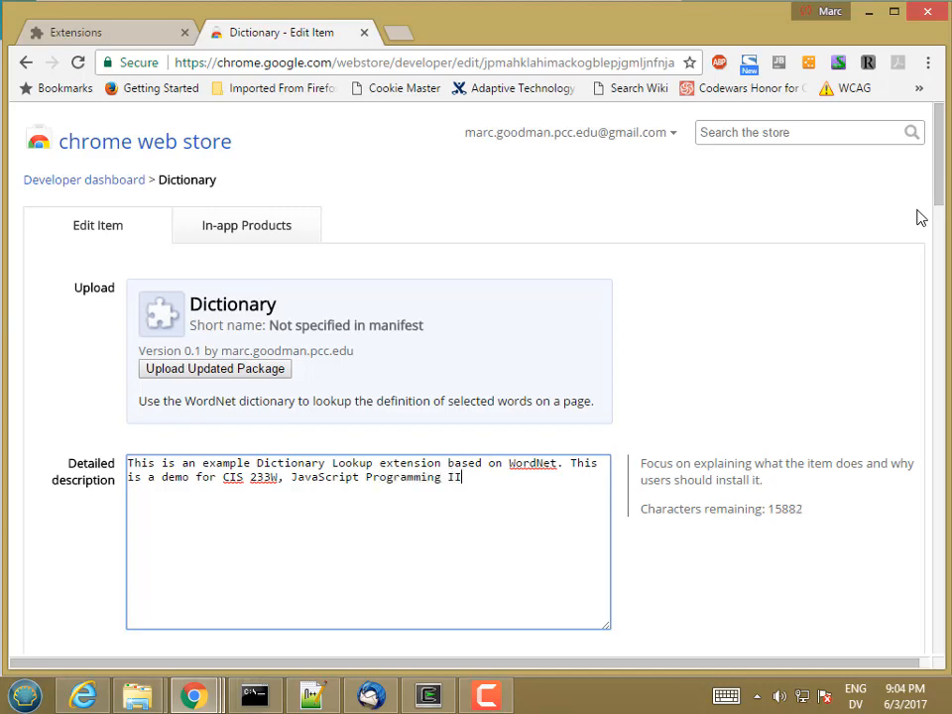
pyautogui.write('.')
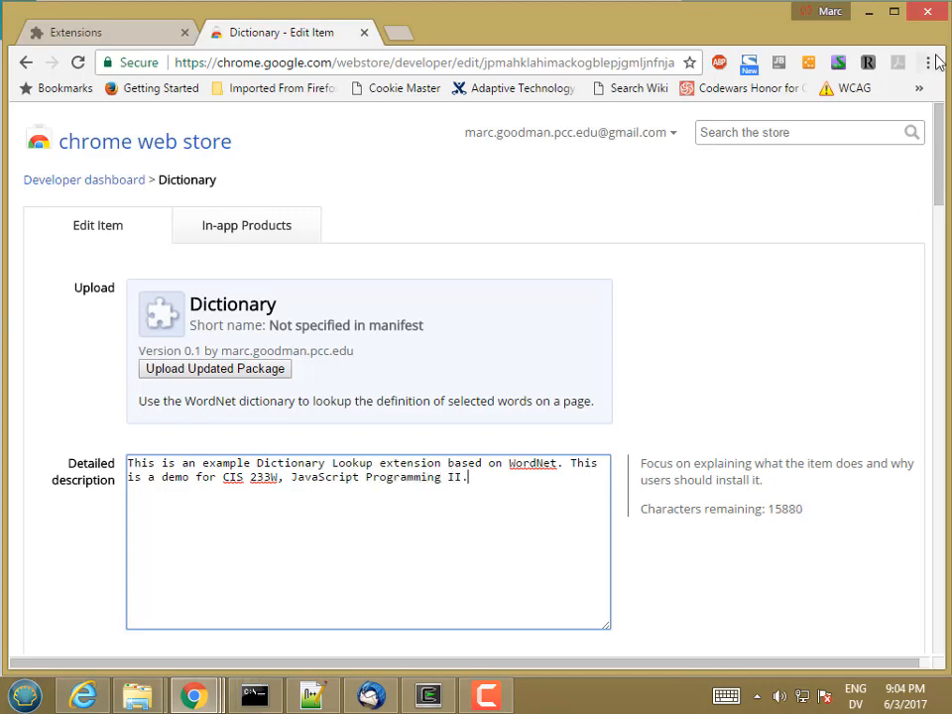
# Step: Upload icon-128.png from the Dict Extension folder as the item's icon
pyautogui.scroll(-3)
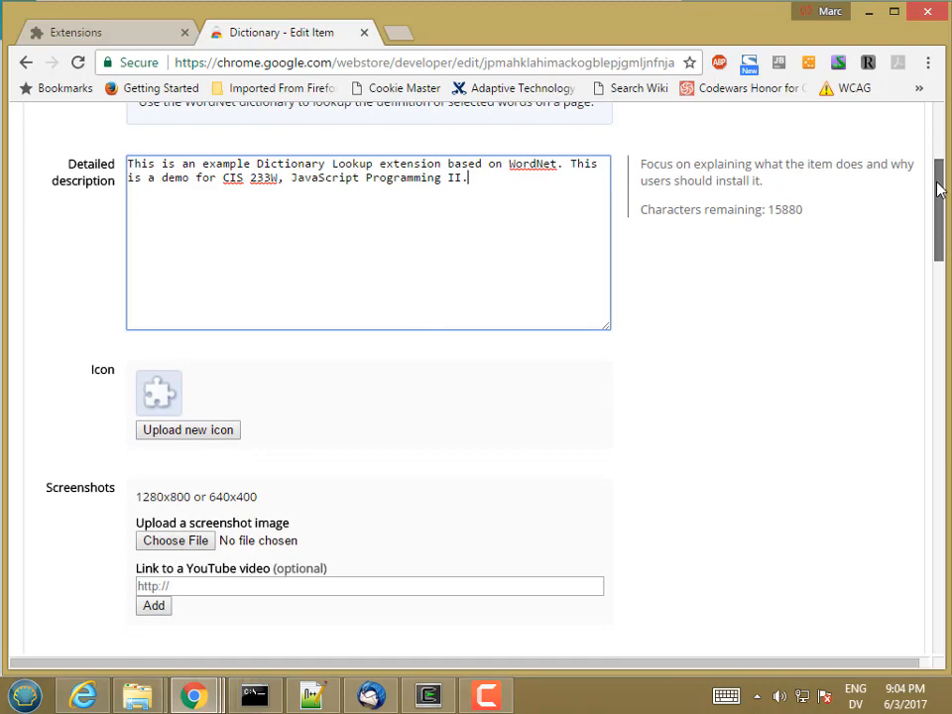
pyautogui.click(187, 429)
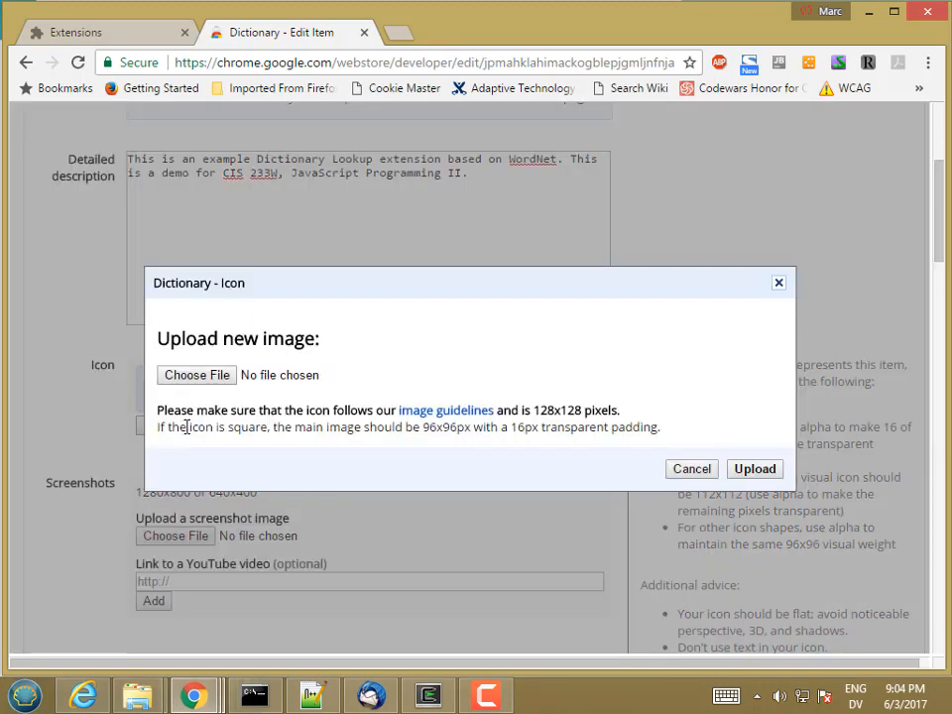
pyautogui.click(197, 375)
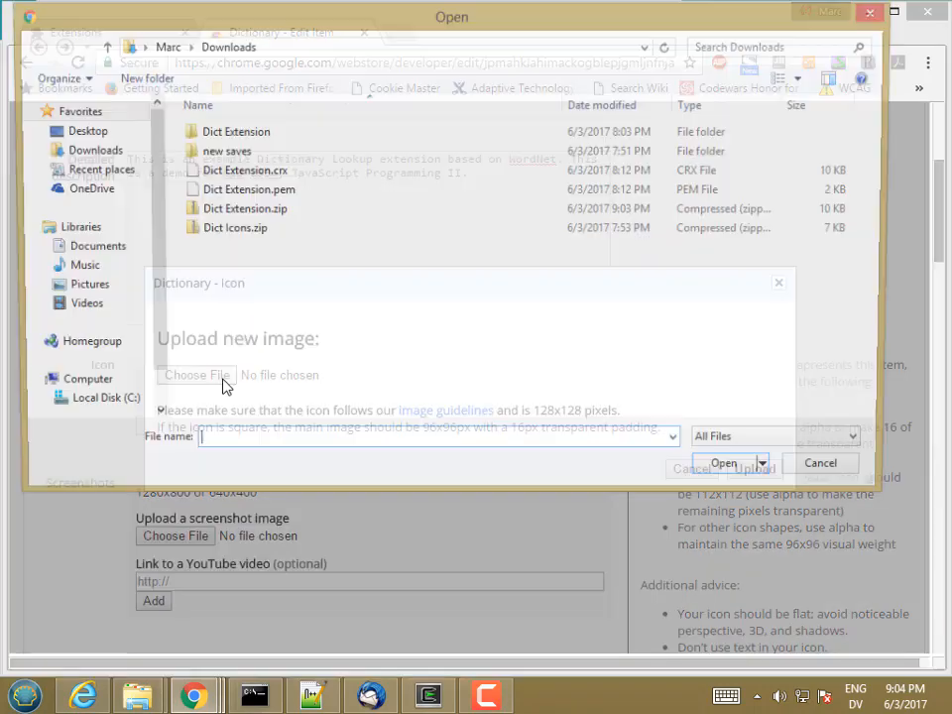
pyautogui.doubleClick(236, 131)
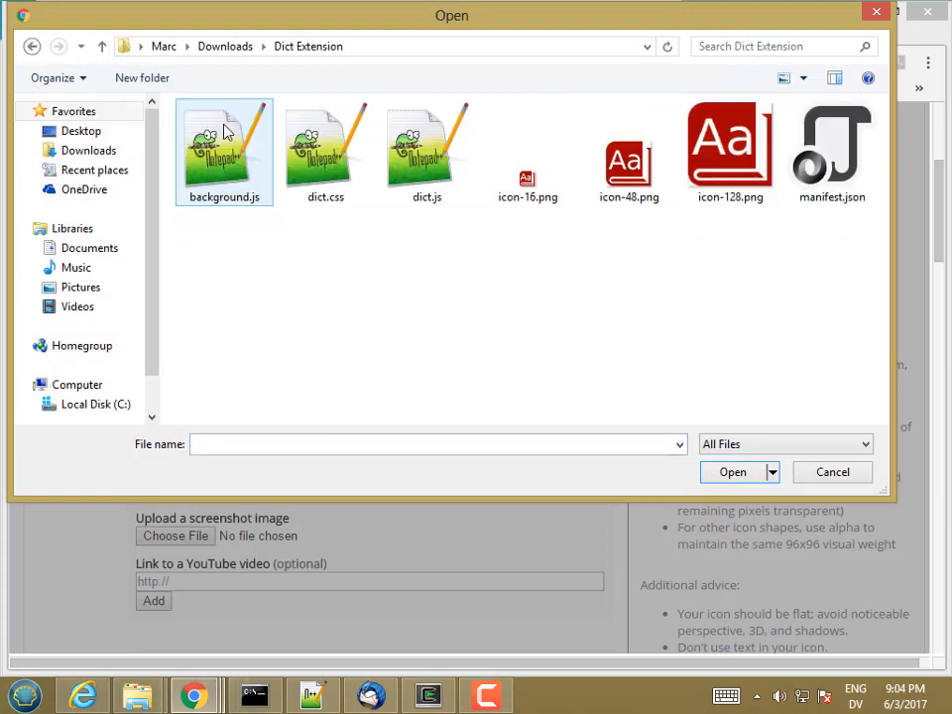
pyautogui.click(731, 149)
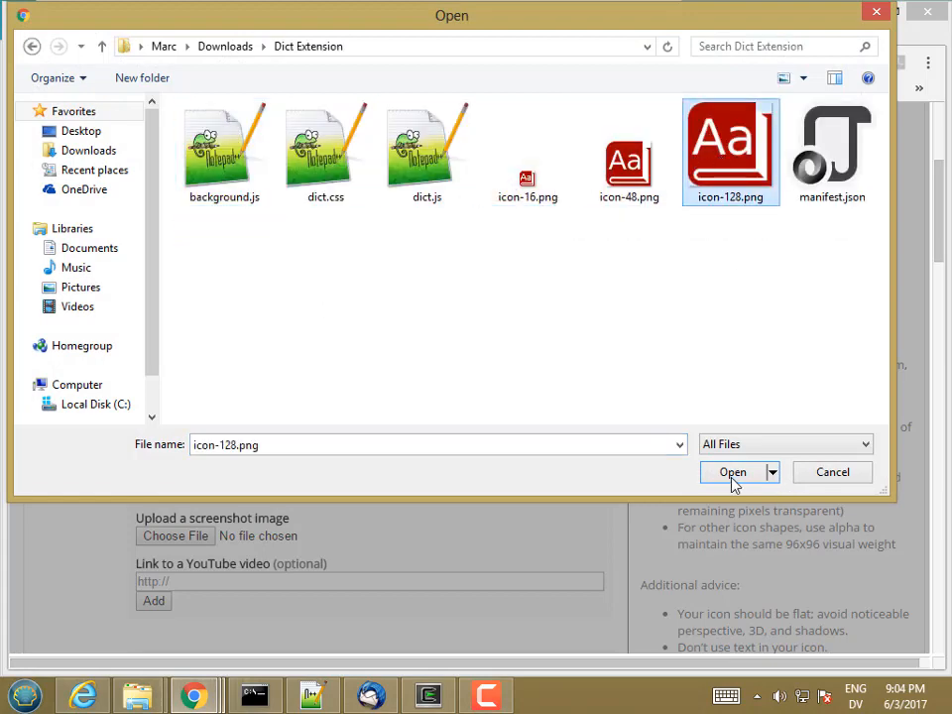
pyautogui.click(732, 471)
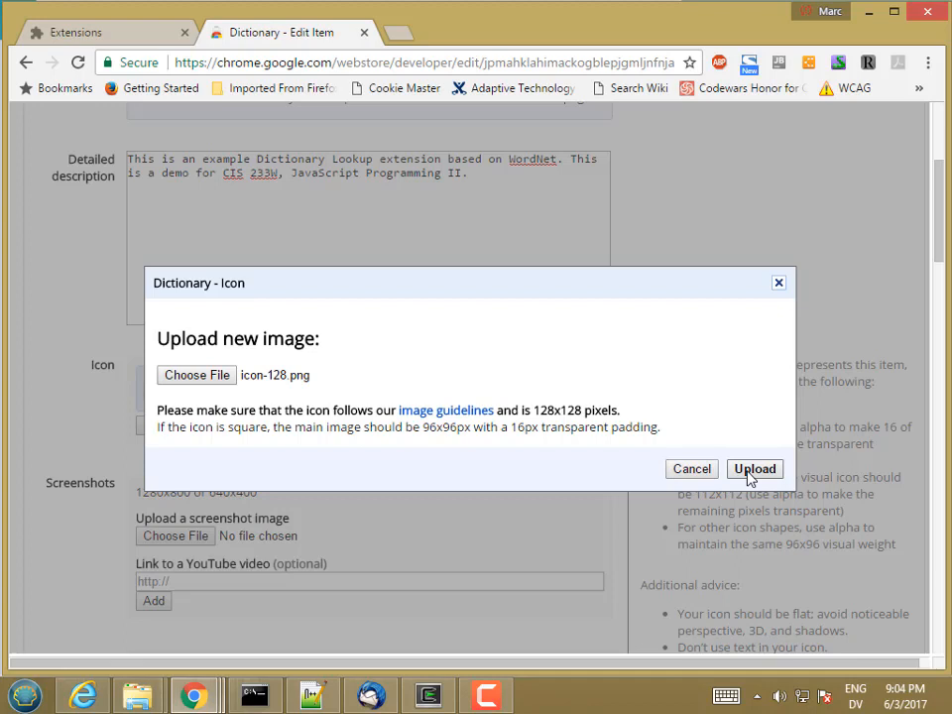
pyautogui.click(754, 469)
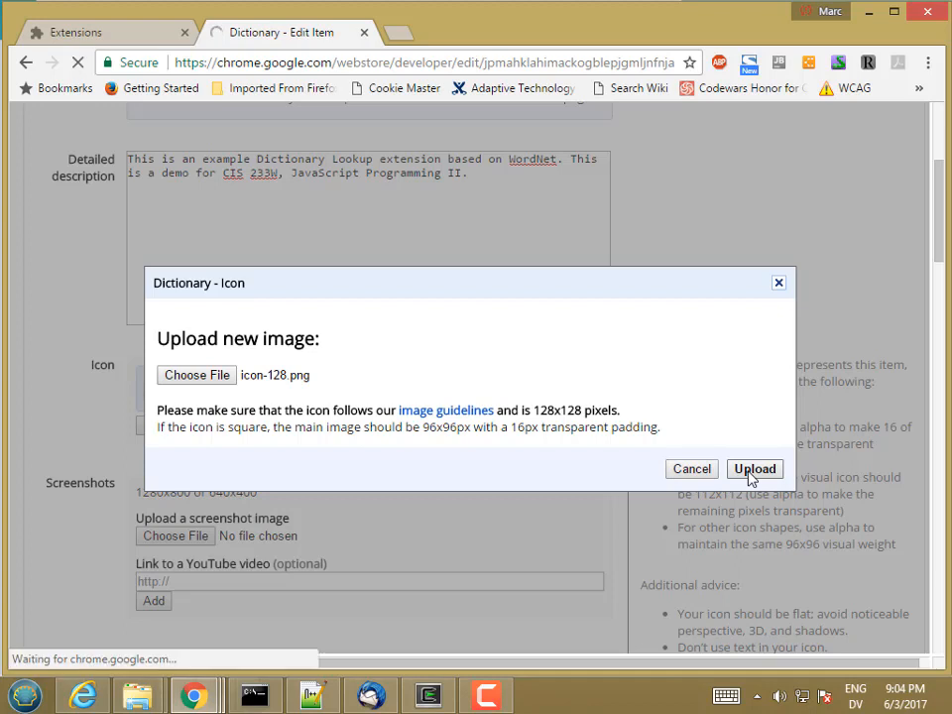
pyautogui.click(755, 468)
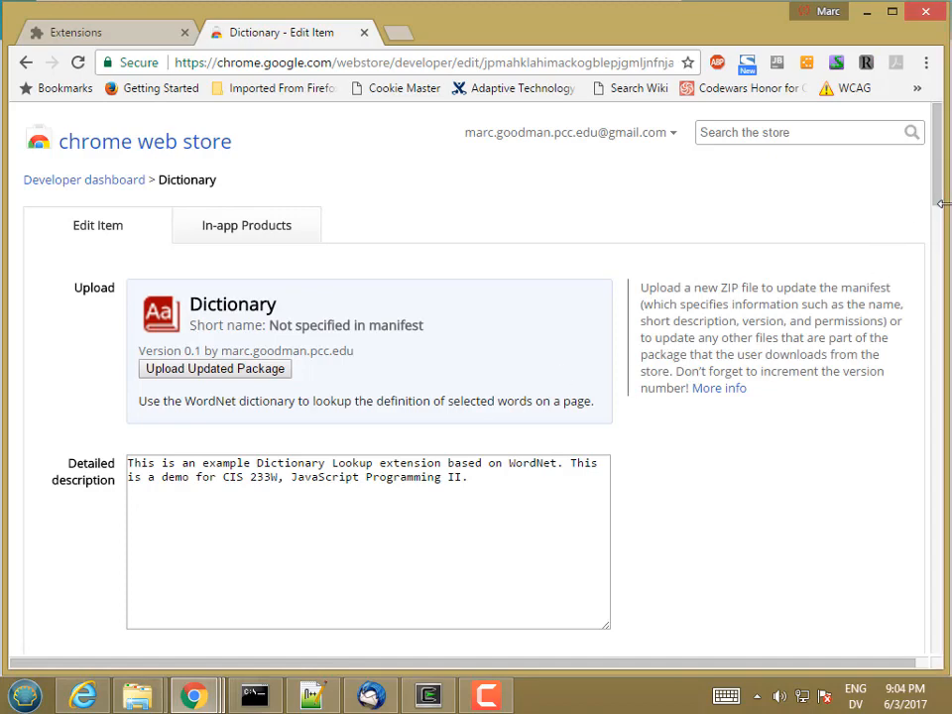
pyautogui.scroll(-3)
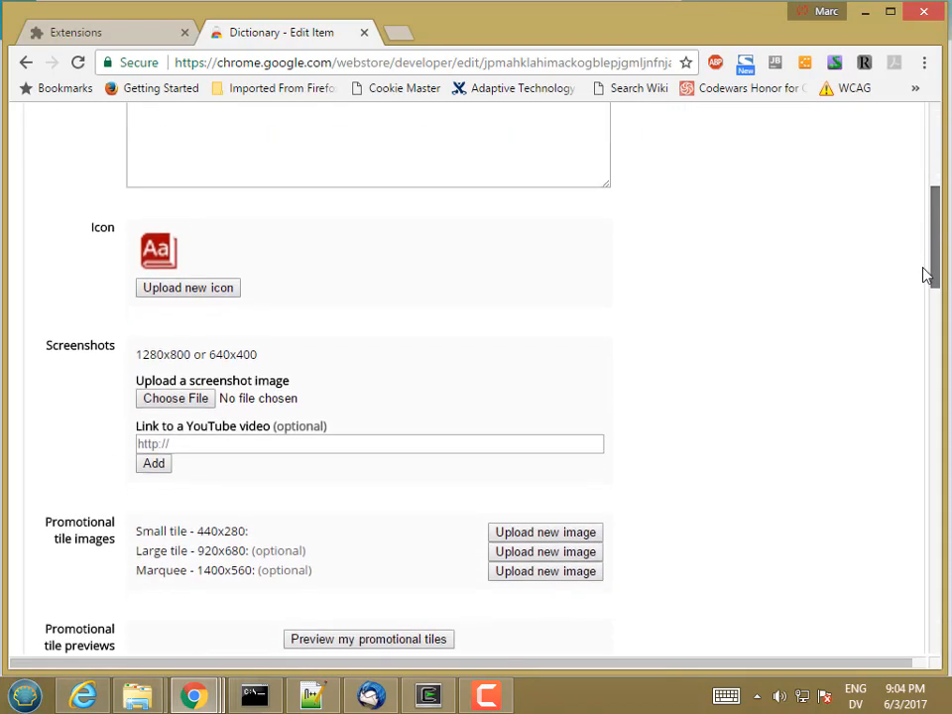
pyautogui.scroll(-3)
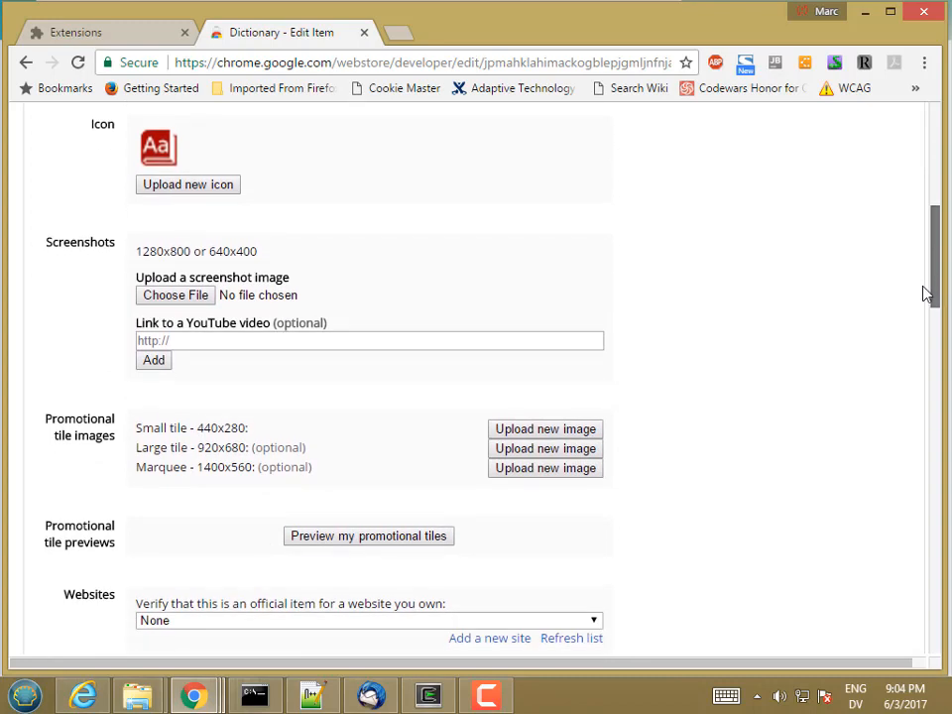
pyautogui.scroll(-3)
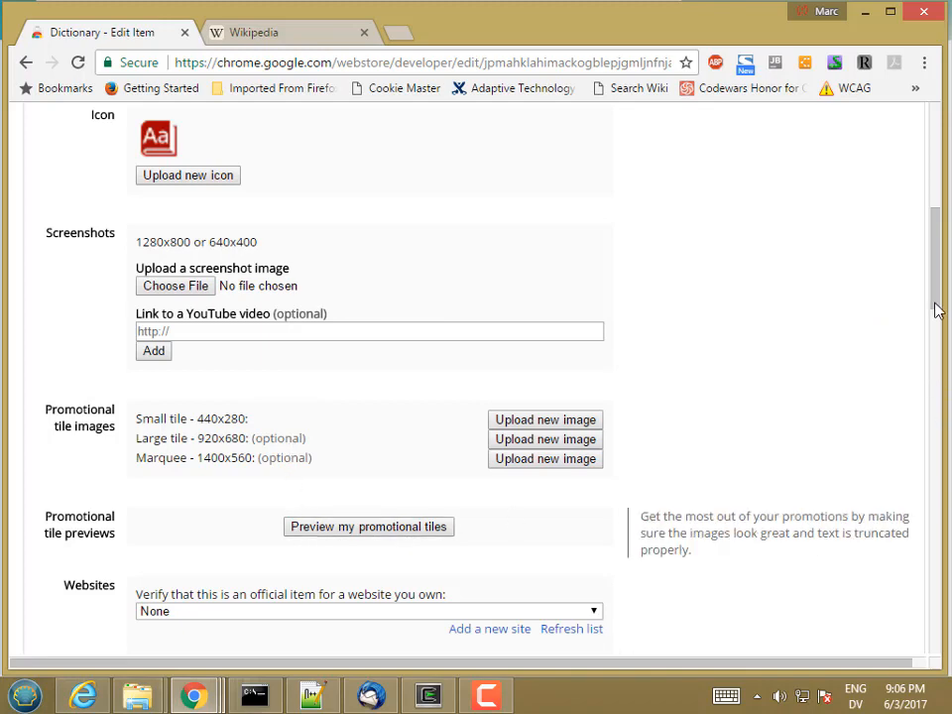
pyautogui.scroll(-3)
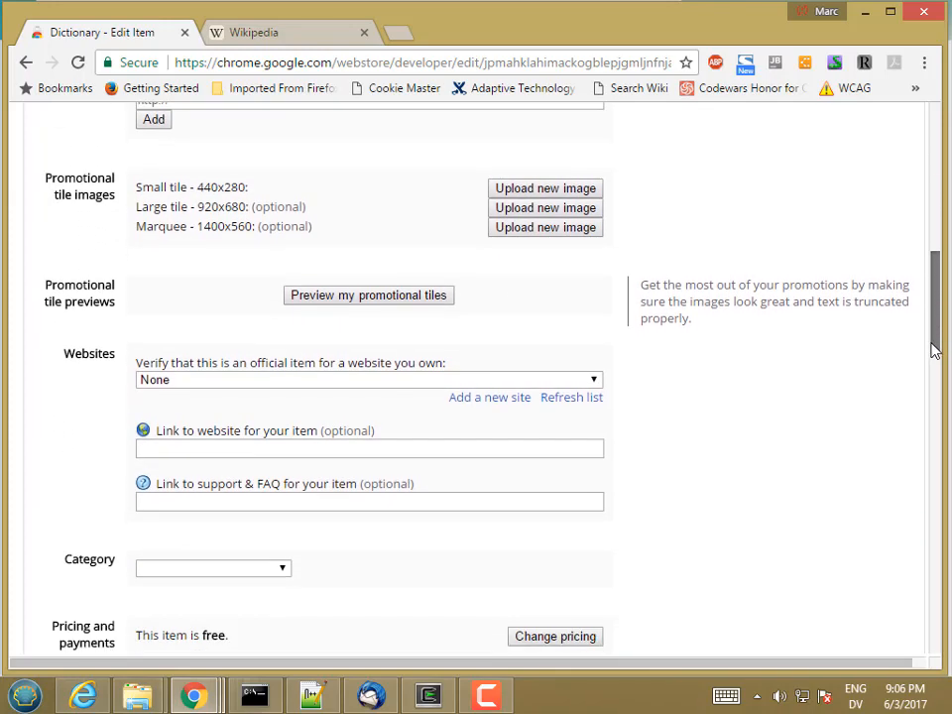
pyautogui.scroll(-3)
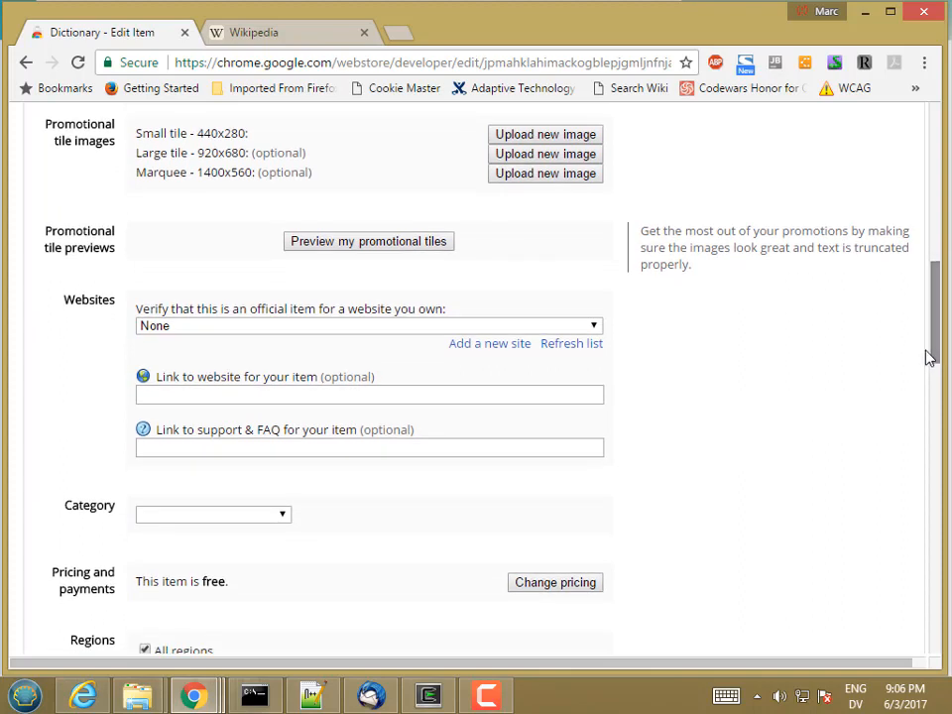
pyautogui.click(368, 326)
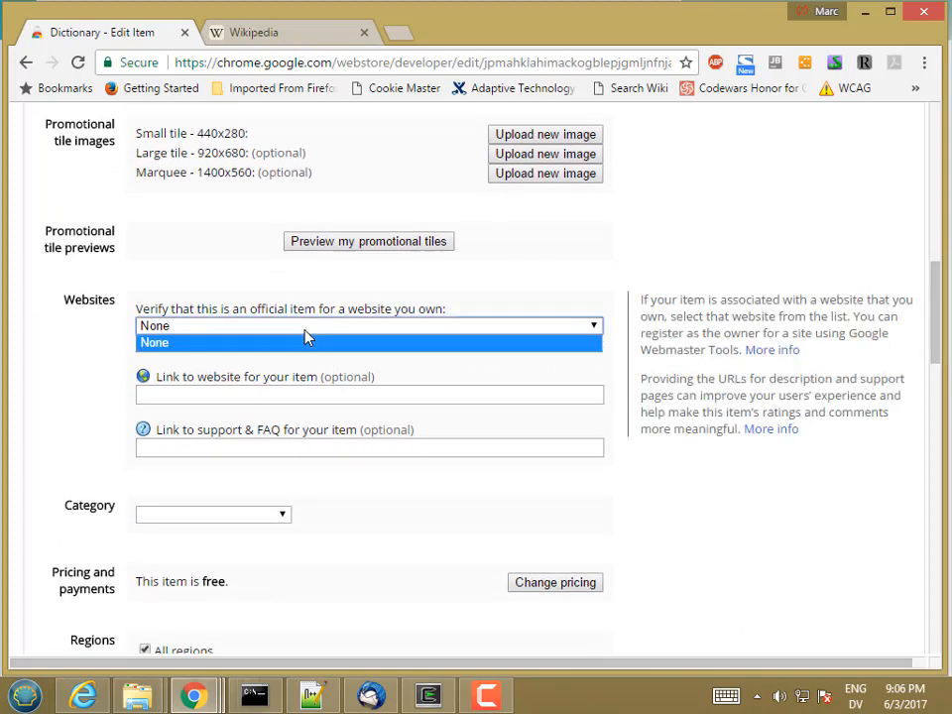
pyautogui.click(154, 342)
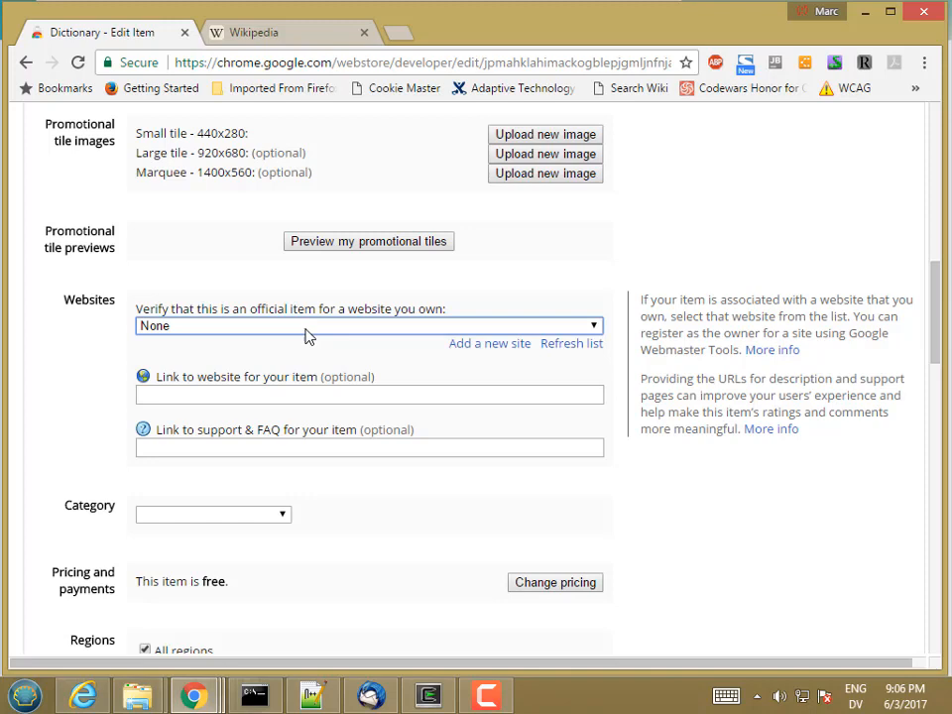
pyautogui.click(369, 394)
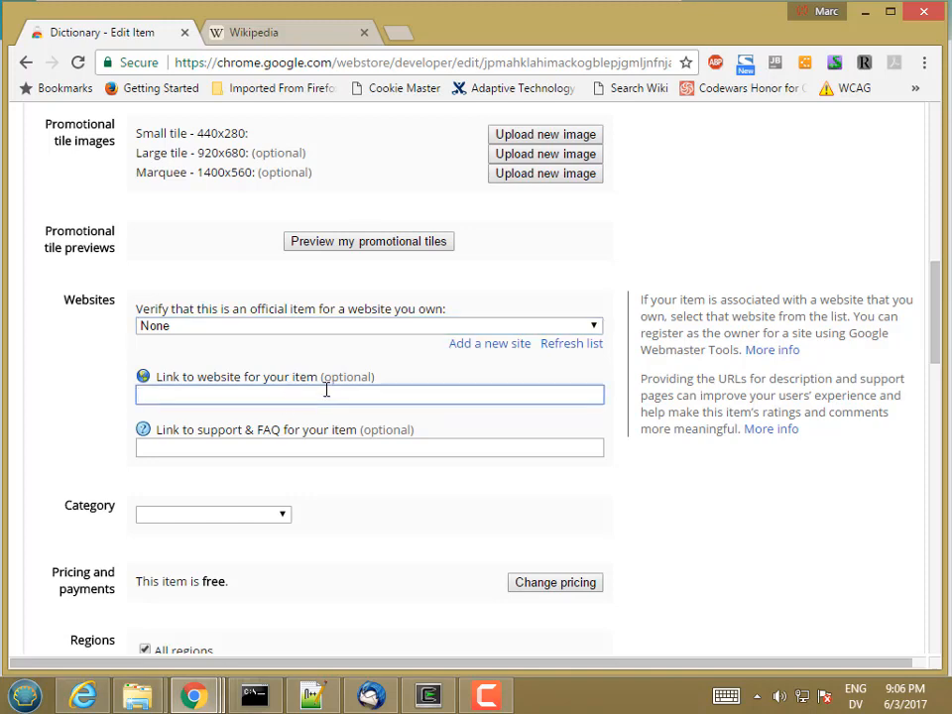
pyautogui.write('www')
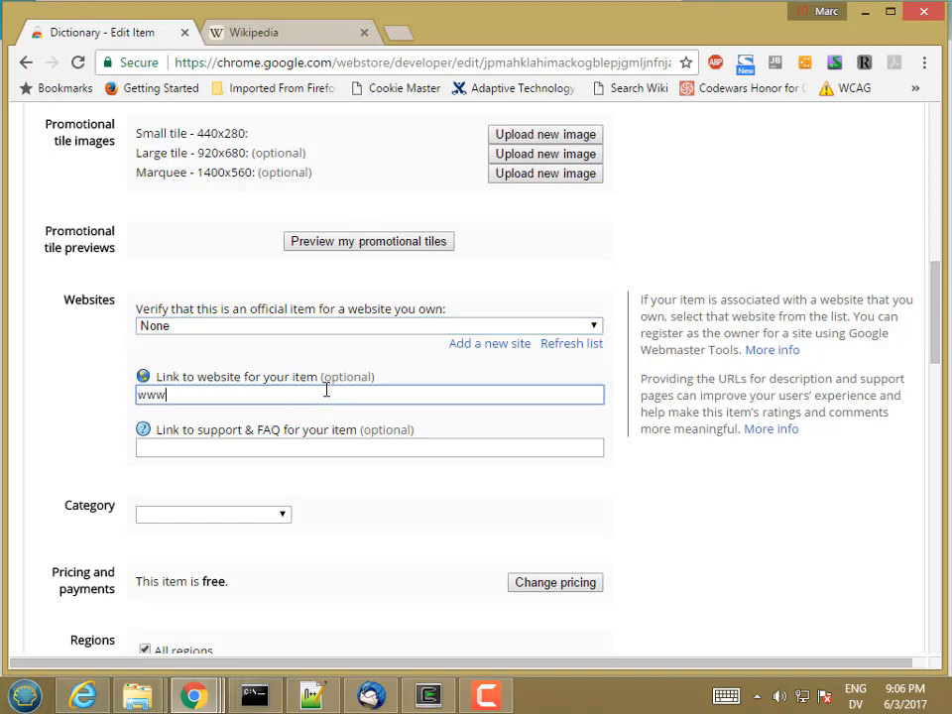
pyautogui.write('.cis23')
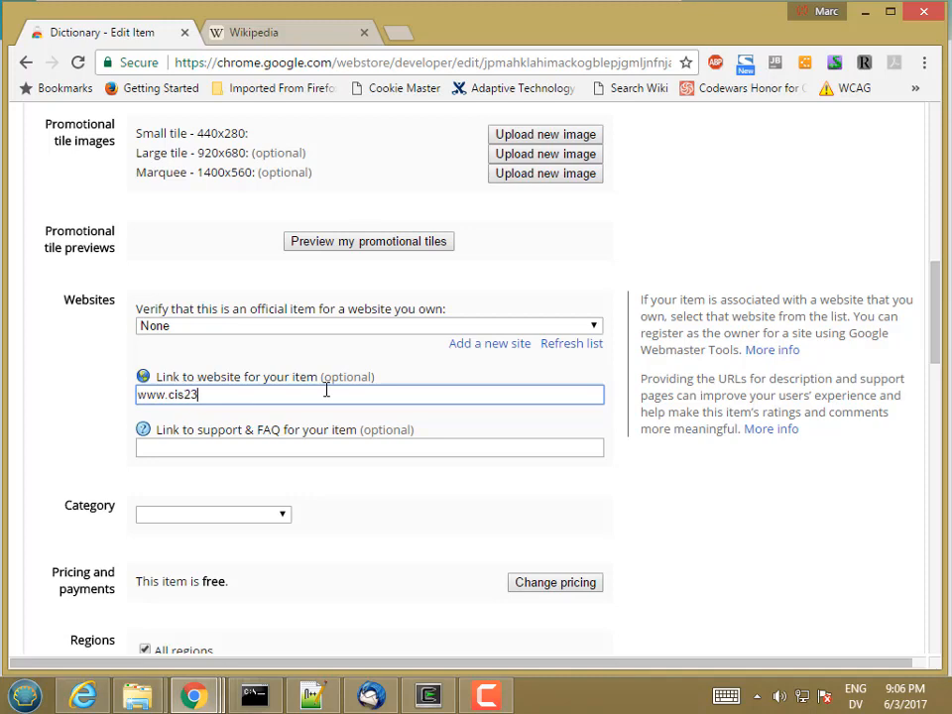
pyautogui.write('3w.xy')
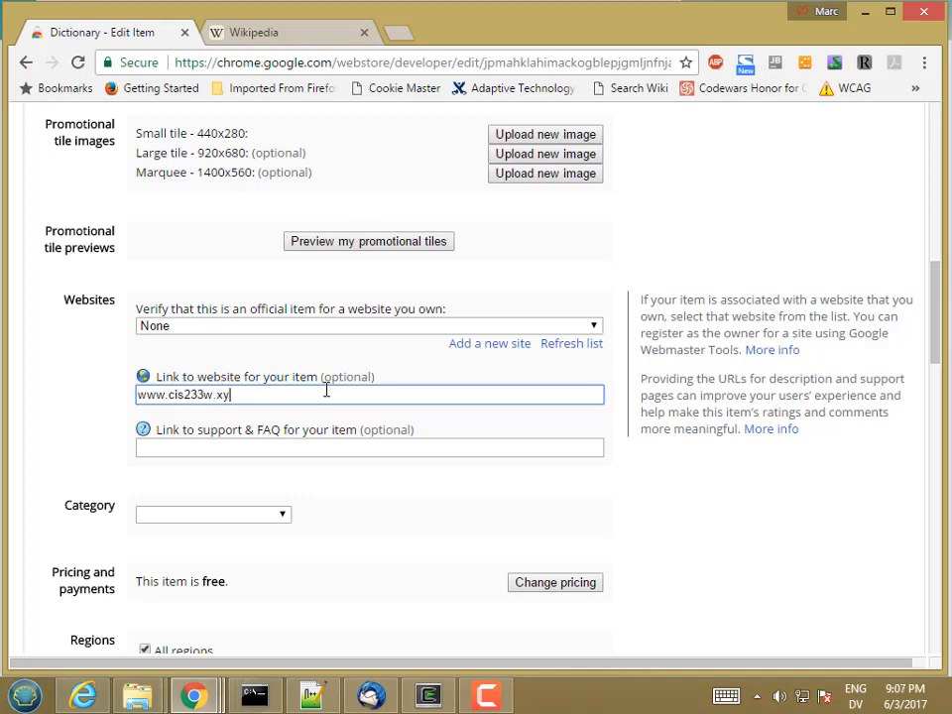
pyautogui.write('z/dict')
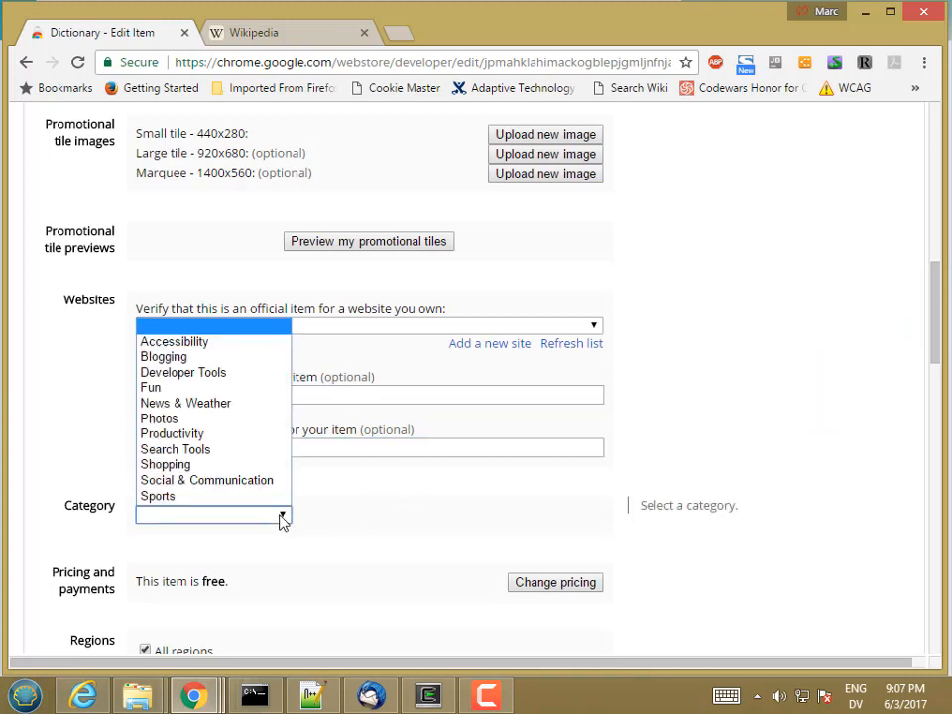
pyautogui.moveTo(182, 372)
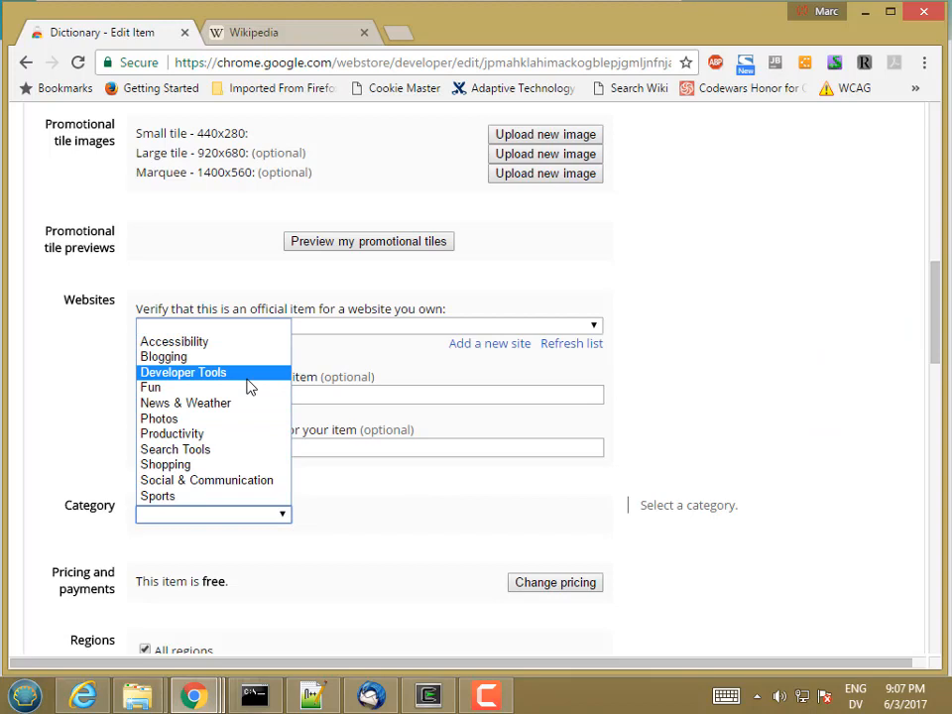
pyautogui.moveTo(213, 434)
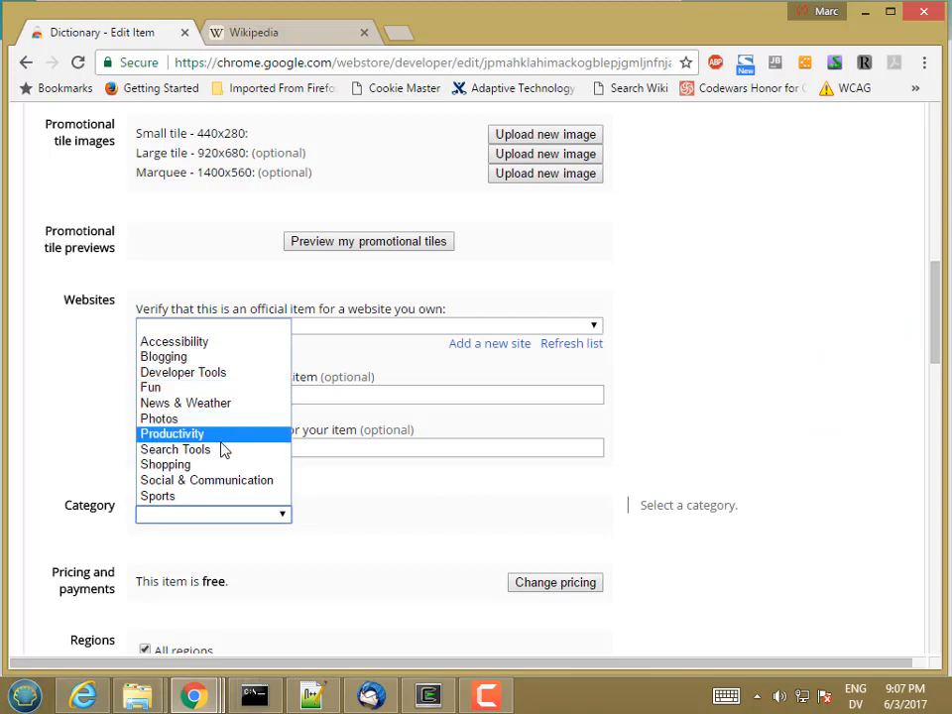
pyautogui.click(175, 450)
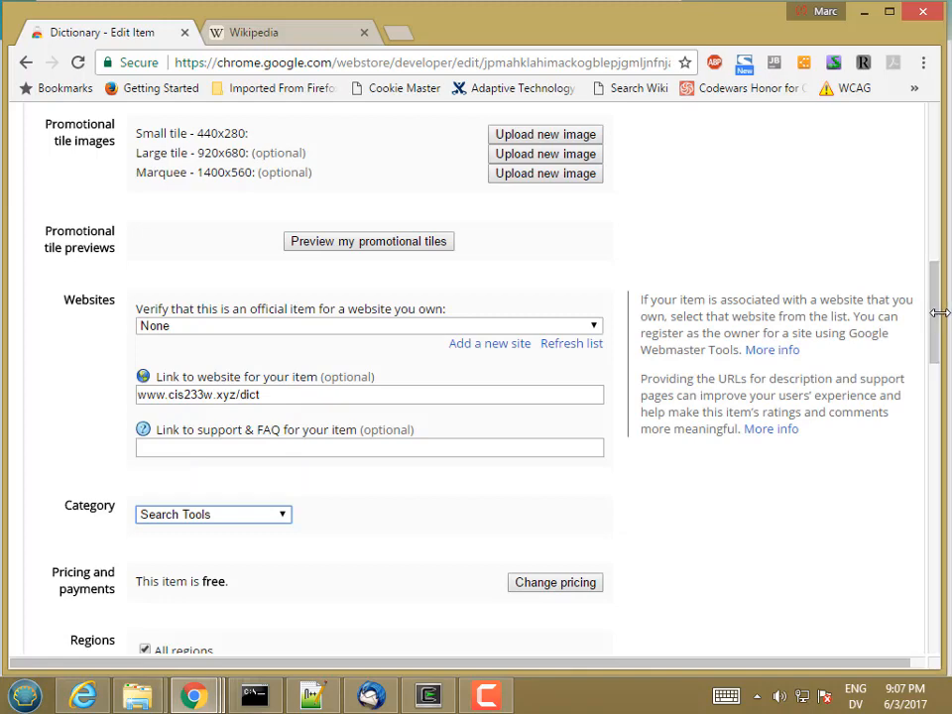
# Step: Pick English in the Language dropdown, then scroll to the bottom of the form
pyautogui.scroll(-3)
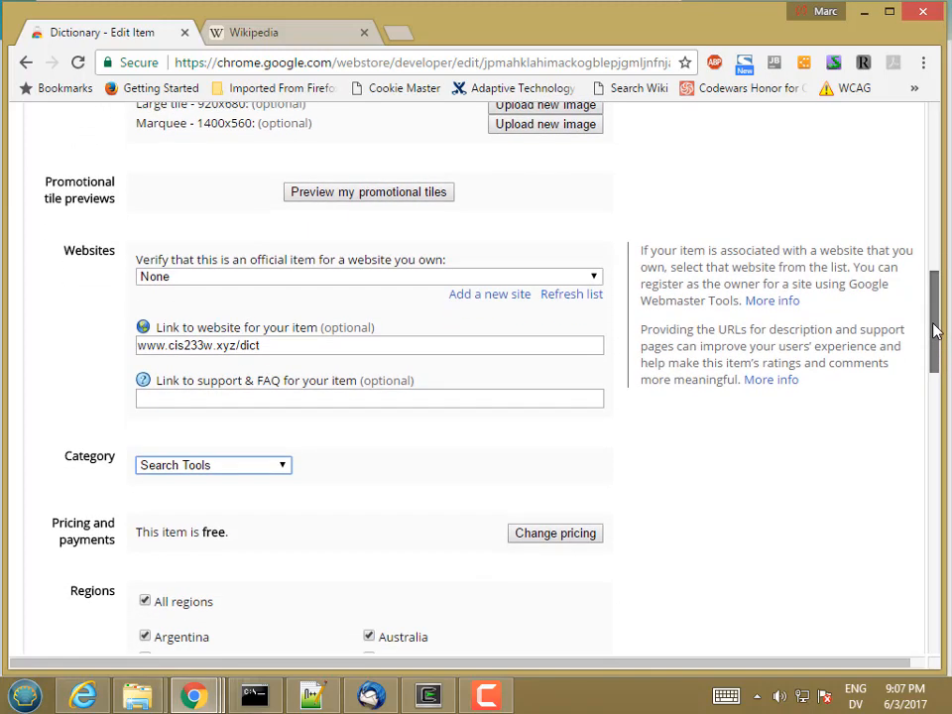
pyautogui.scroll(-3)
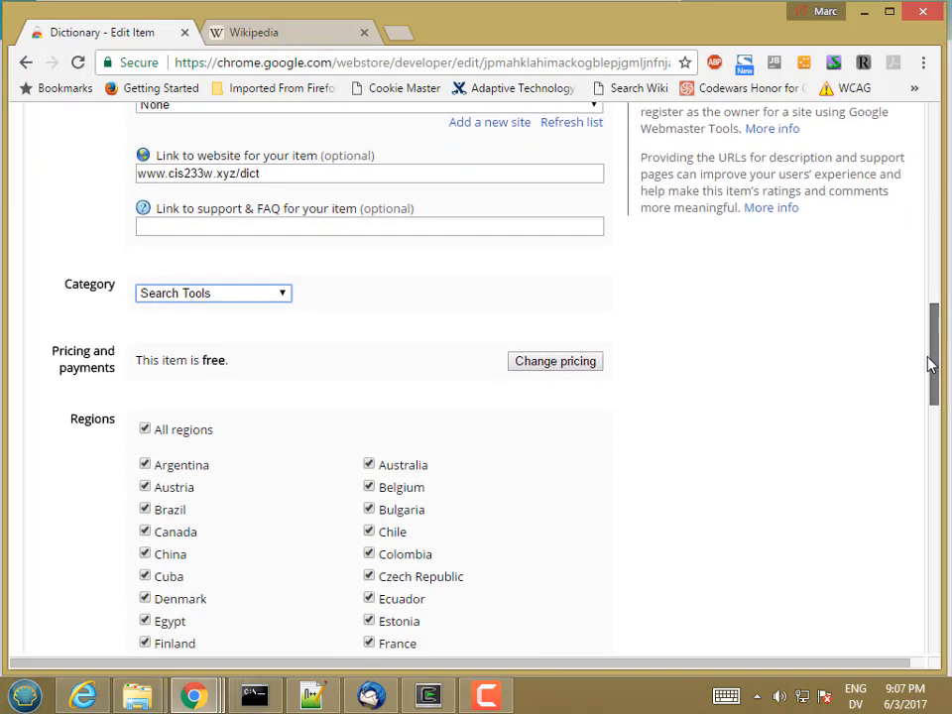
pyautogui.scroll(-3)
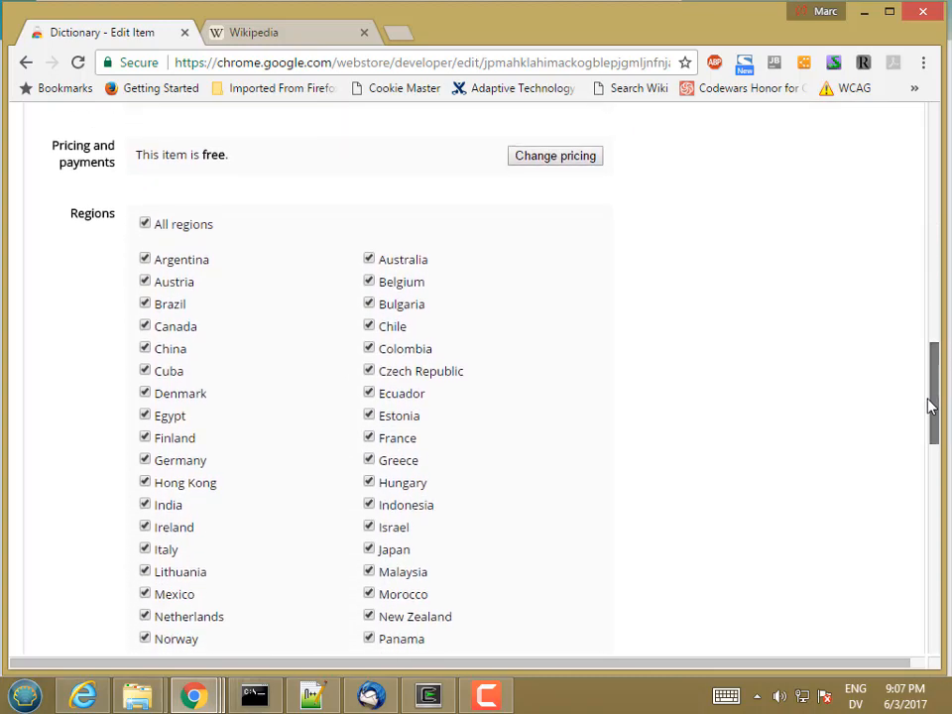
pyautogui.scroll(-3)
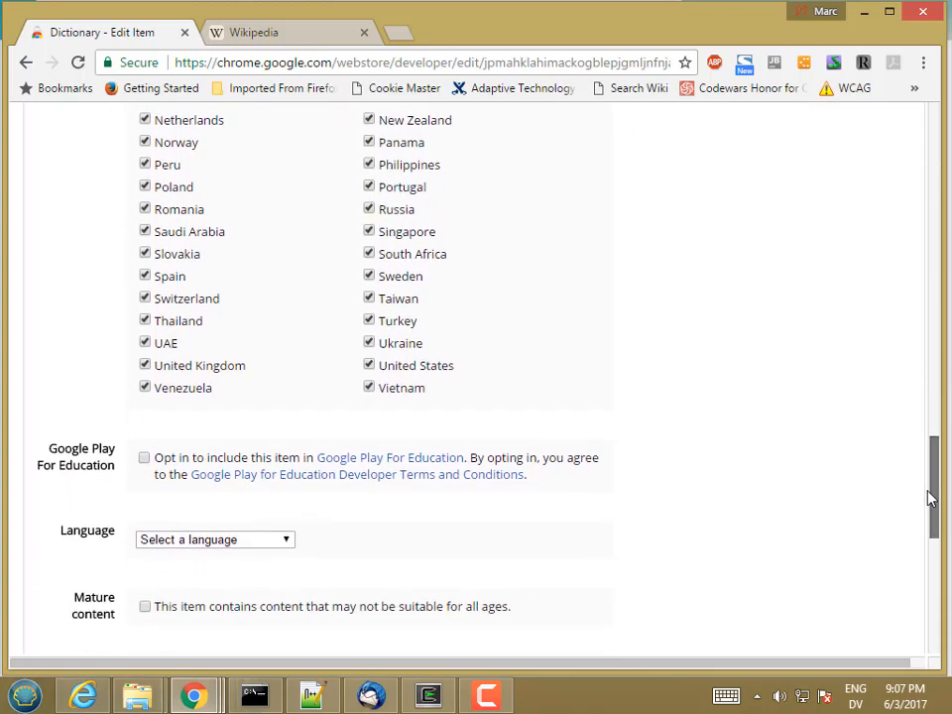
pyautogui.scroll(-3)
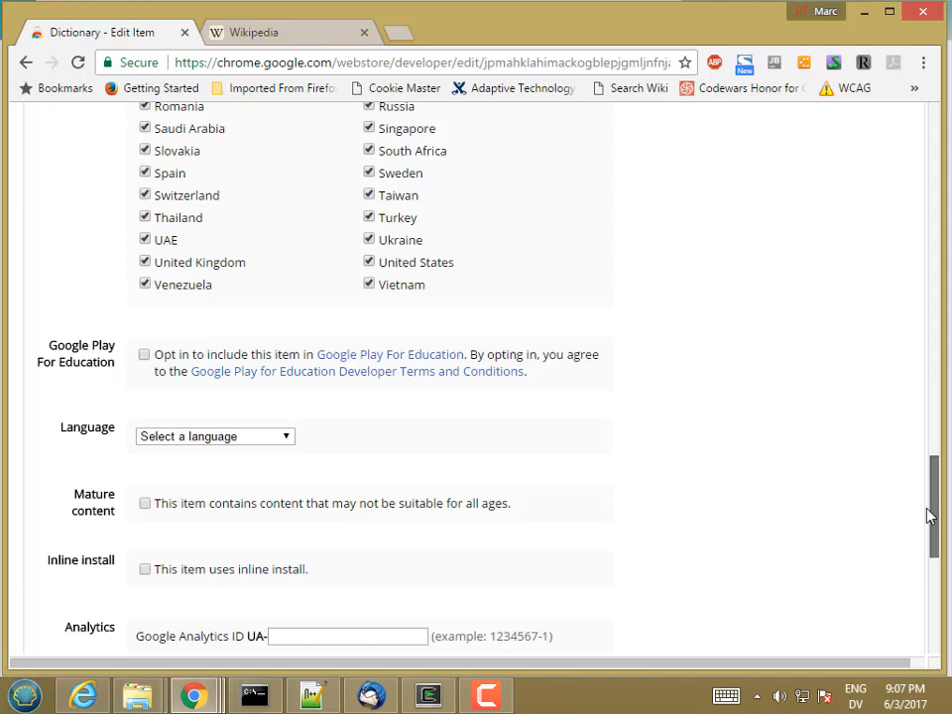
pyautogui.scroll(-3)
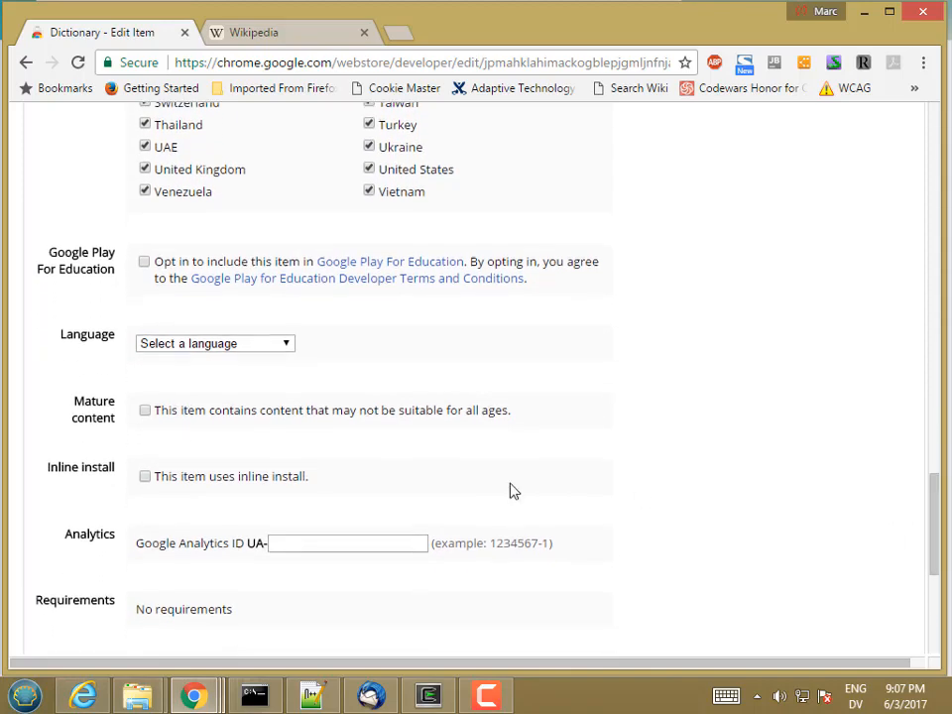
pyautogui.click(215, 343)
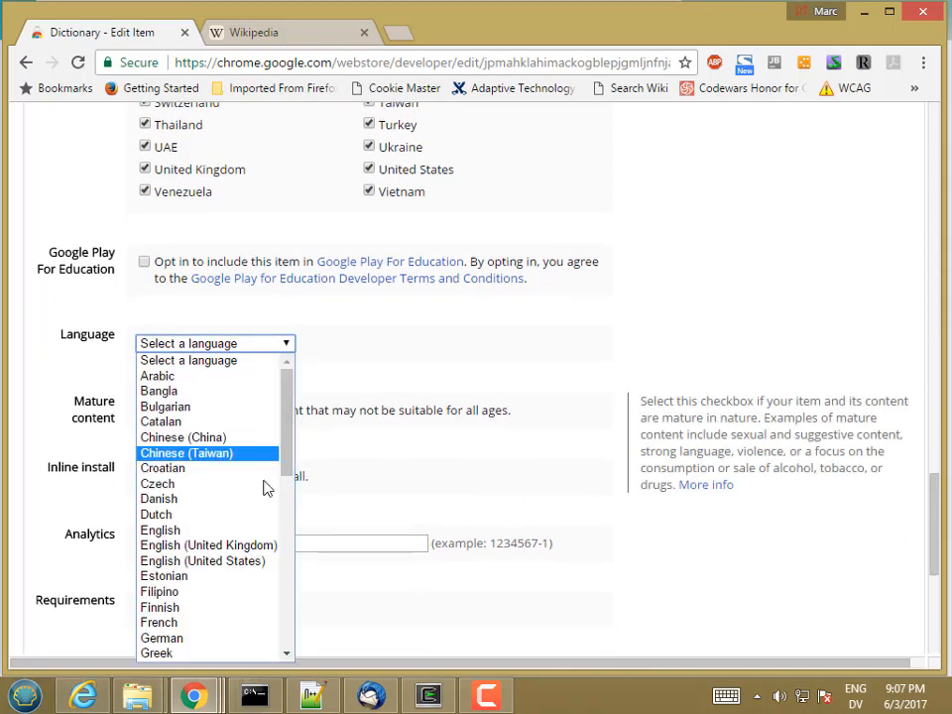
pyautogui.click(160, 530)
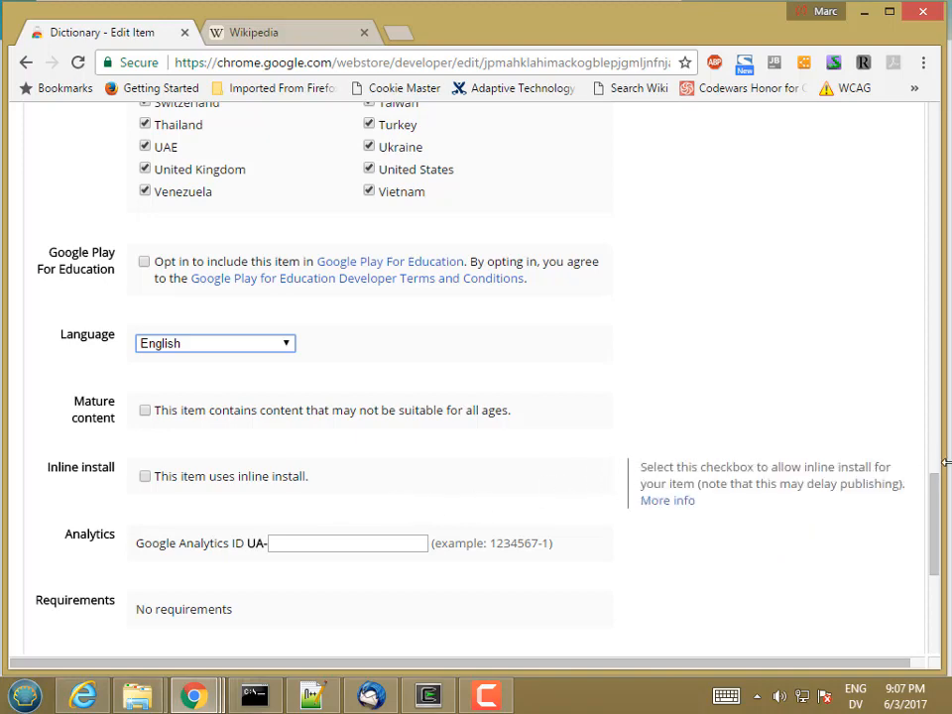
pyautogui.scroll(-3)
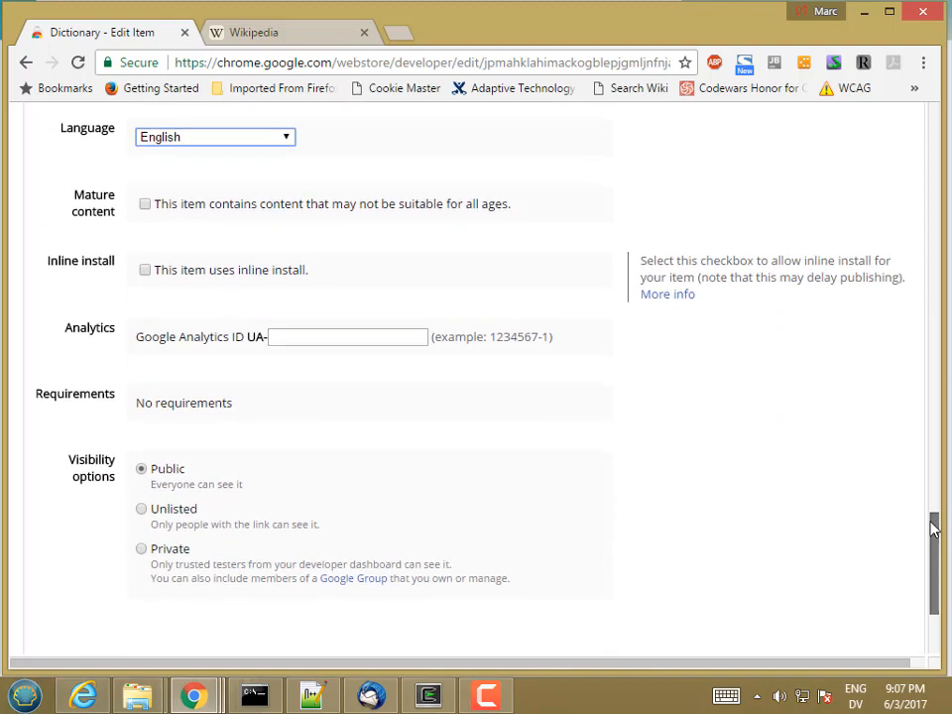
pyautogui.scroll(-3)
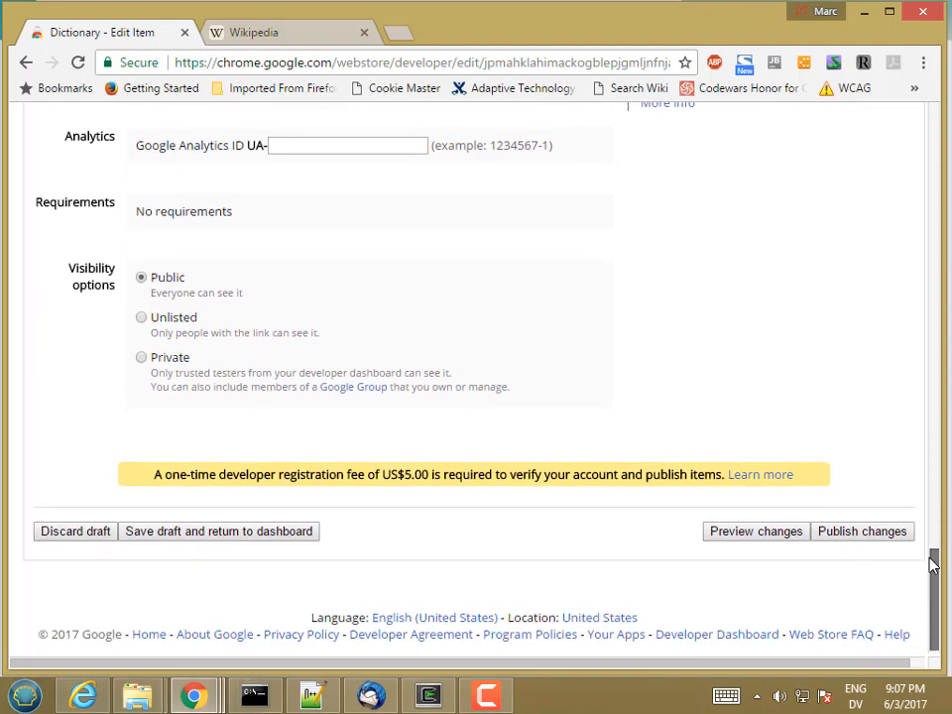
pyautogui.scroll(-3)
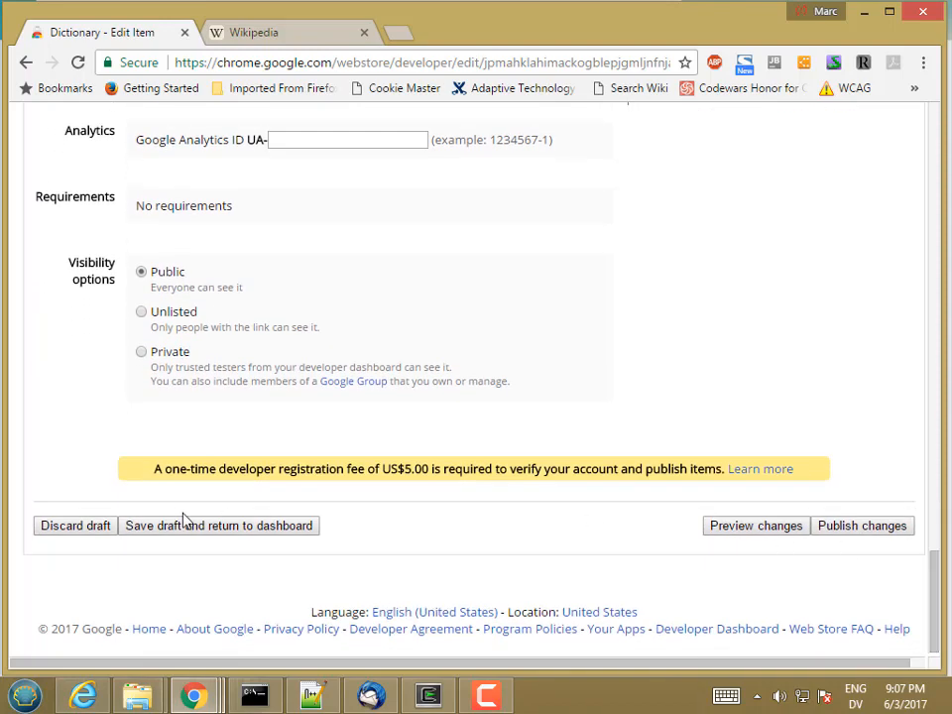
pyautogui.moveTo(291, 467)
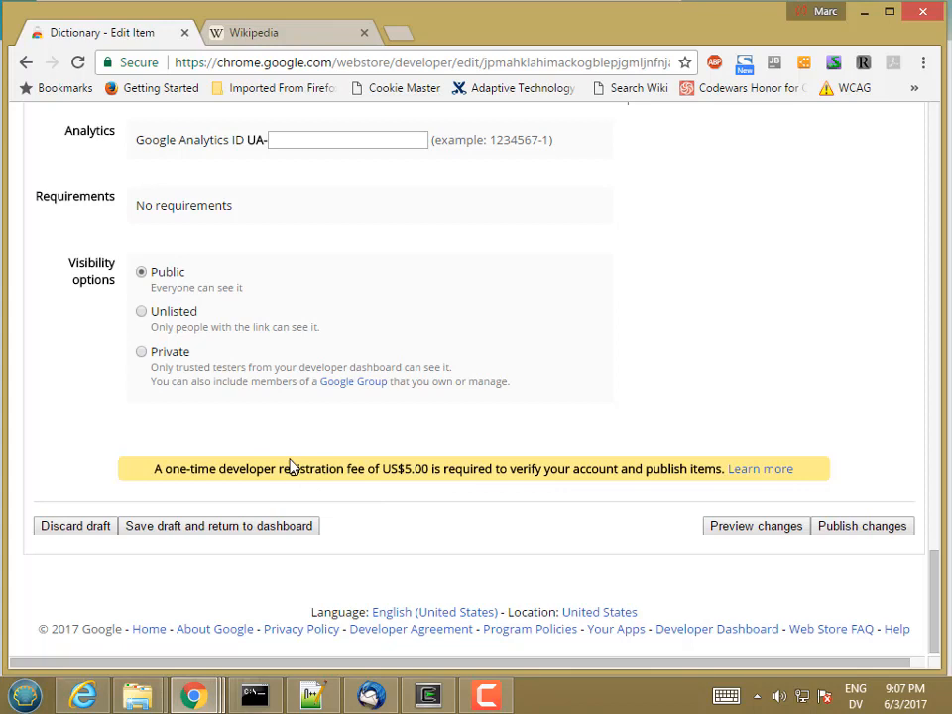
pyautogui.moveTo(579, 486)
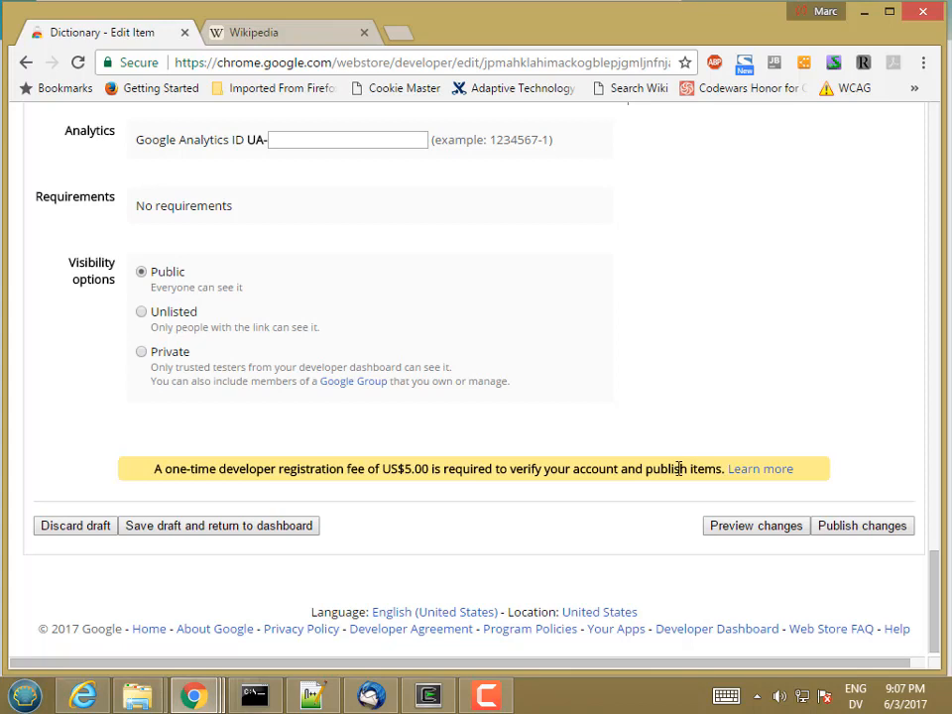
pyautogui.moveTo(490, 477)
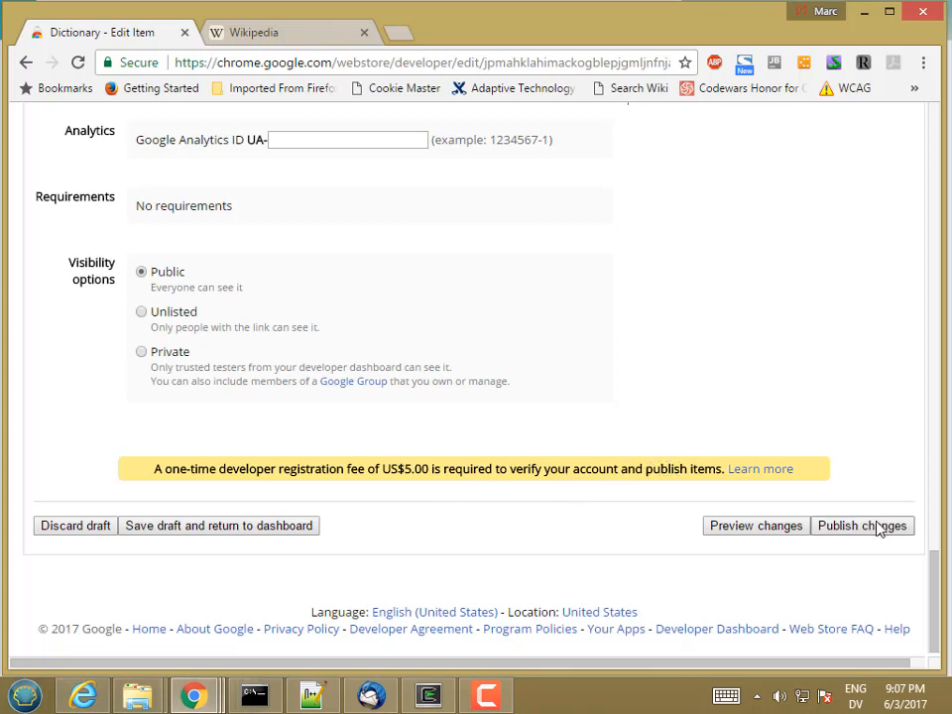
# Step: Submit Dictionary for publishing, which gets rejected over an invalid Website link
pyautogui.click(862, 526)
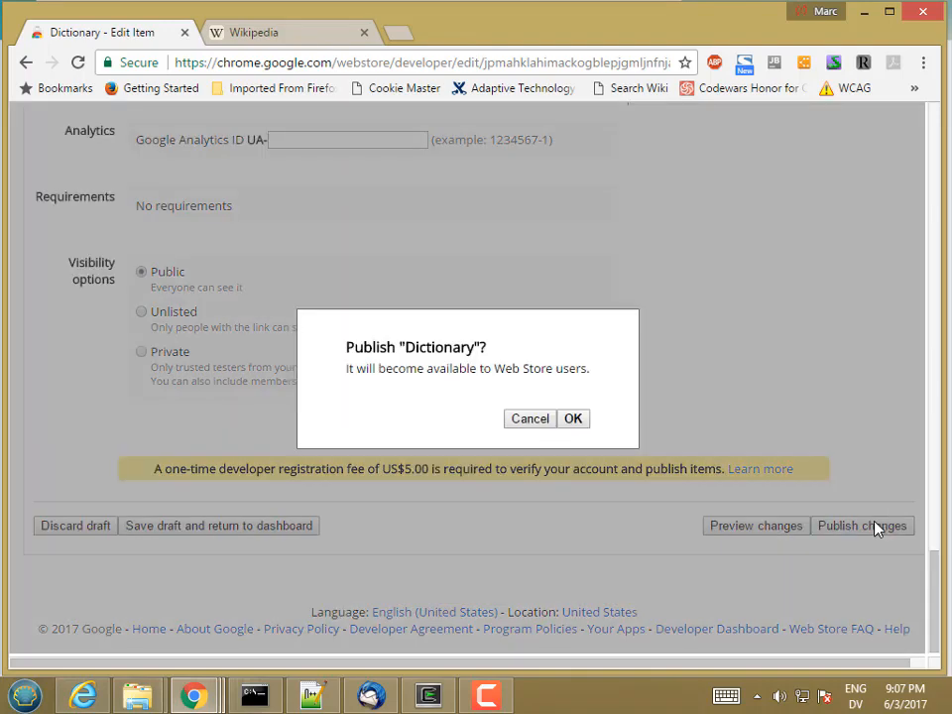
pyautogui.click(573, 417)
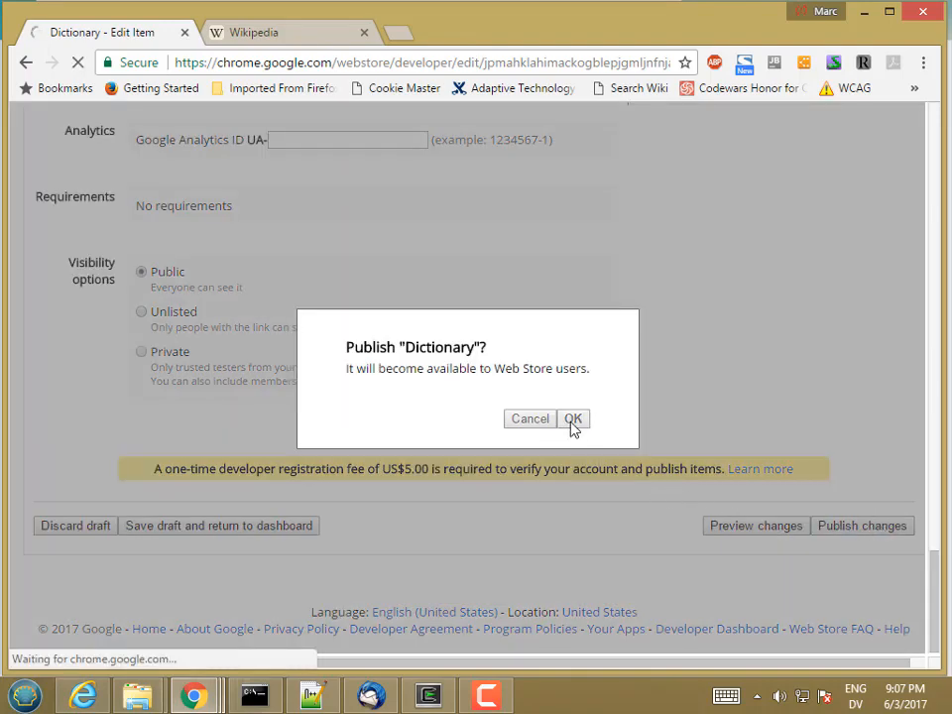
pyautogui.click(573, 418)
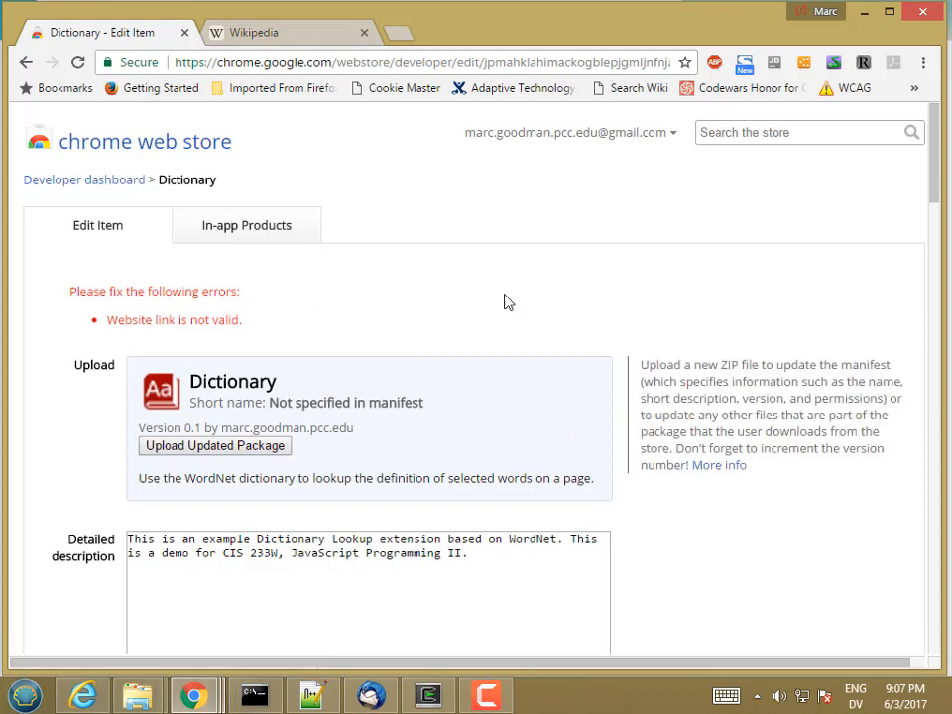
pyautogui.scroll(-3)
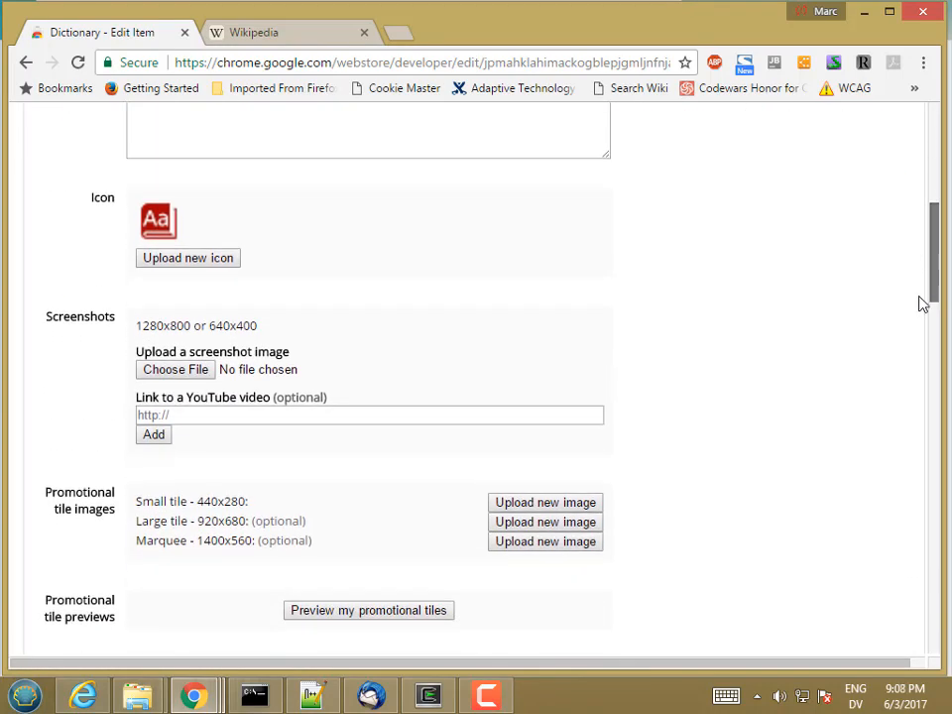
pyautogui.scroll(-3)
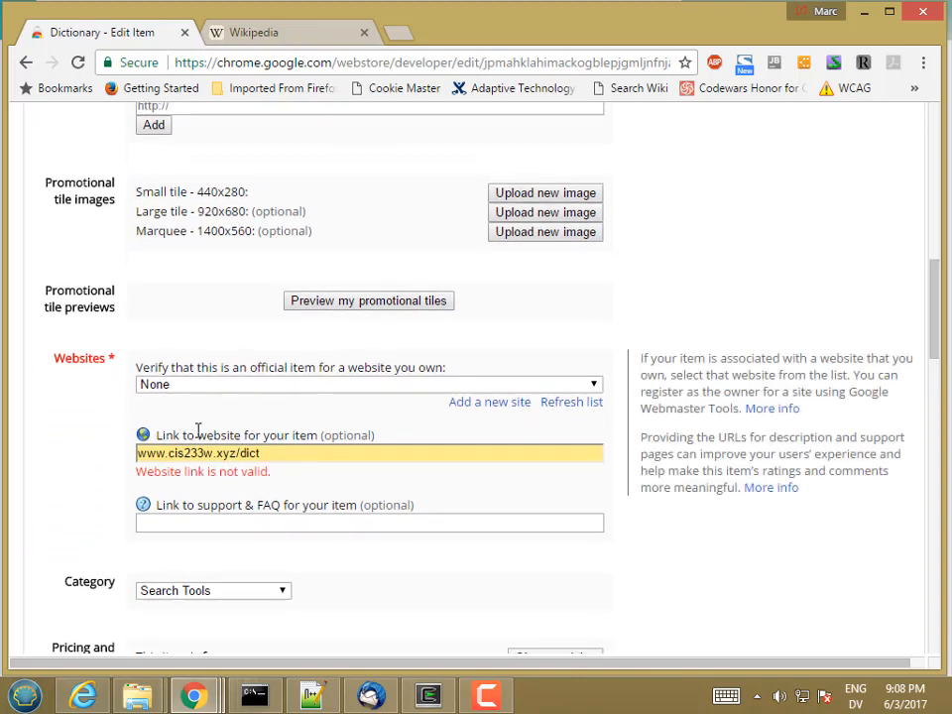
pyautogui.click(198, 453)
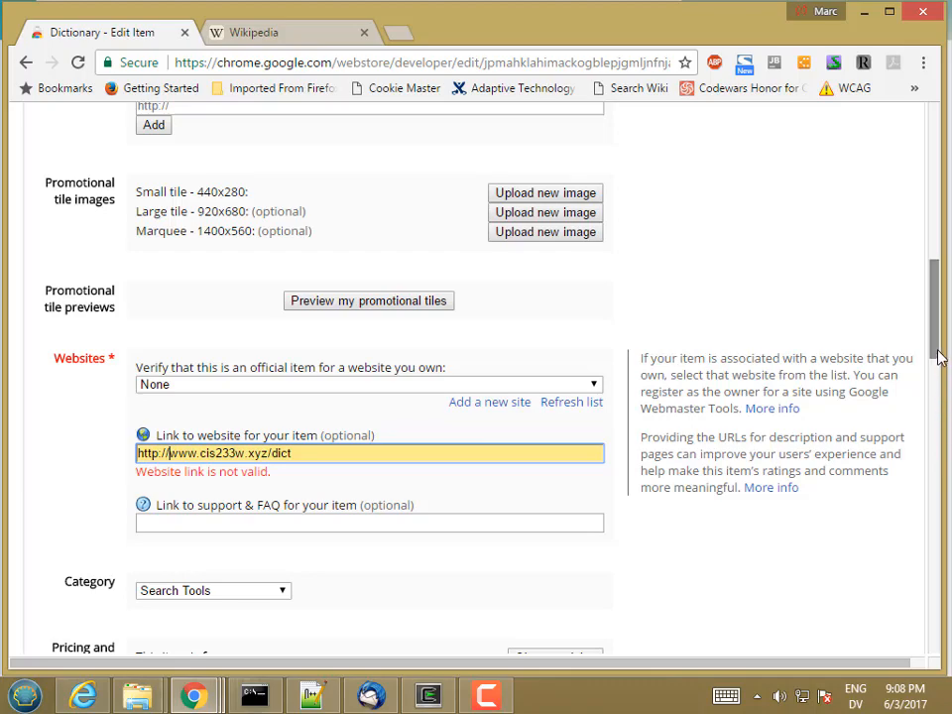
pyautogui.scroll(-3)
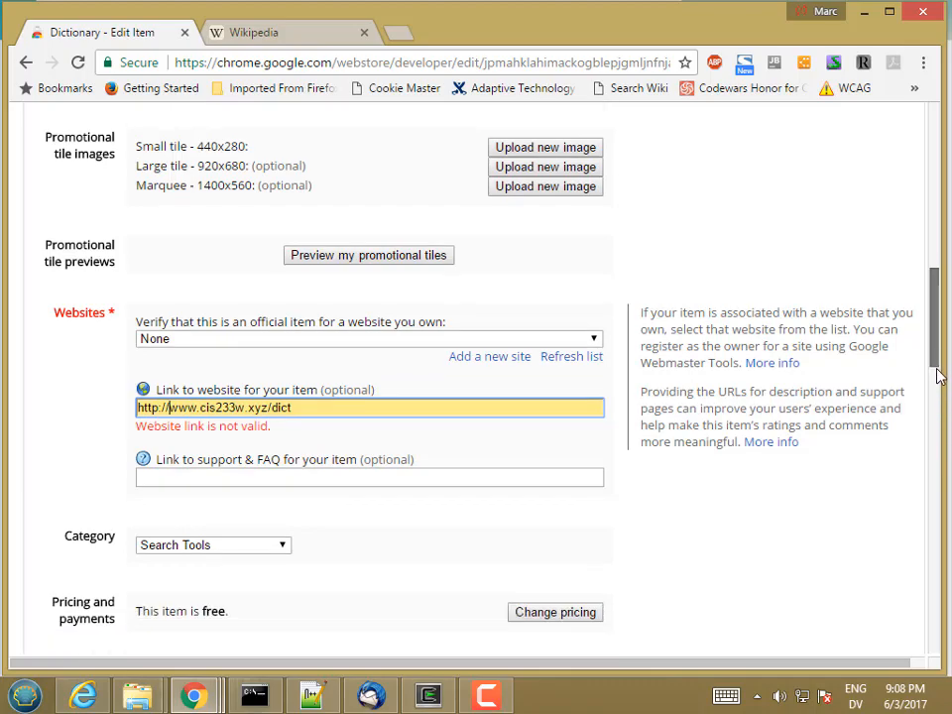
pyautogui.scroll(-3)
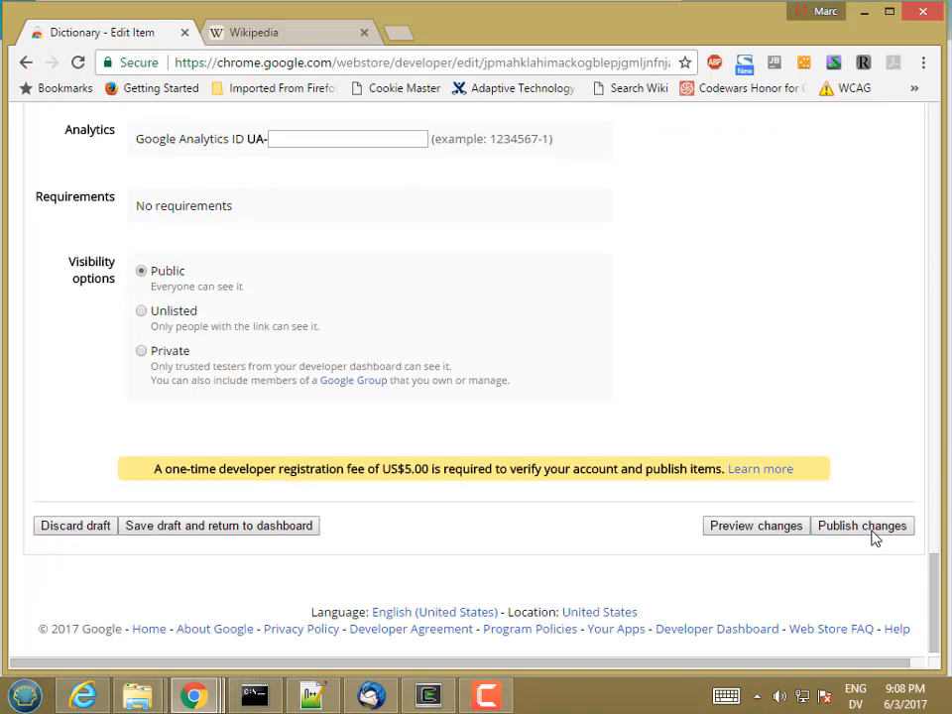
# Step: Resubmit Dictionary for publishing, reaching the US$5.00 developer registration page
pyautogui.click(861, 526)
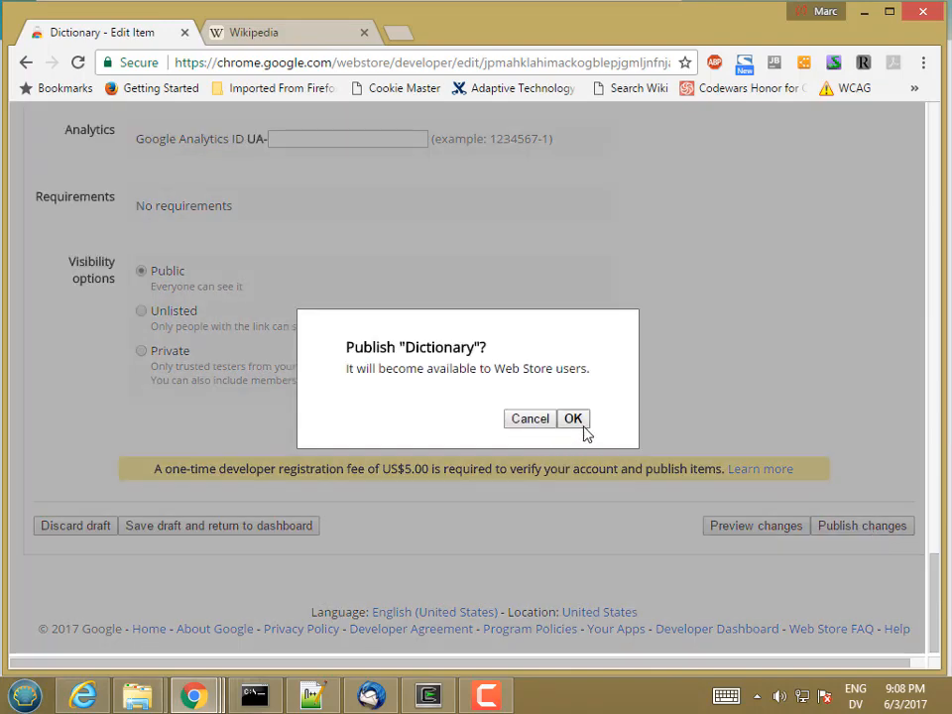
pyautogui.click(574, 418)
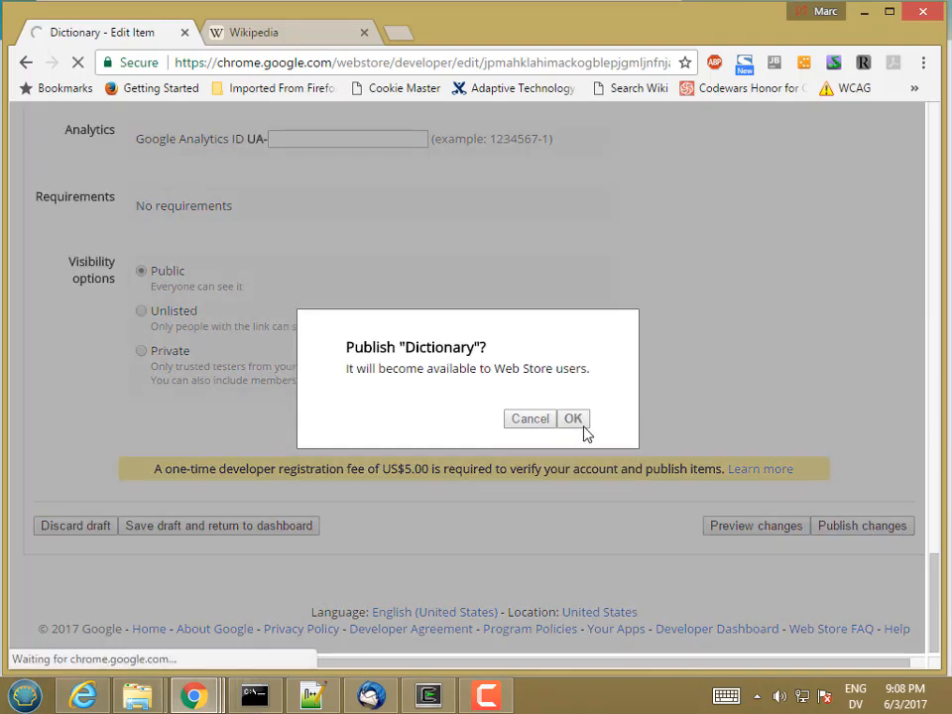
pyautogui.click(573, 418)
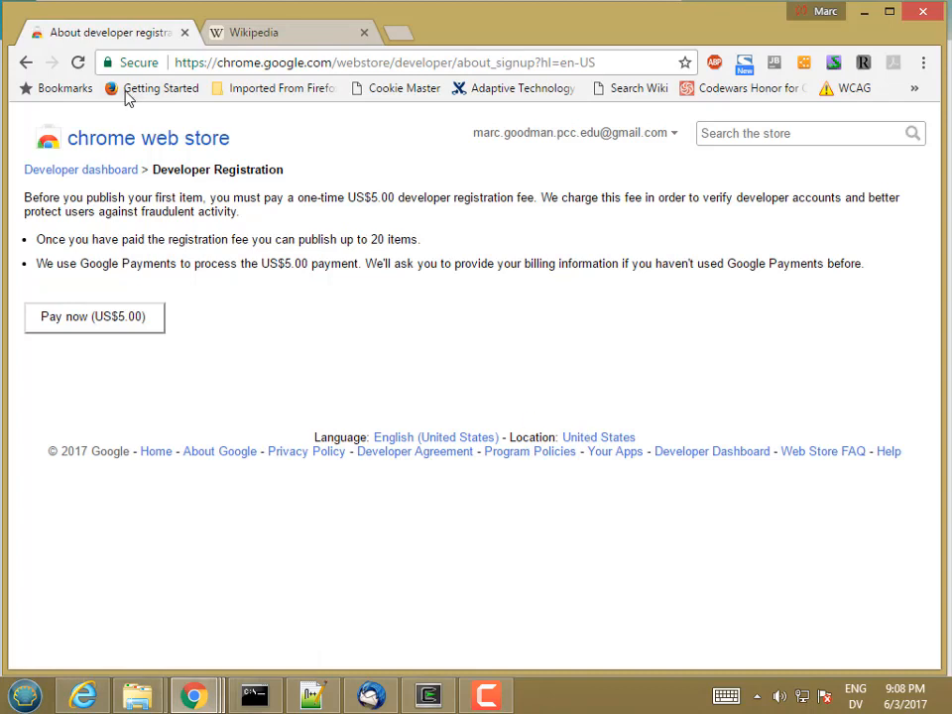
pyautogui.moveTo(266, 221)
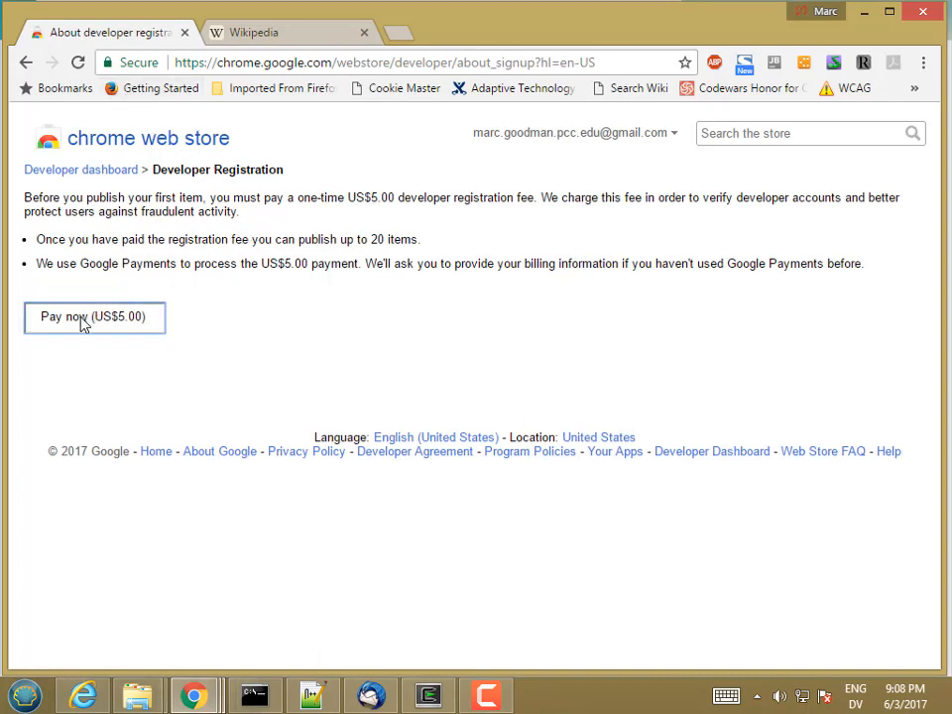
# Step: Pay the US$5.00 developer registration fee and complete the purchase
pyautogui.click(94, 317)
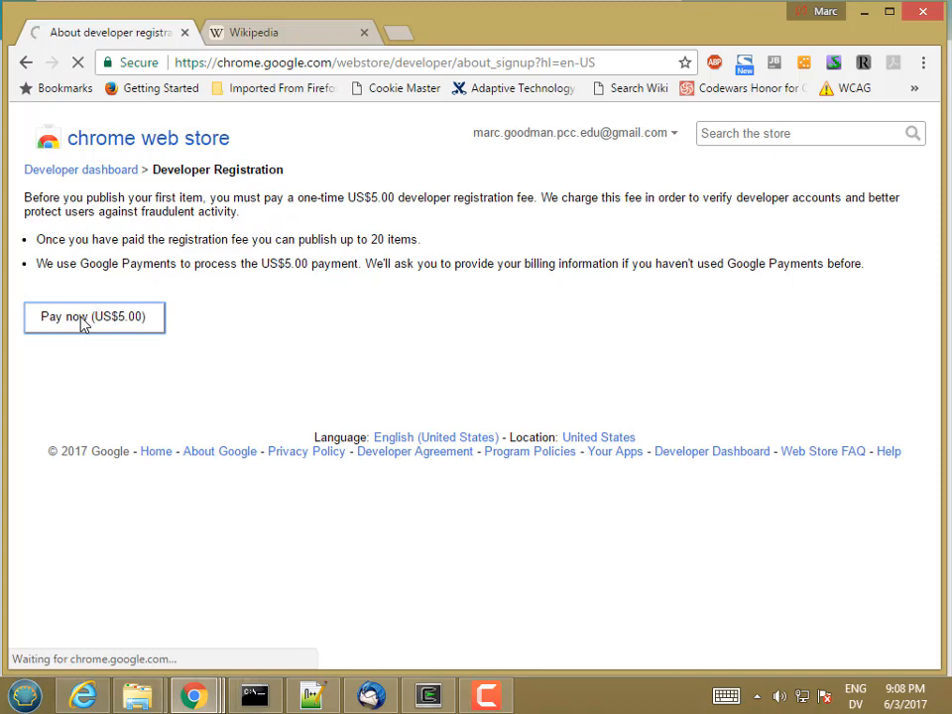
pyautogui.click(94, 316)
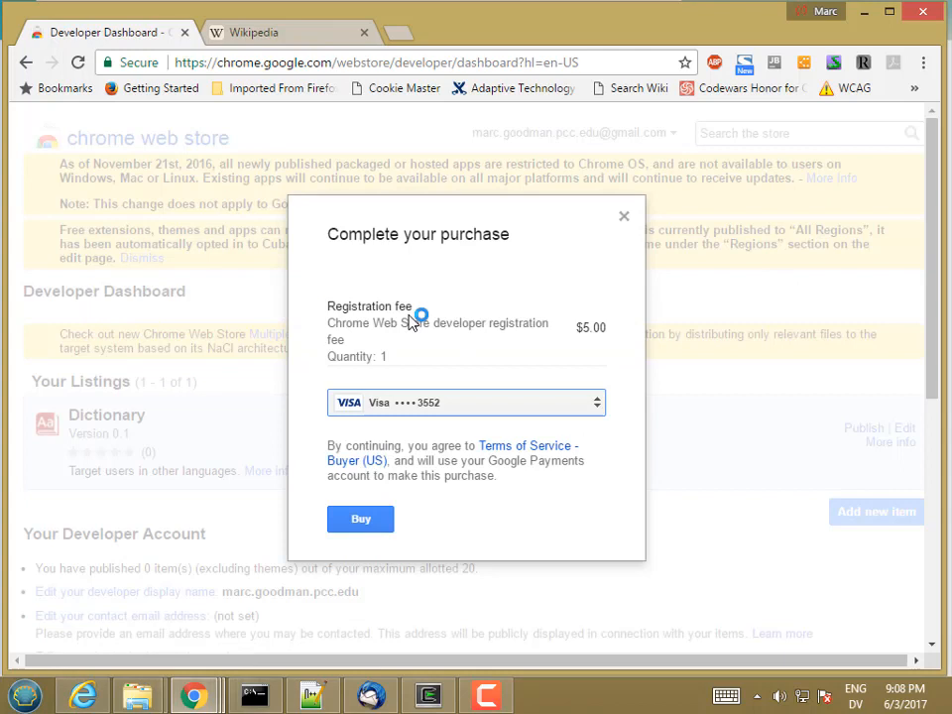
pyautogui.click(360, 519)
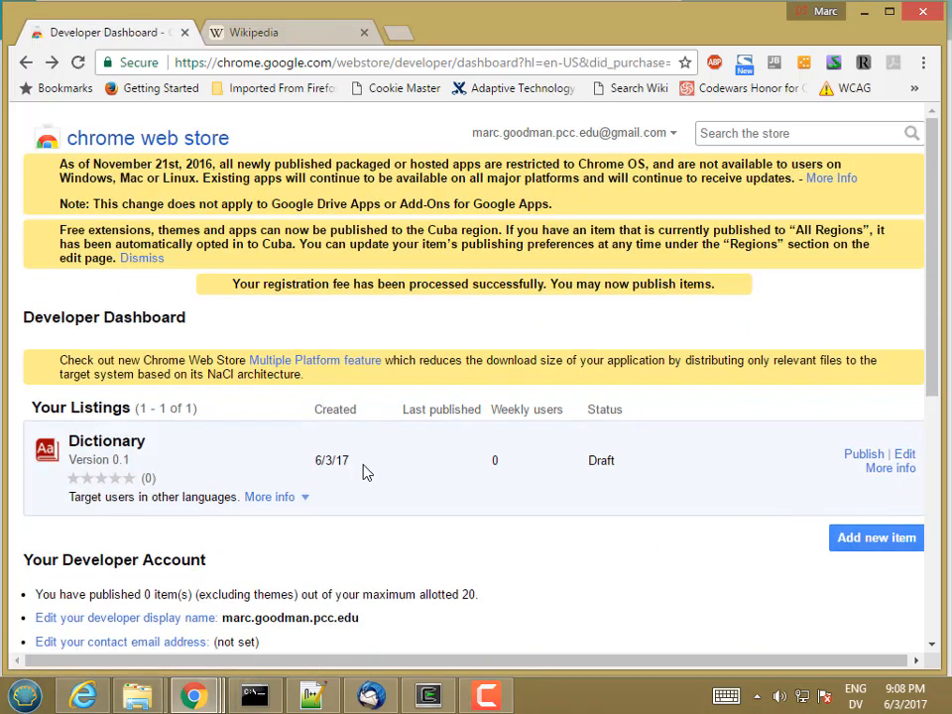
pyautogui.moveTo(642, 438)
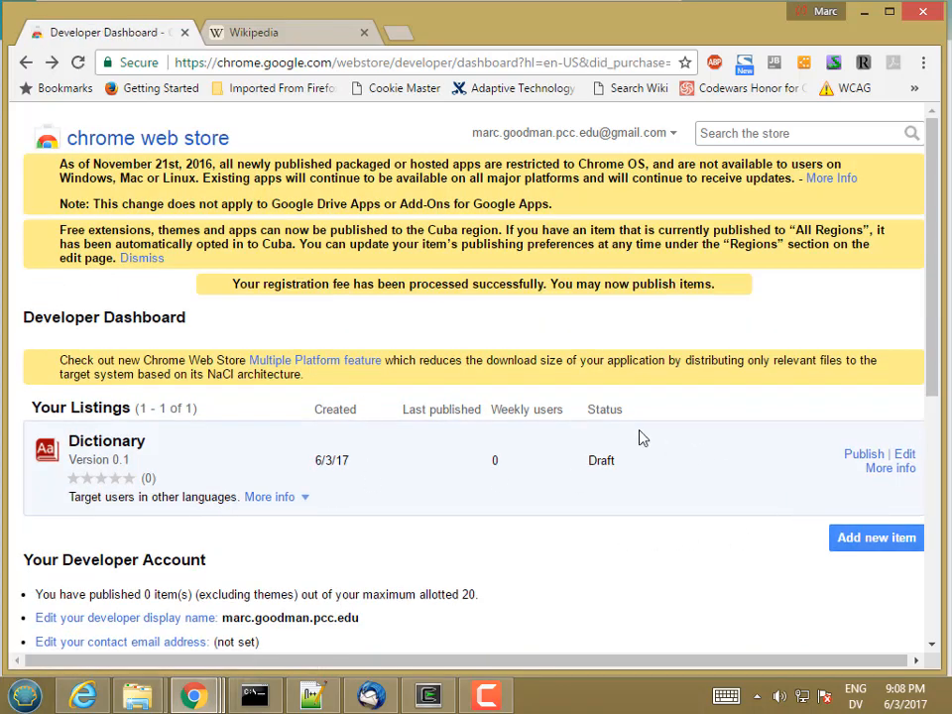
# Step: Publish the Dictionary listing and confirm, so its status reads Publishing in progress
pyautogui.click(864, 454)
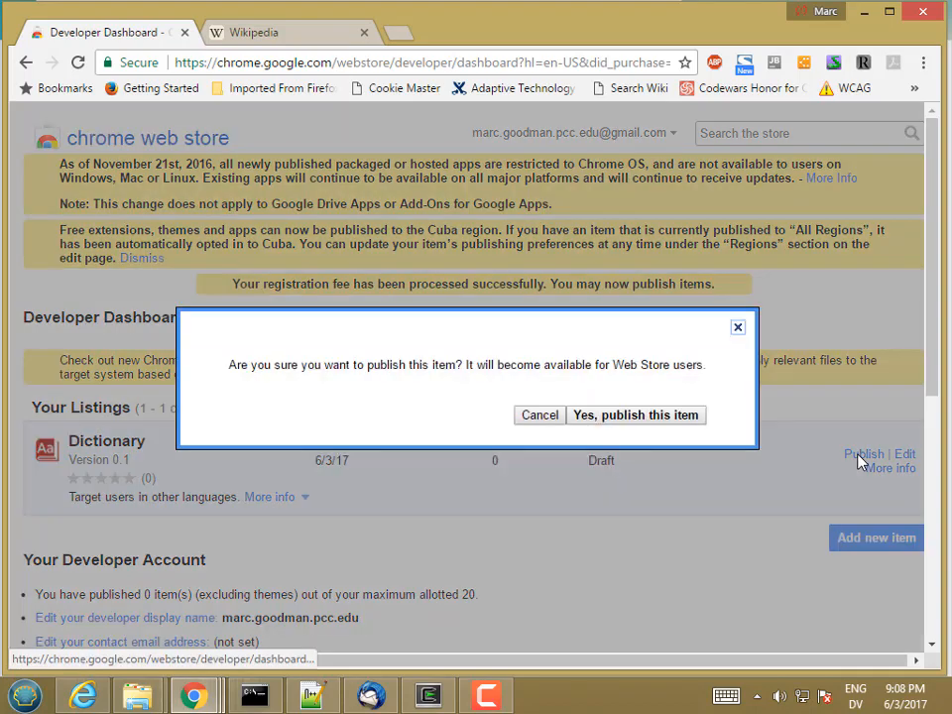
pyautogui.click(635, 415)
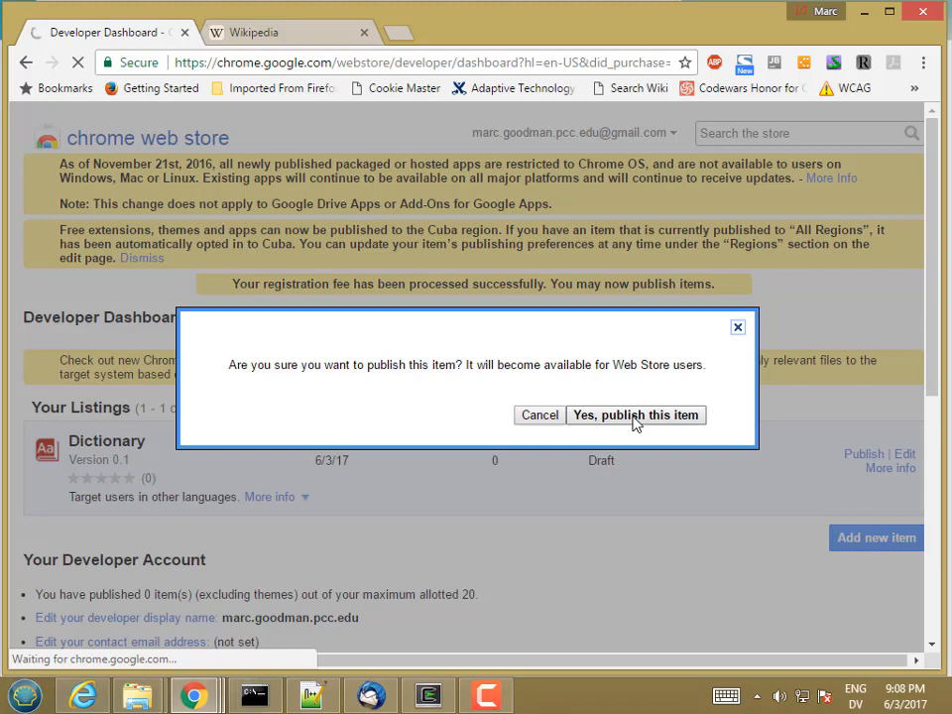
pyautogui.click(635, 415)
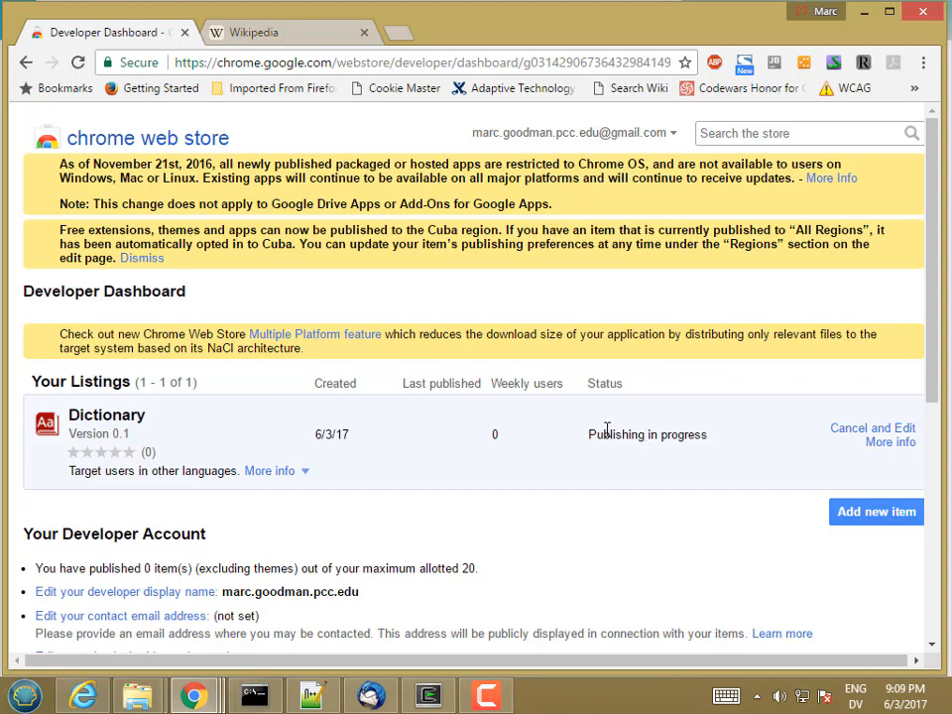
pyautogui.click(78, 62)
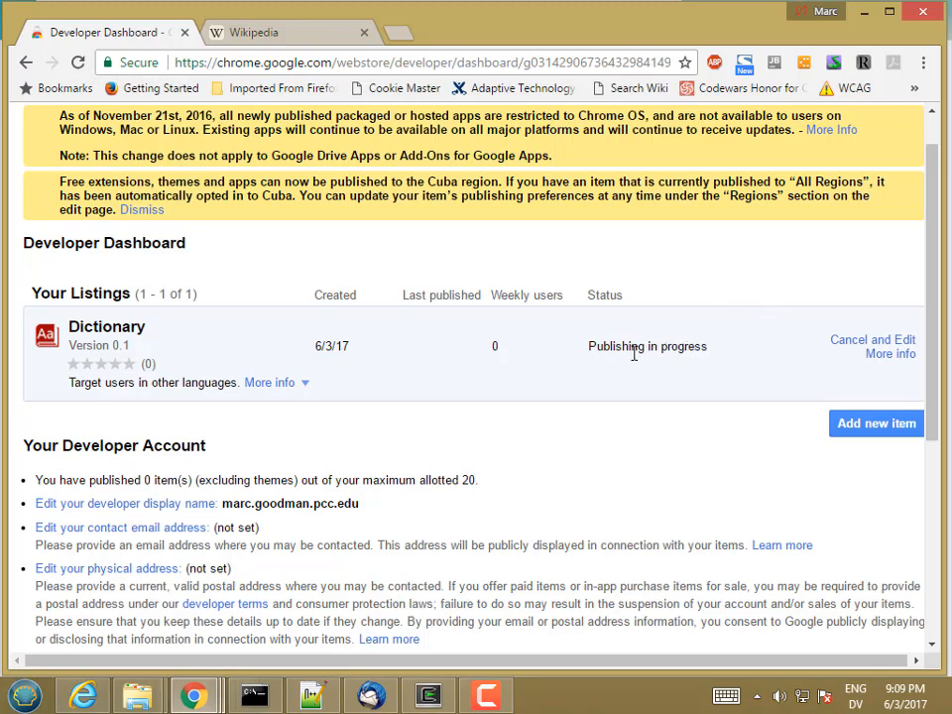
pyautogui.moveTo(188, 170)
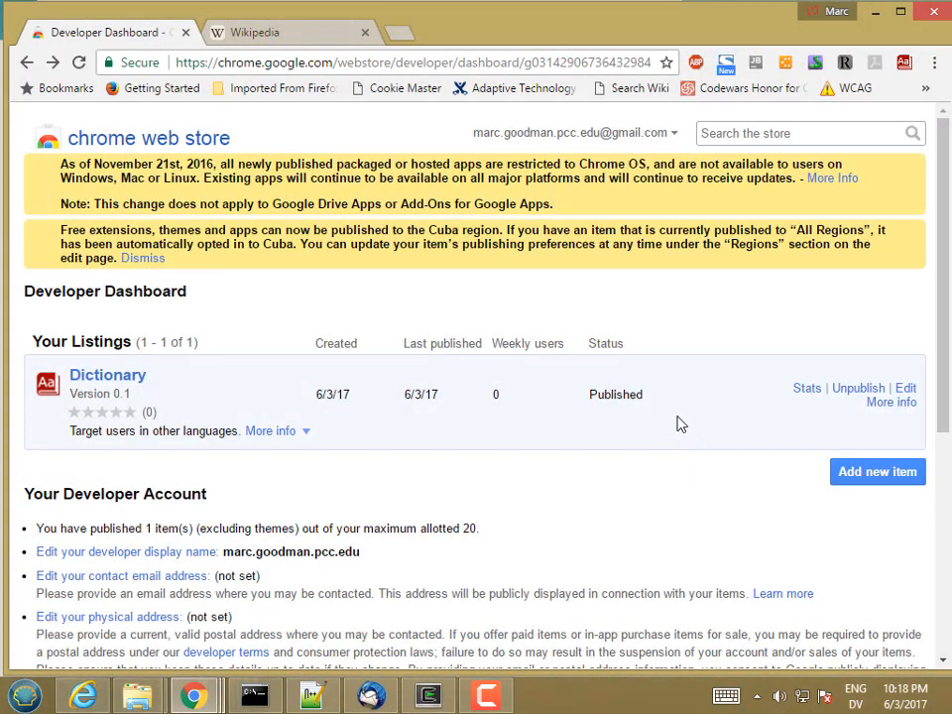
pyautogui.moveTo(669, 417)
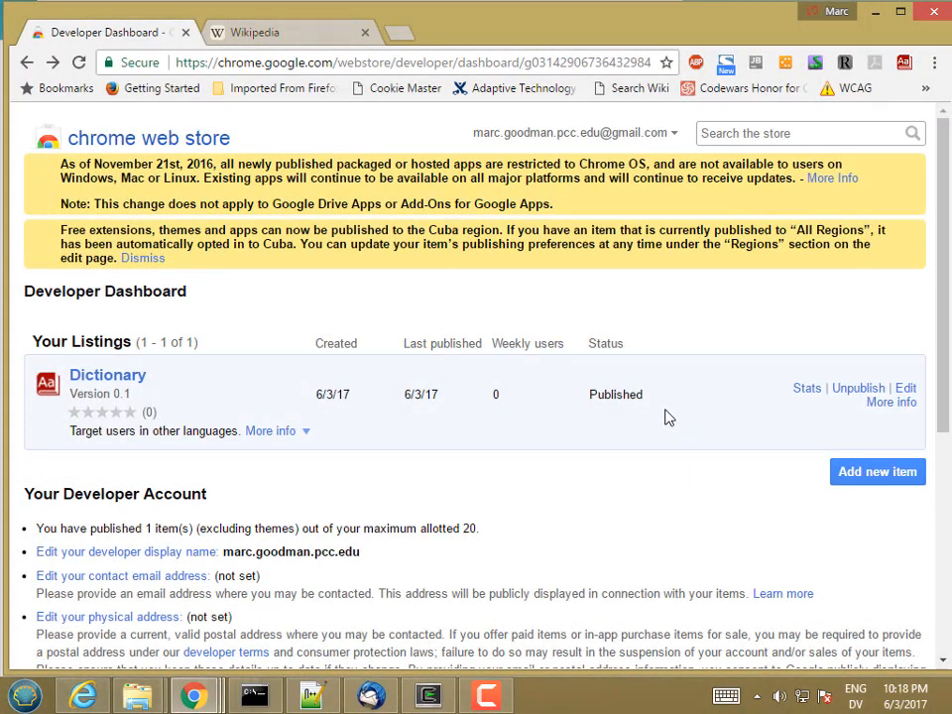
pyautogui.moveTo(635, 415)
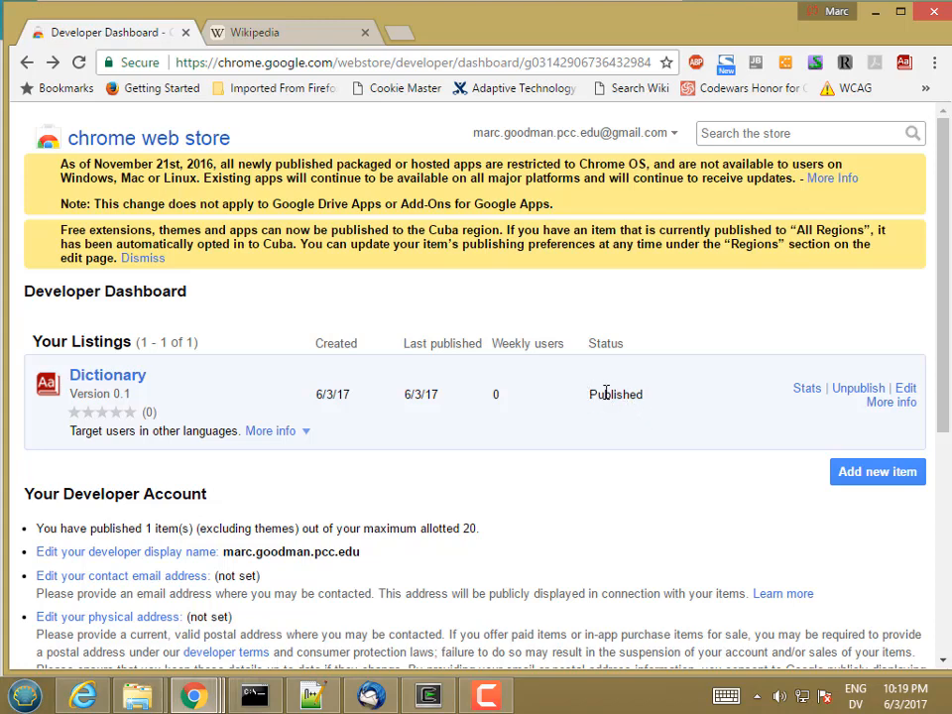
pyautogui.moveTo(449, 404)
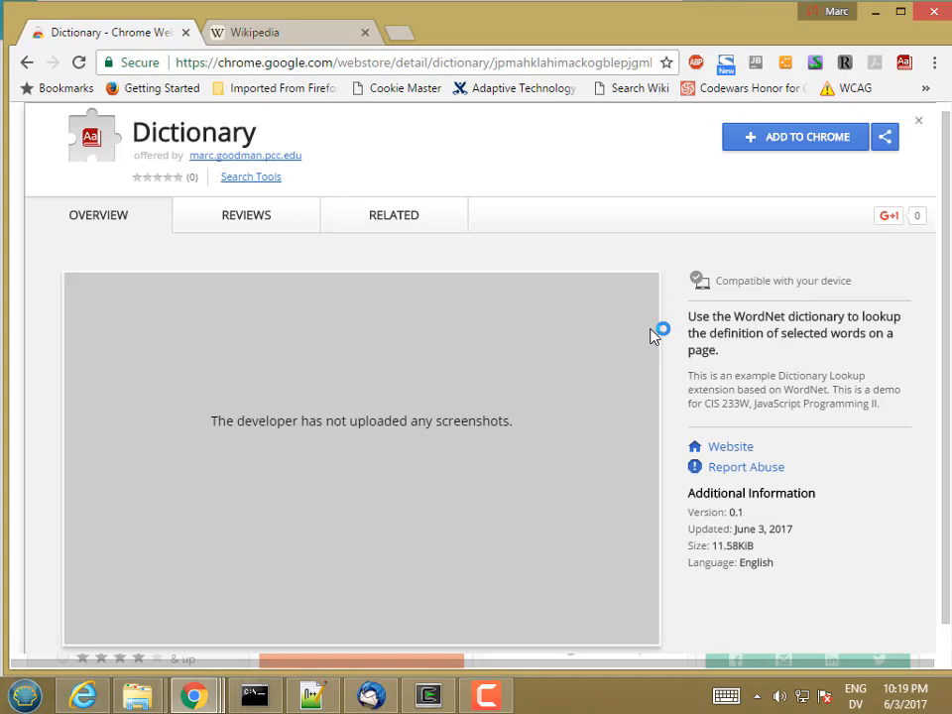
# Step: Scroll Dictionary's store page to its version 0.1, 11.58KiB details
pyautogui.scroll(-3)
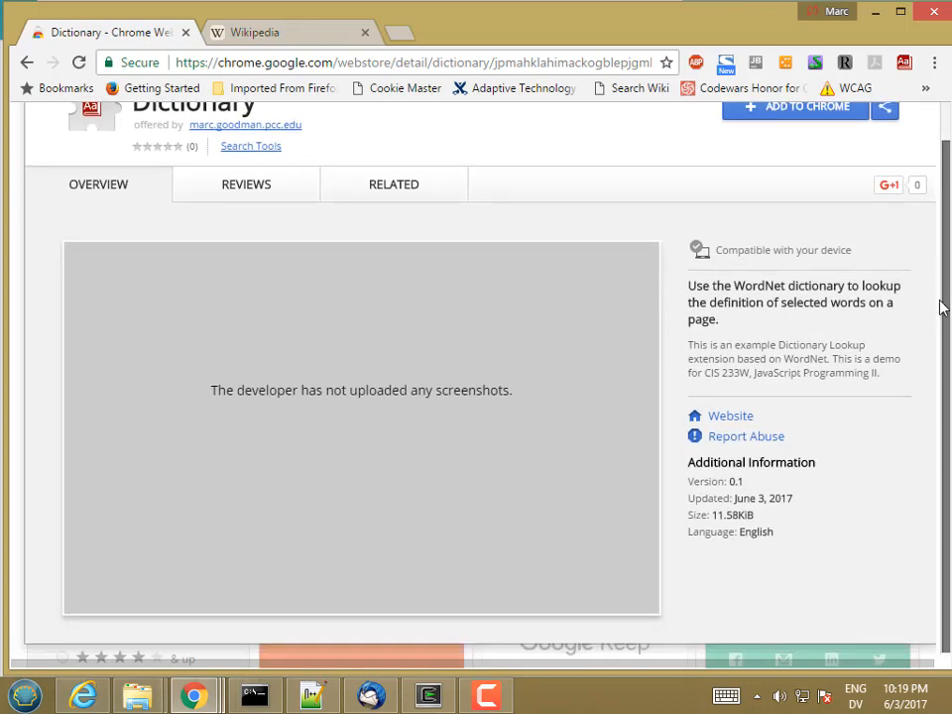
pyautogui.moveTo(473, 260)
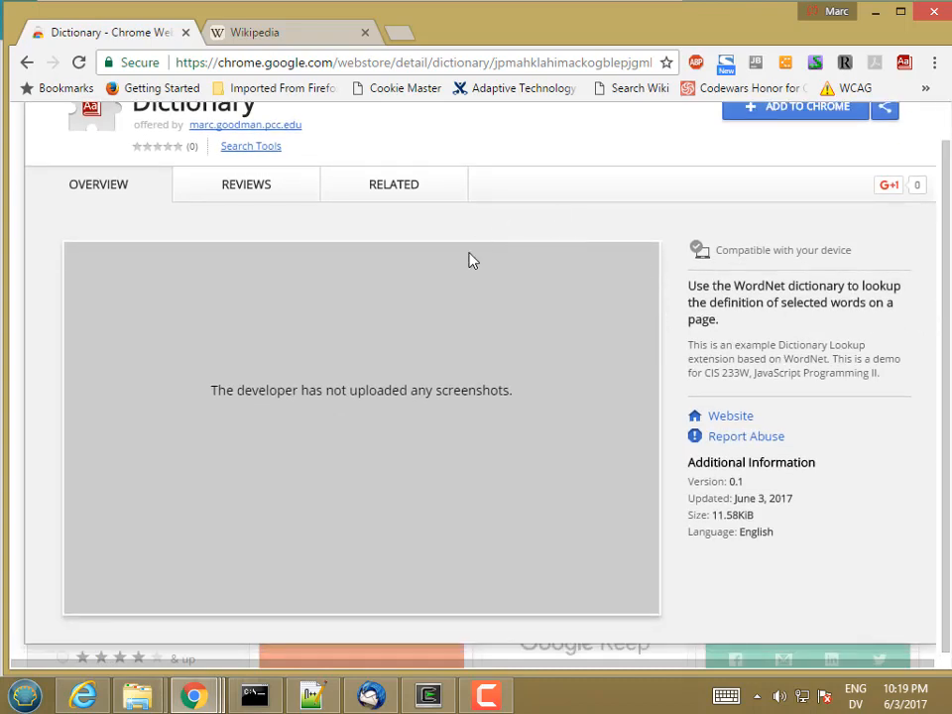
pyautogui.moveTo(842, 275)
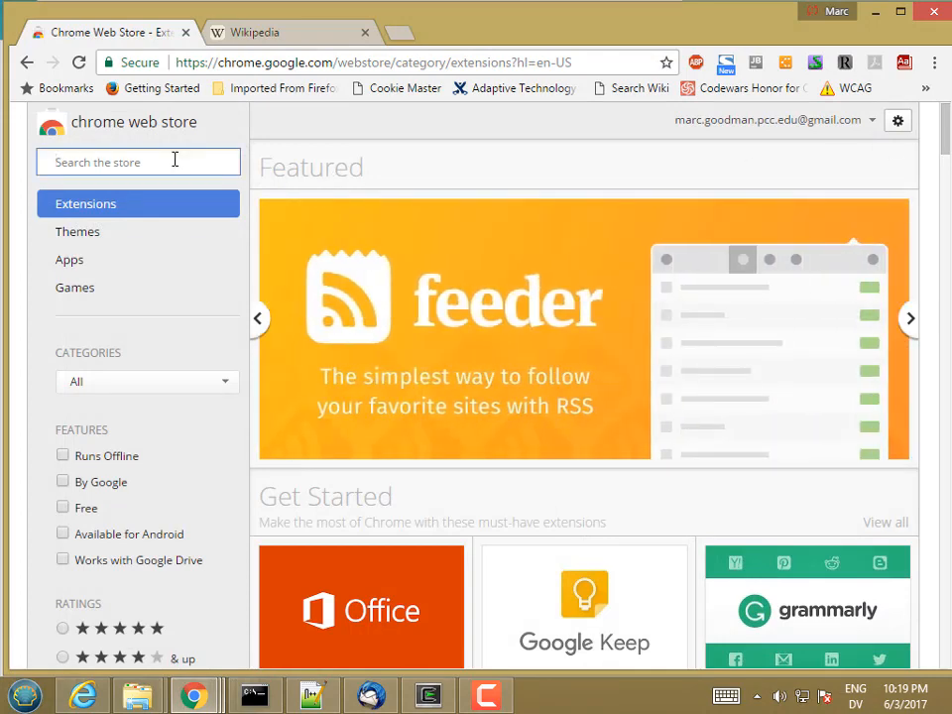
# Step: Search the store for 'marc.goodman.pcc' and add the Dictionary extension to Chrome
pyautogui.write('marc.g')
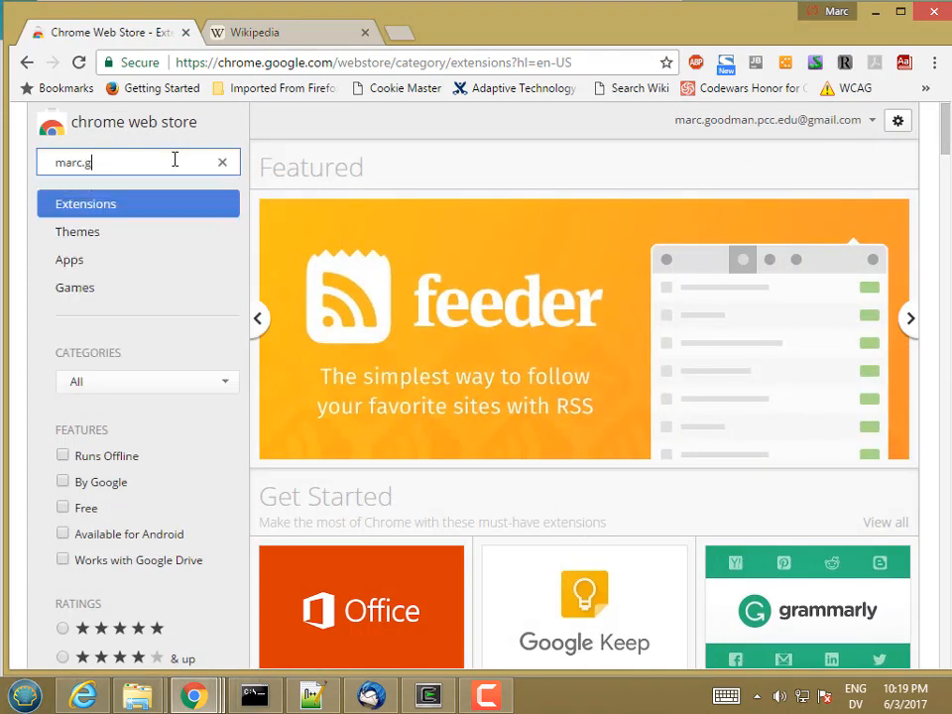
pyautogui.write('oodman.pcc')
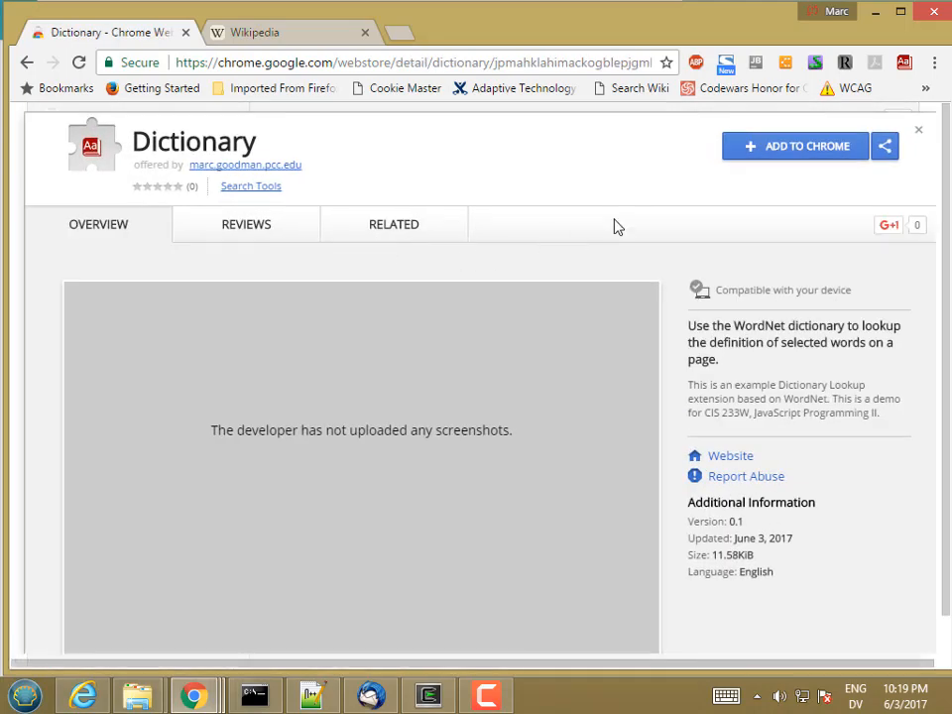
pyautogui.click(795, 146)
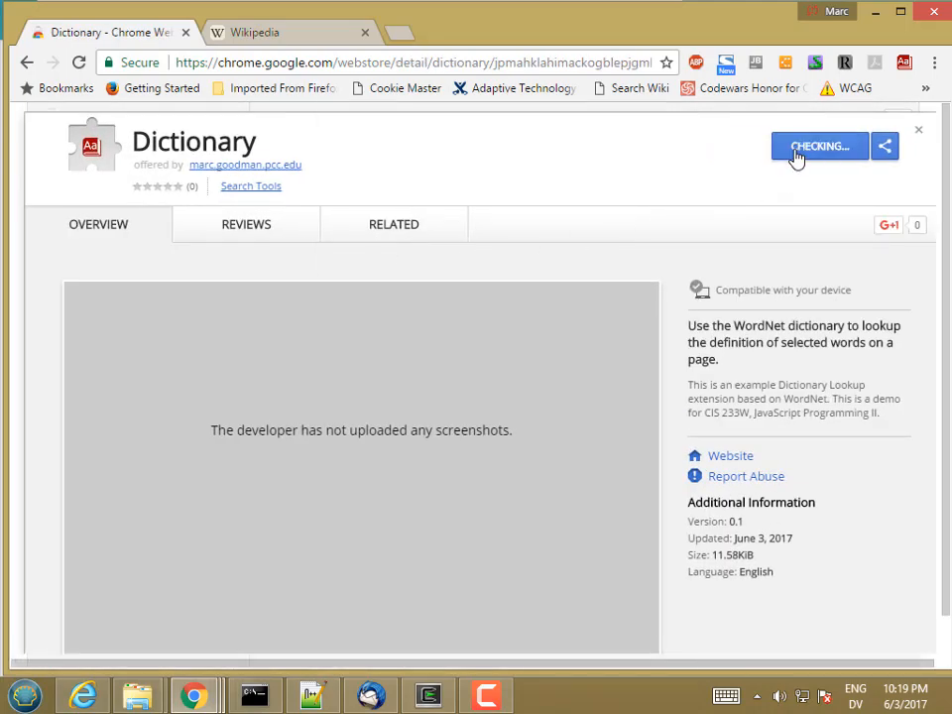
pyautogui.moveTo(515, 246)
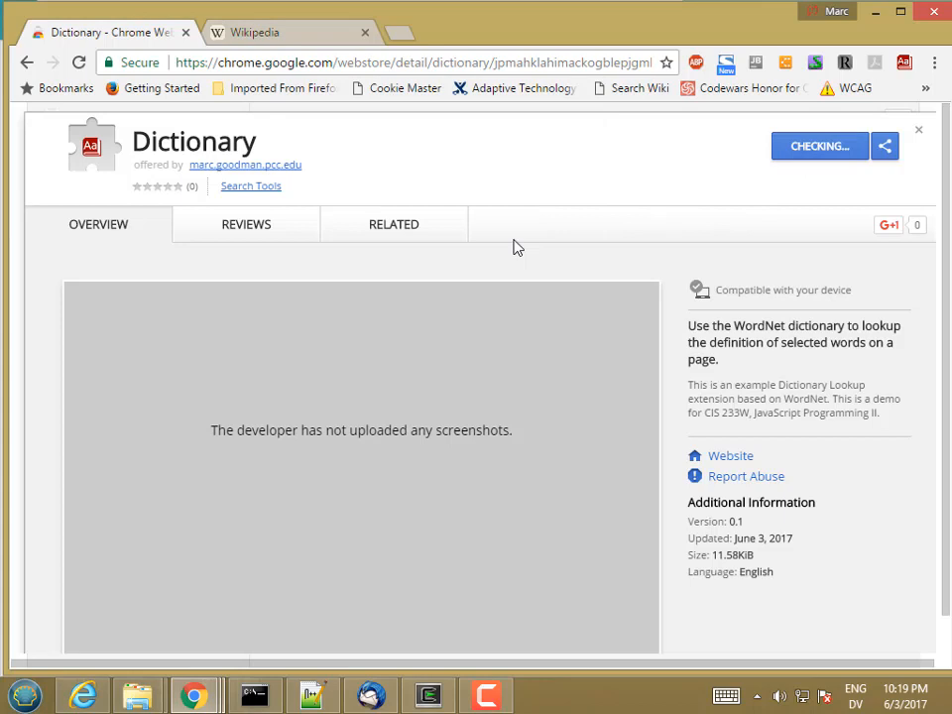
pyautogui.click(394, 224)
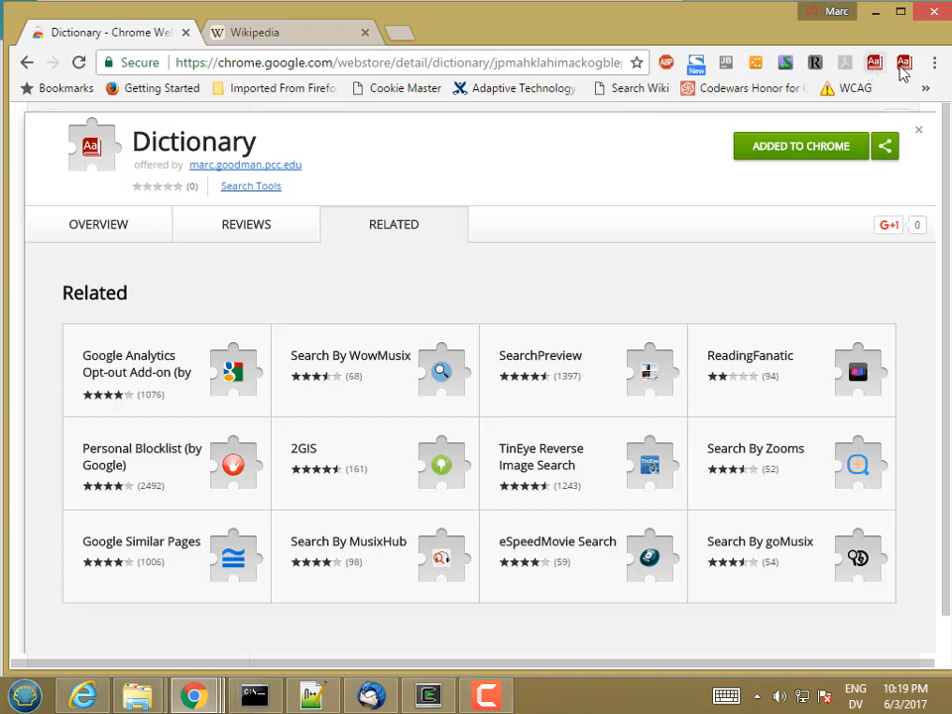
pyautogui.click(932, 63)
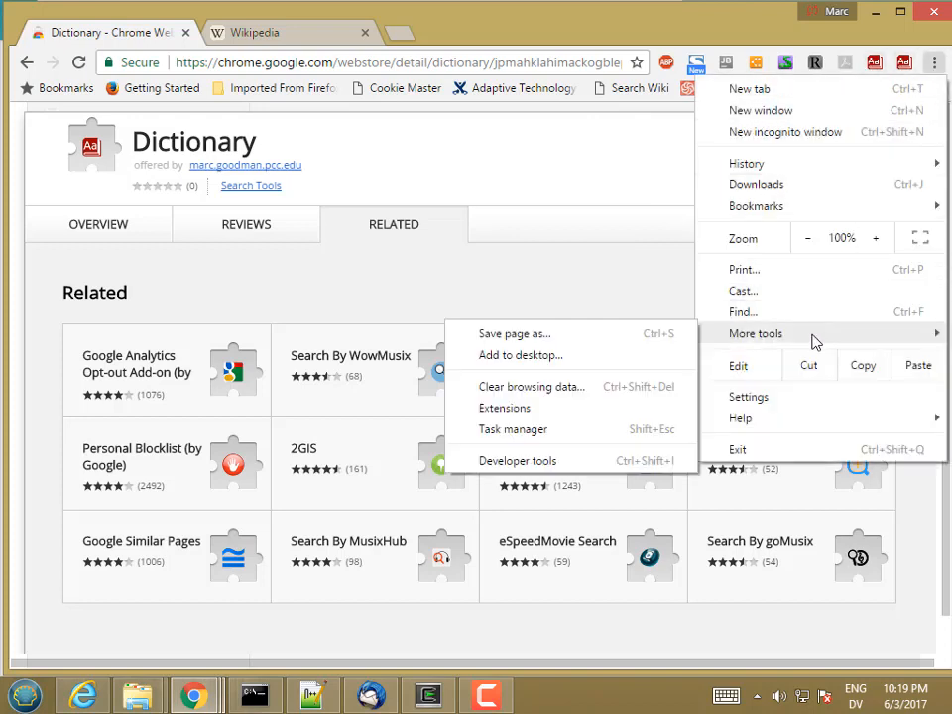
# Step: Remove the Dictionary extension from Chrome's Extensions page
pyautogui.click(504, 407)
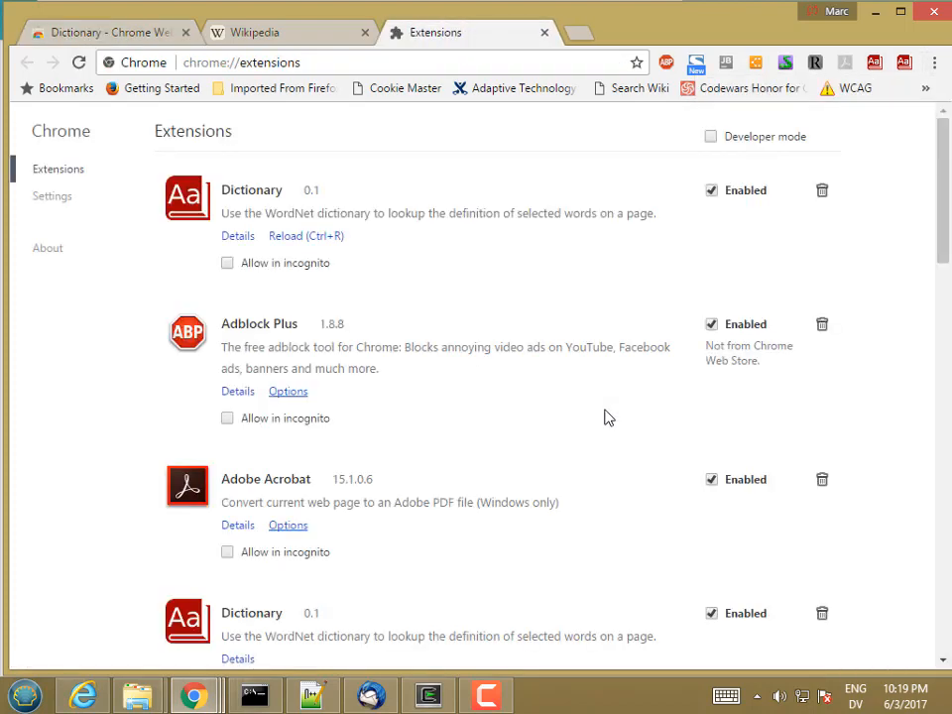
pyautogui.moveTo(708, 222)
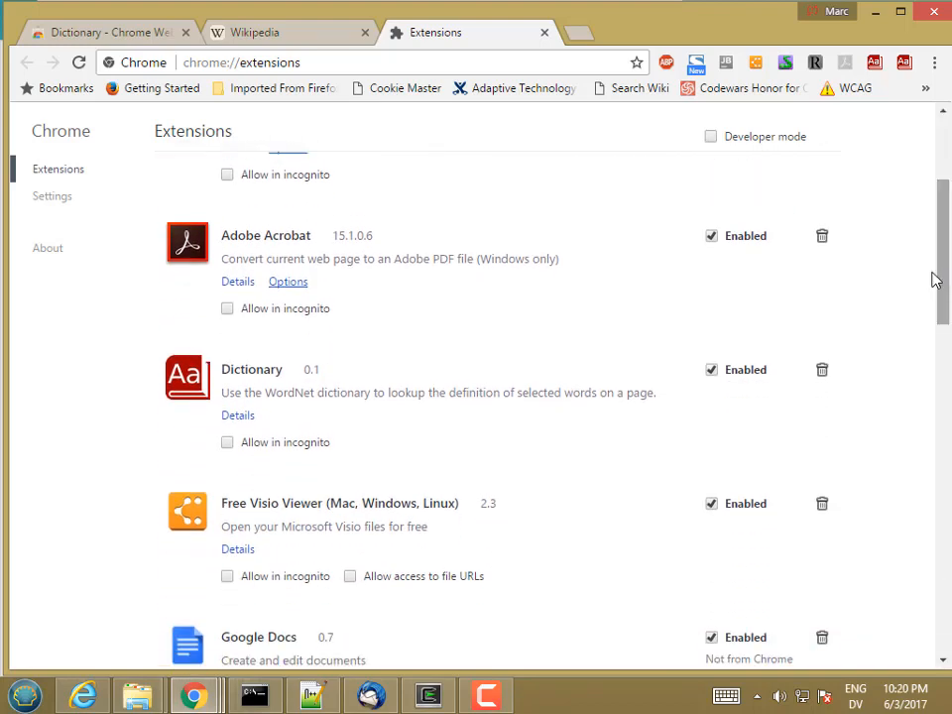
pyautogui.moveTo(642, 390)
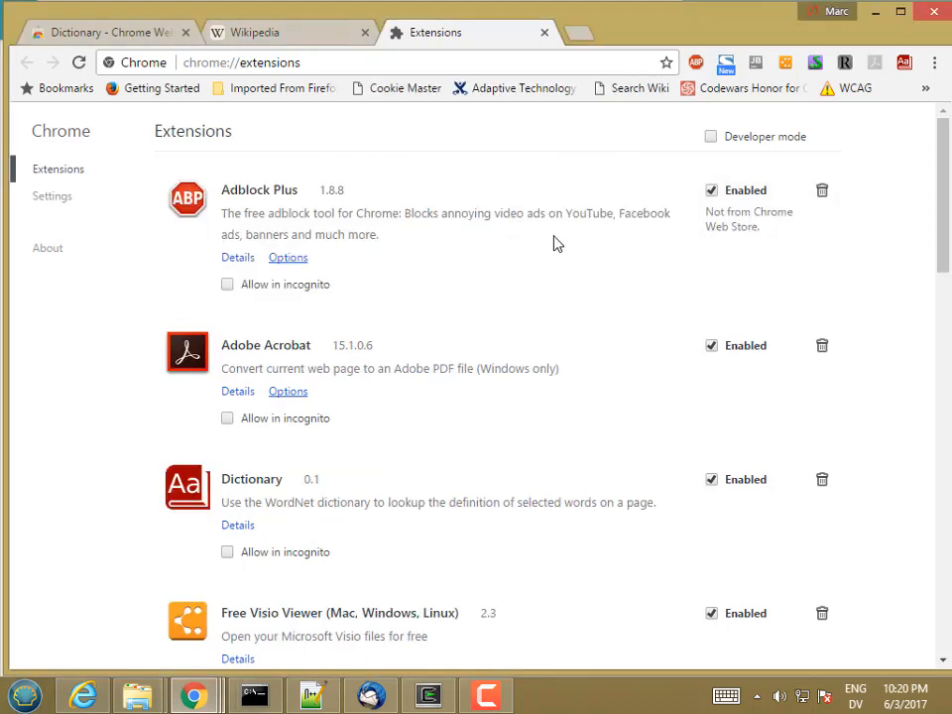
pyautogui.click(822, 479)
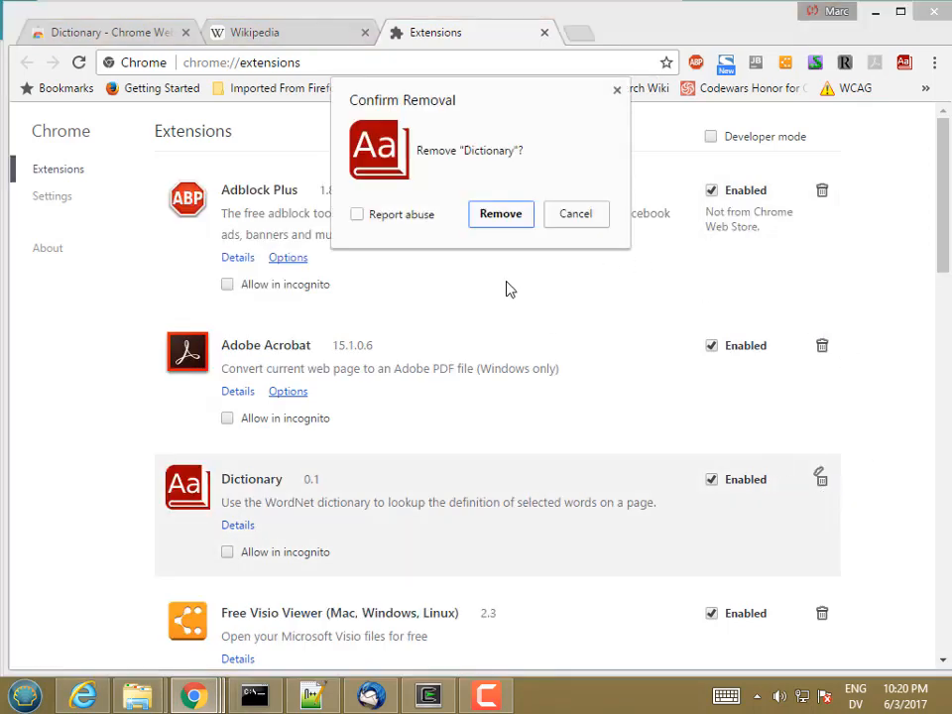
pyautogui.click(501, 213)
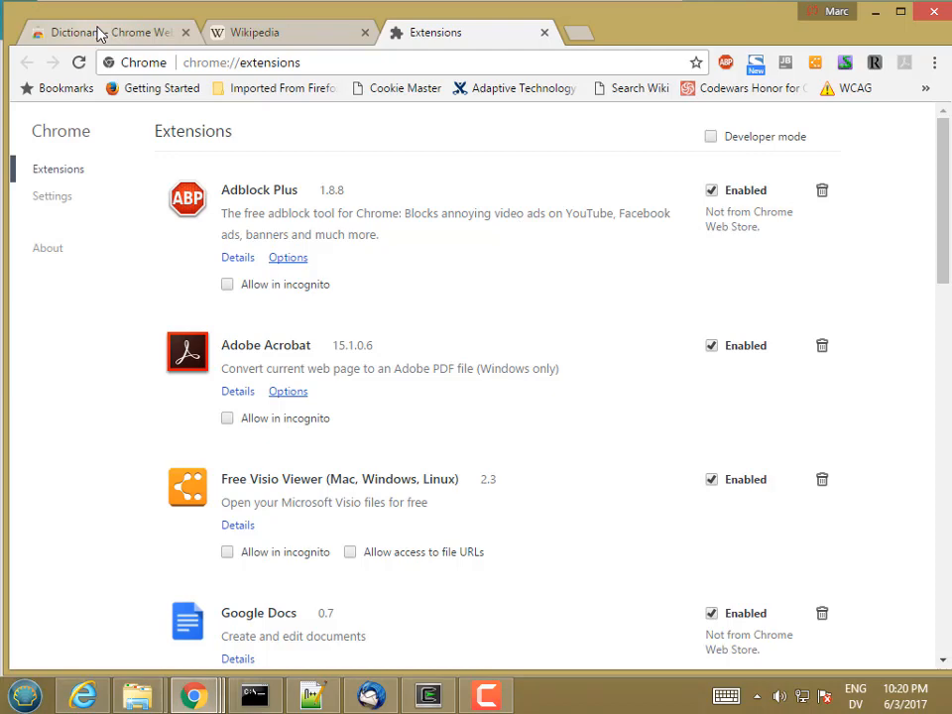
# Step: Add Dictionary to Chrome again from its store page, then go to Wikipedia
pyautogui.click(100, 32)
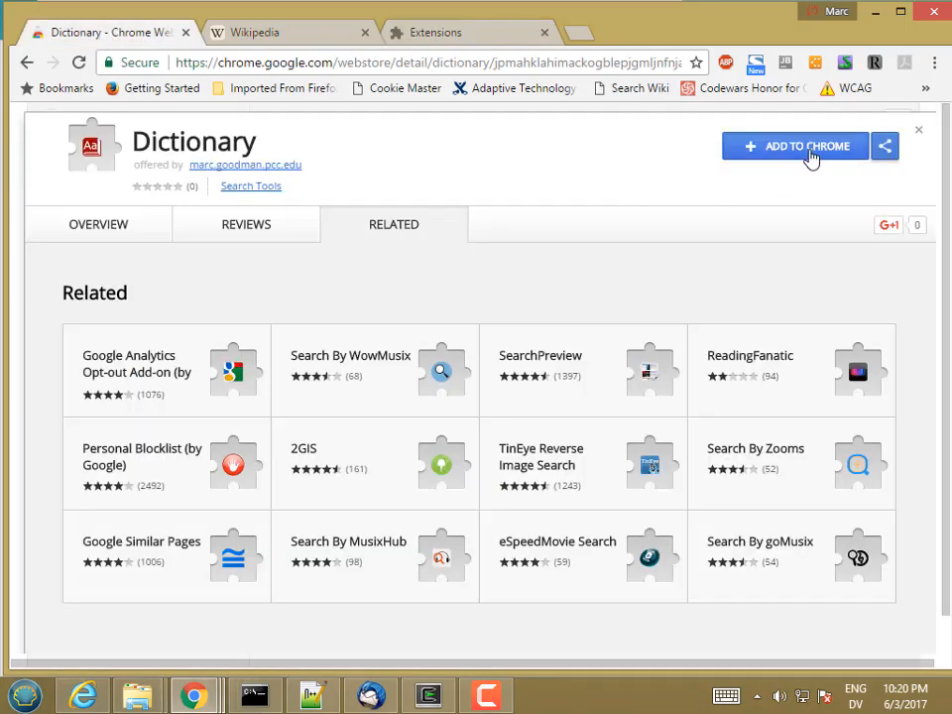
pyautogui.click(795, 146)
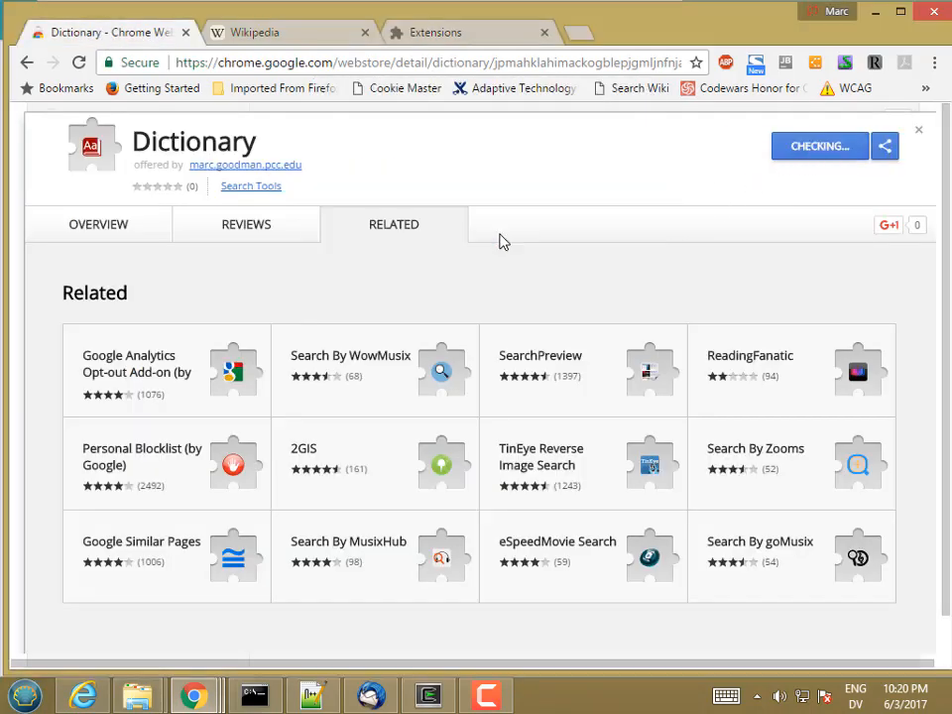
pyautogui.click(818, 146)
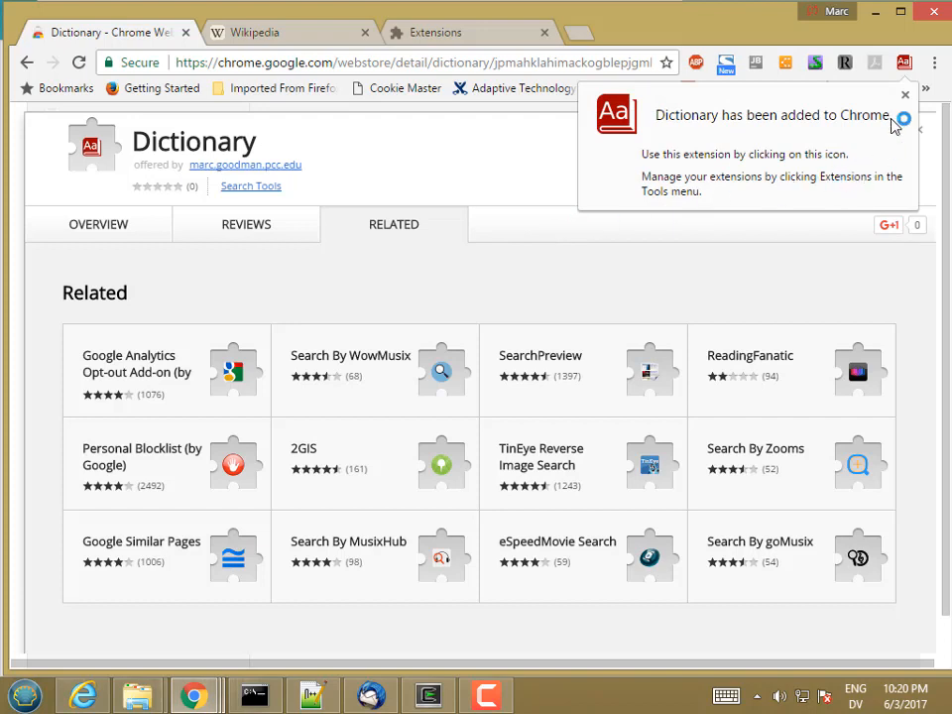
pyautogui.click(905, 94)
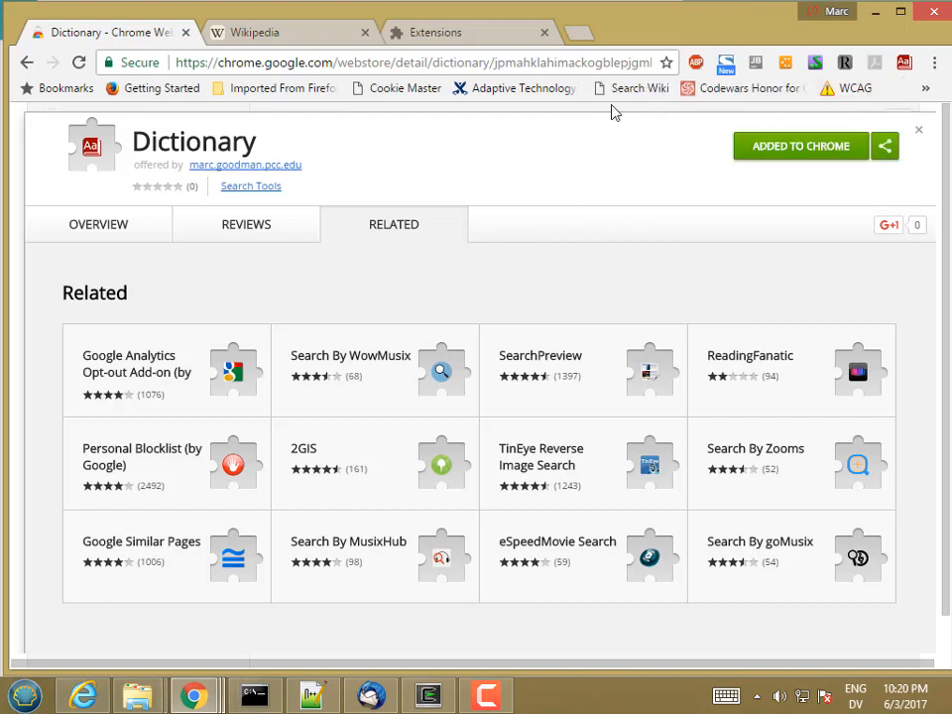
pyautogui.click(288, 32)
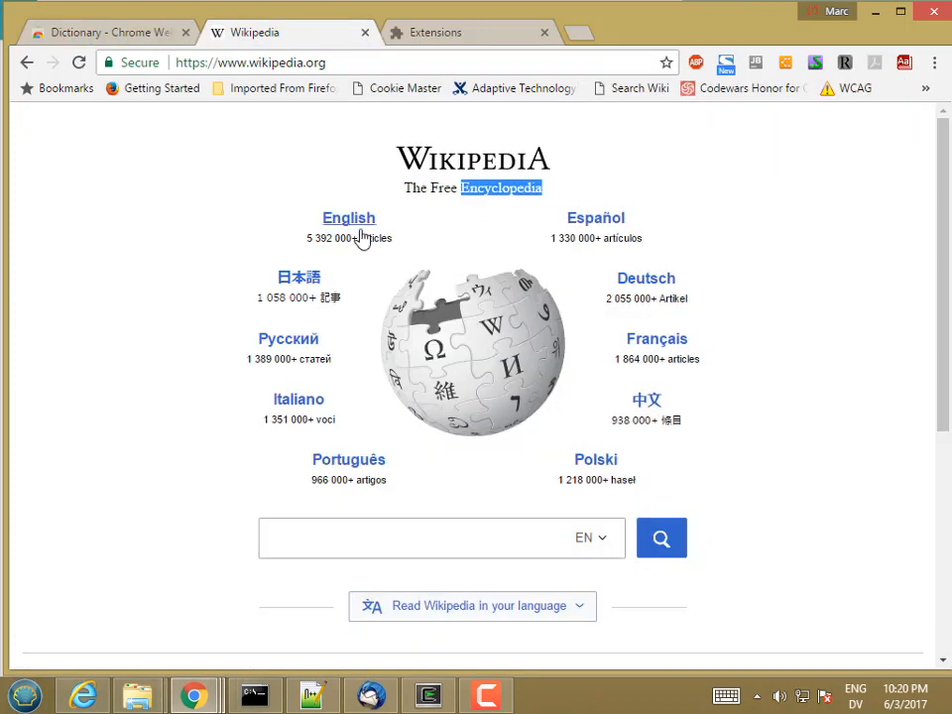
# Step: Open English Wikipedia and select 'composer' in the Jean Sibelius featured article
pyautogui.click(348, 217)
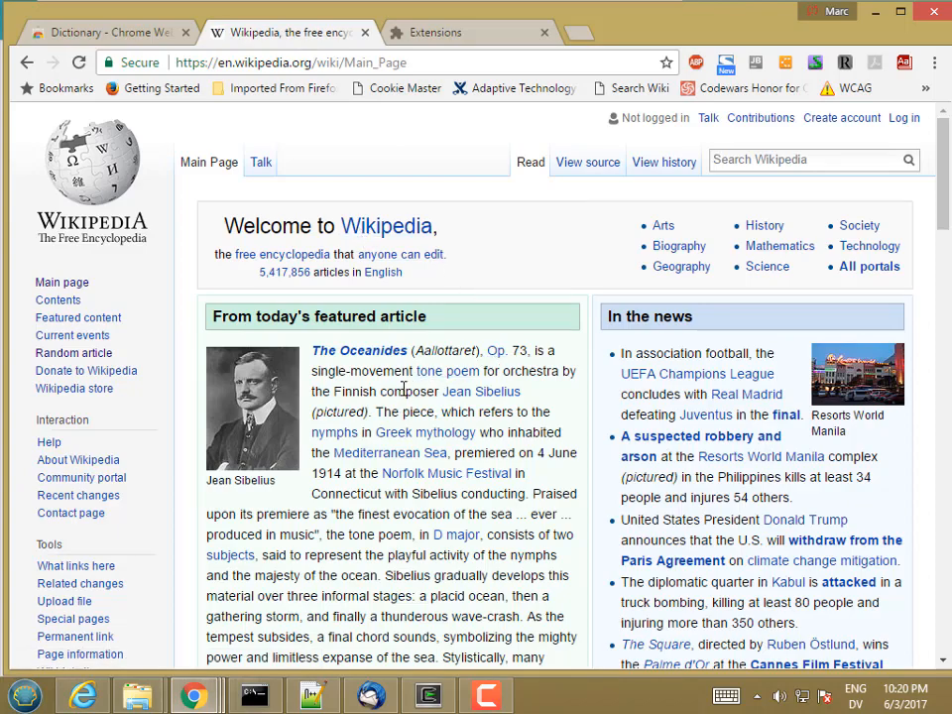
pyautogui.doubleClick(410, 390)
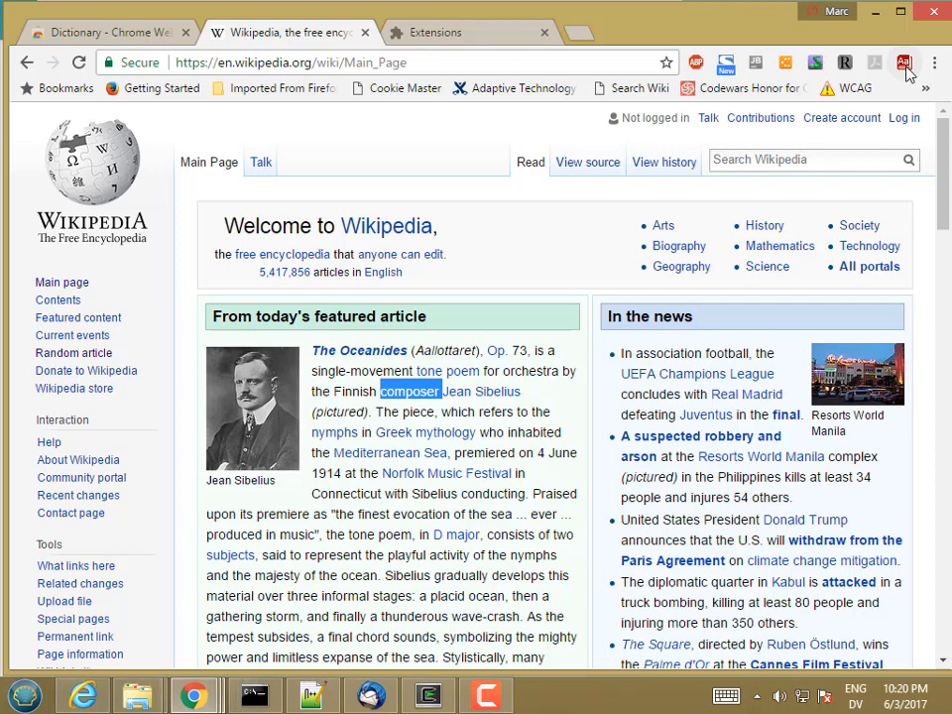
pyautogui.moveTo(409, 391)
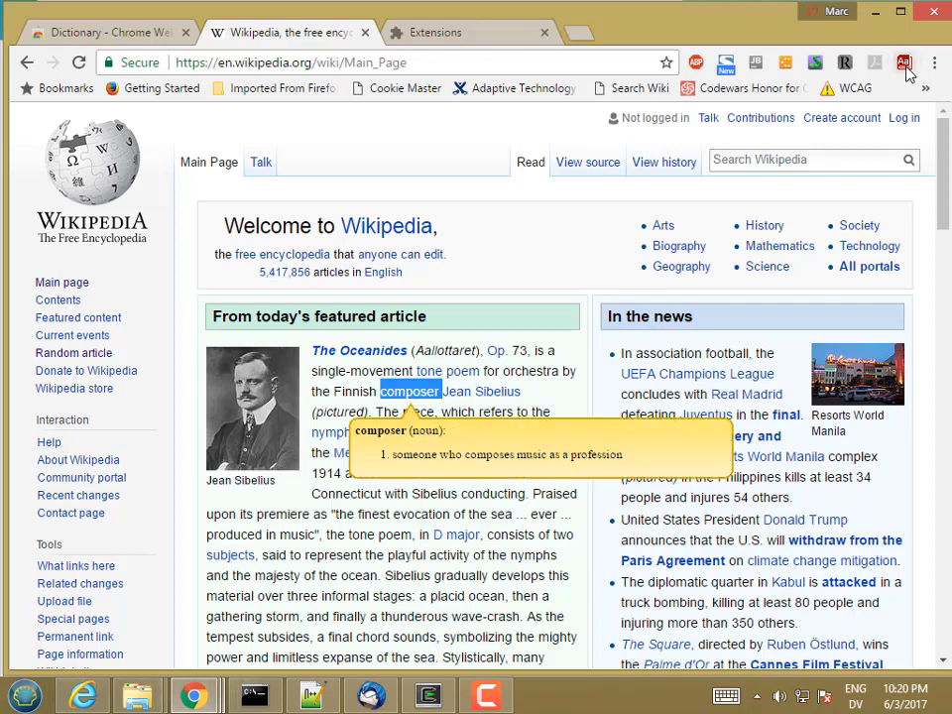